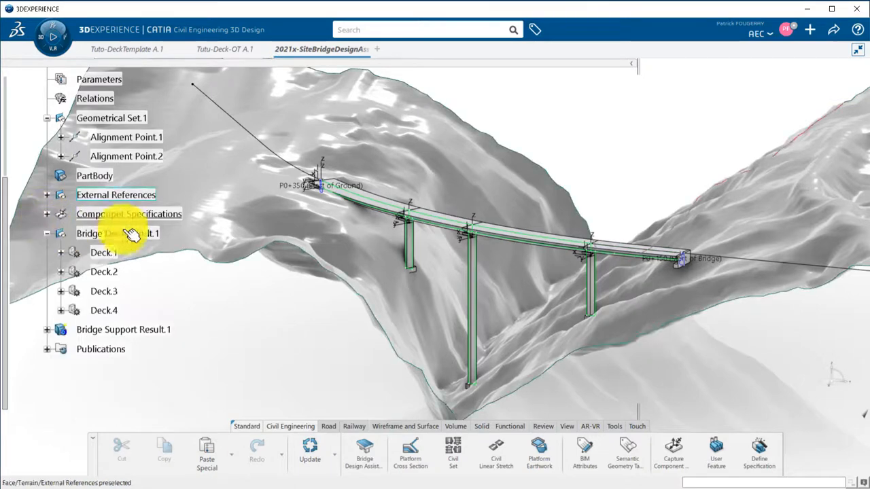
- Switch from the bridge site assembly to the Tuto-DeckTemplate A.1 deck template document
left_click_drag(129, 231, 280, 331)
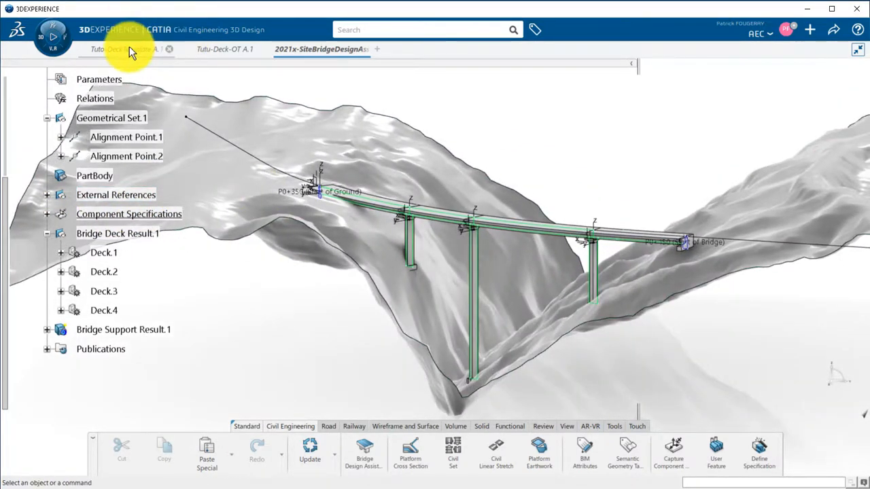
left_click(126, 49)
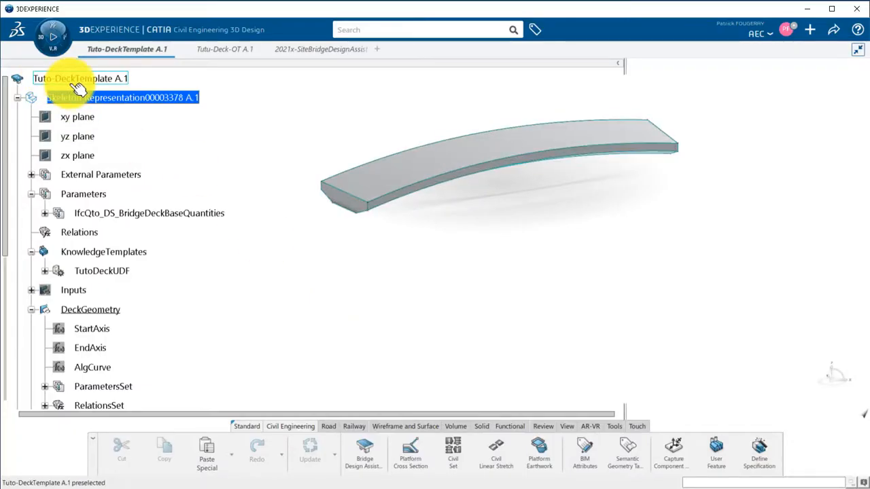
- Define the deck template root as a component with Alignment and axis systems as inputs
left_click(53, 41)
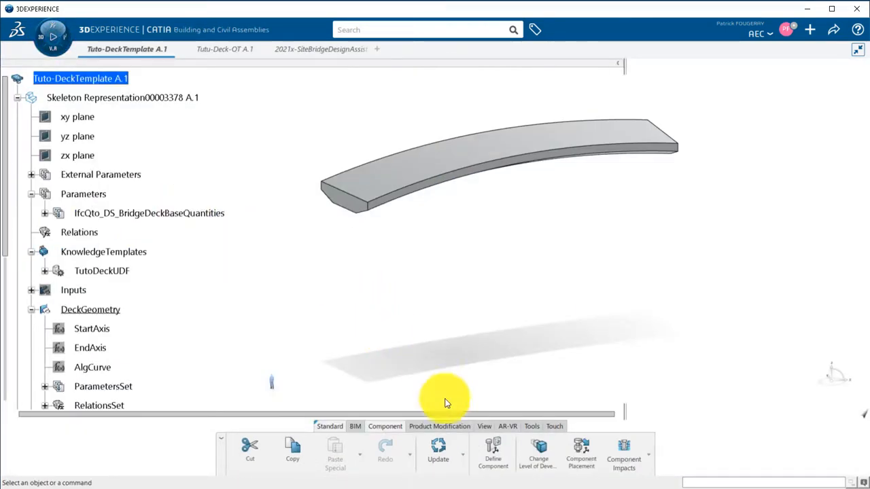
left_click(492, 454)
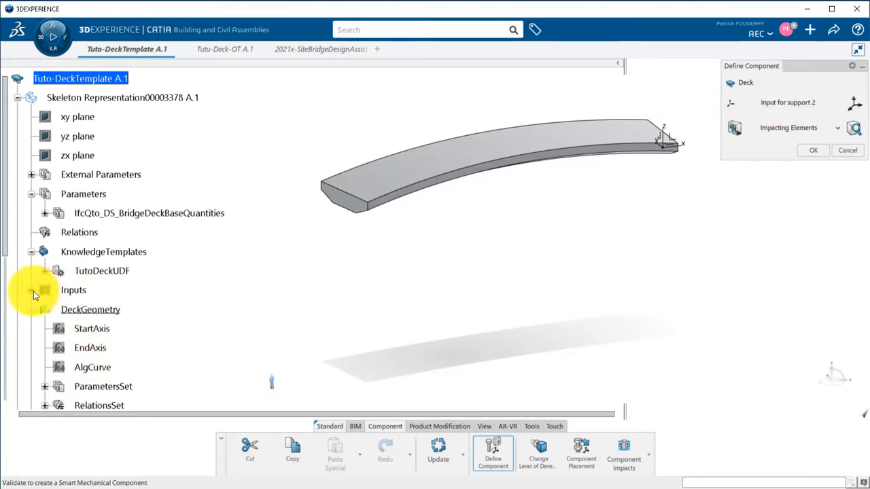
left_click(43, 289)
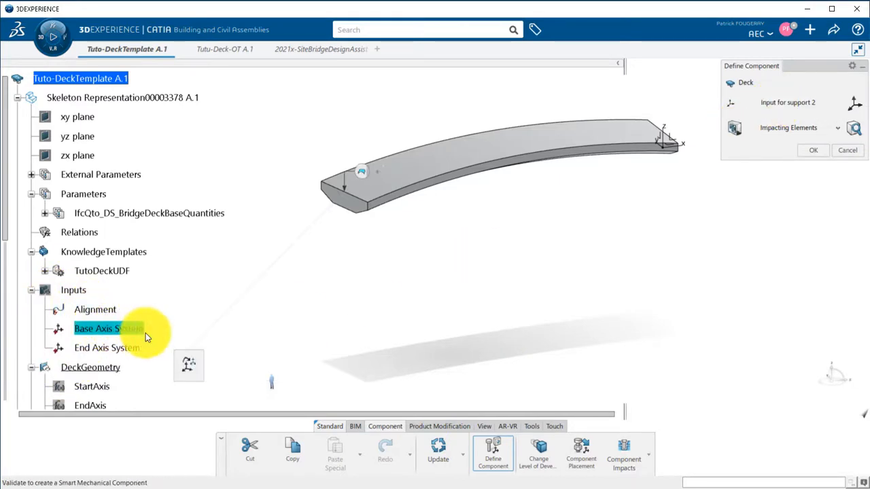
left_click(109, 328)
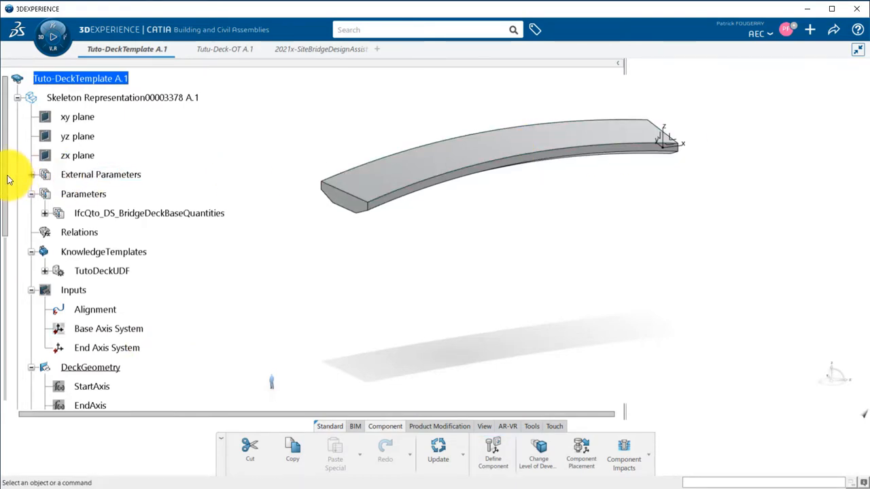
- Publish DeckVolume, the span front faces and the Width, BottomWidth, FlangeHeight and Height parameters
scroll("down", 3)
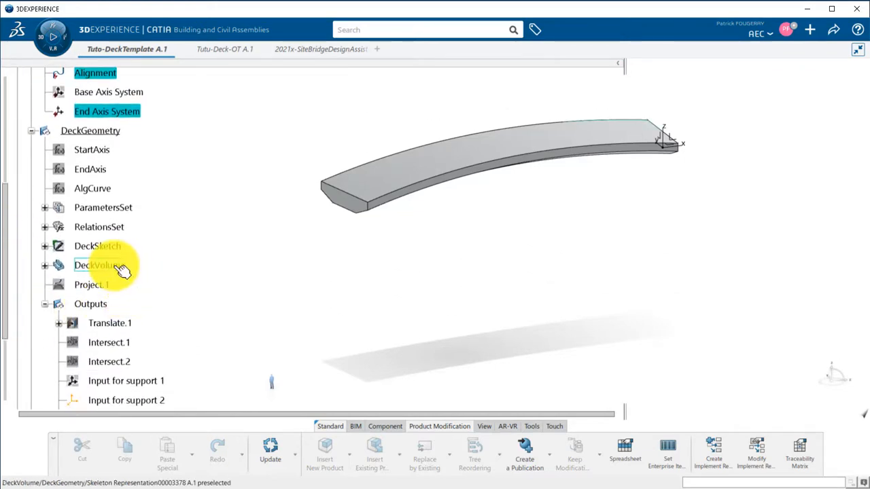
left_click(97, 265)
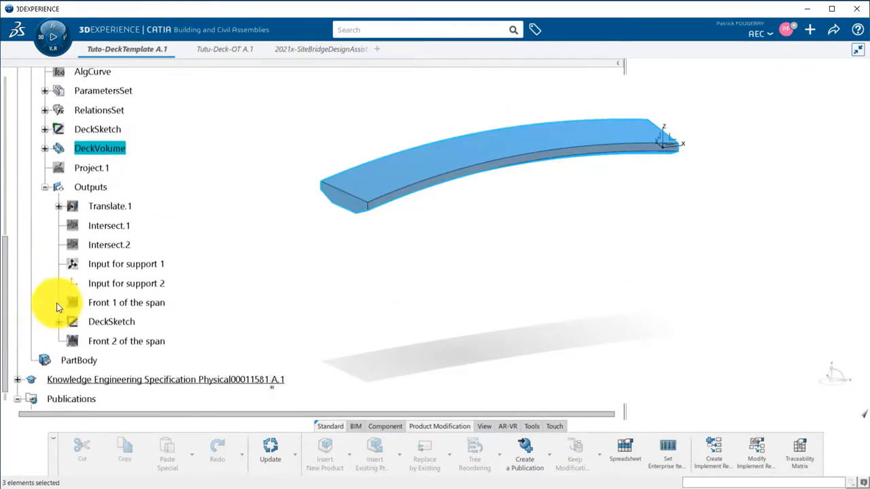
left_click(126, 341)
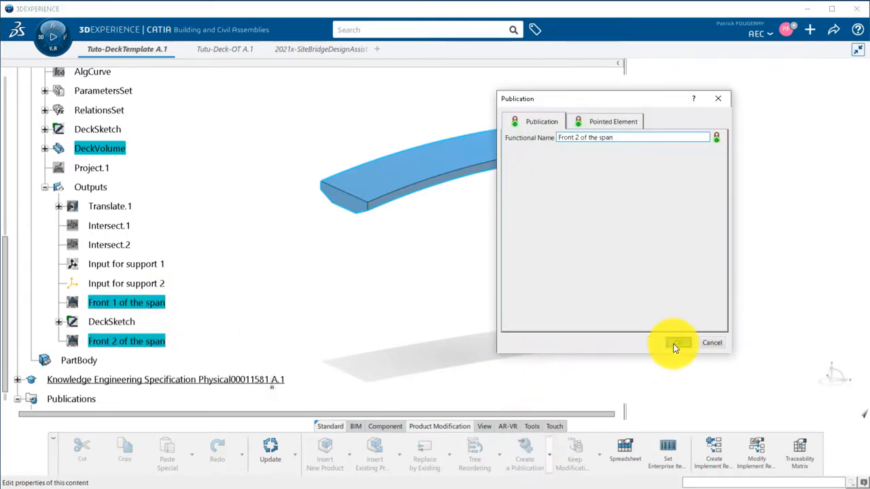
left_click(677, 343)
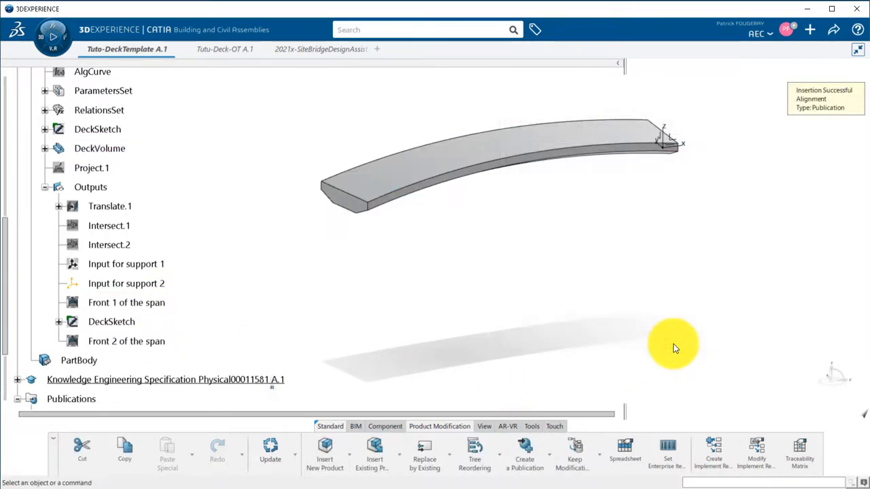
scroll("up", 3)
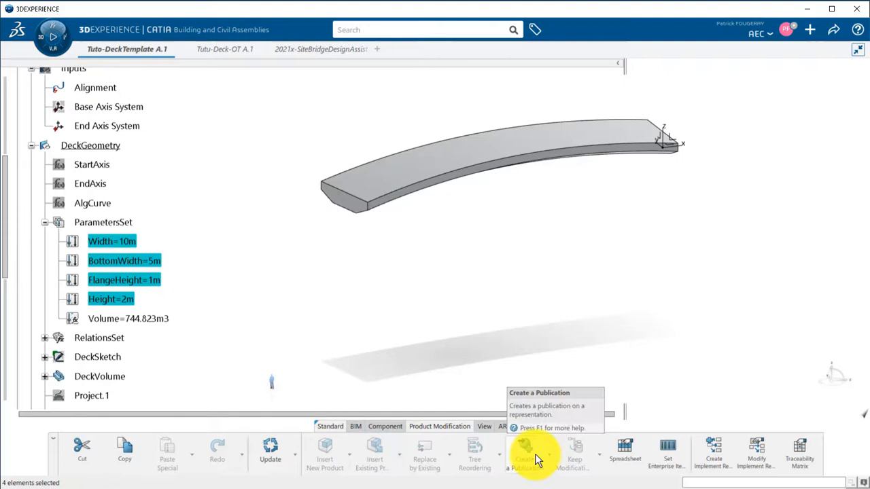
left_click(525, 454)
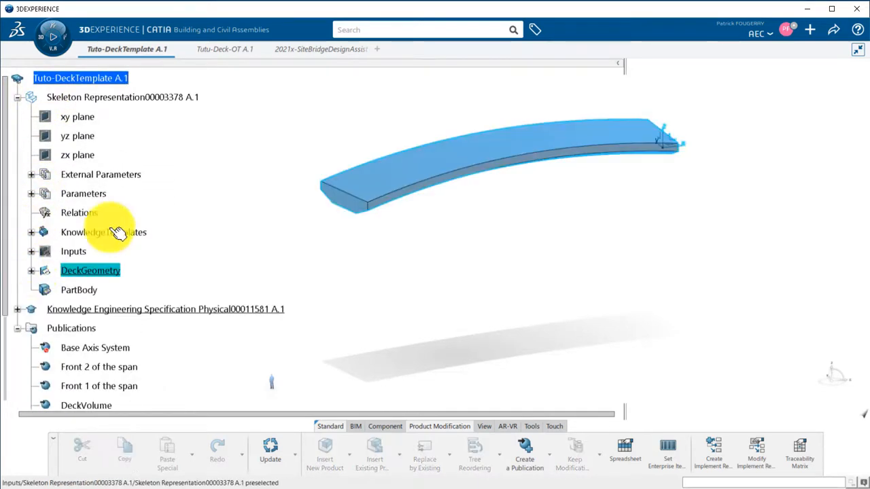
- Insert a Deck-type part Tuto-ConcreteDeck with a 3D Part under the template and edit its 3D shape
left_click(80, 78)
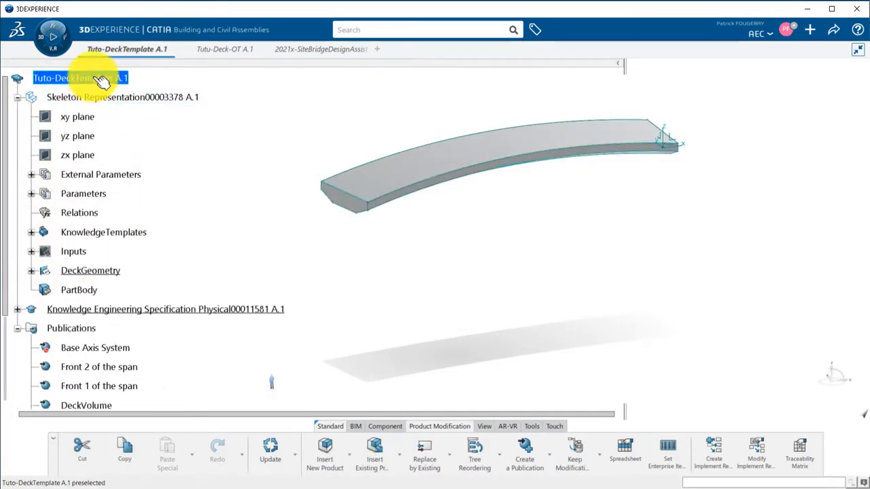
right_click(81, 78)
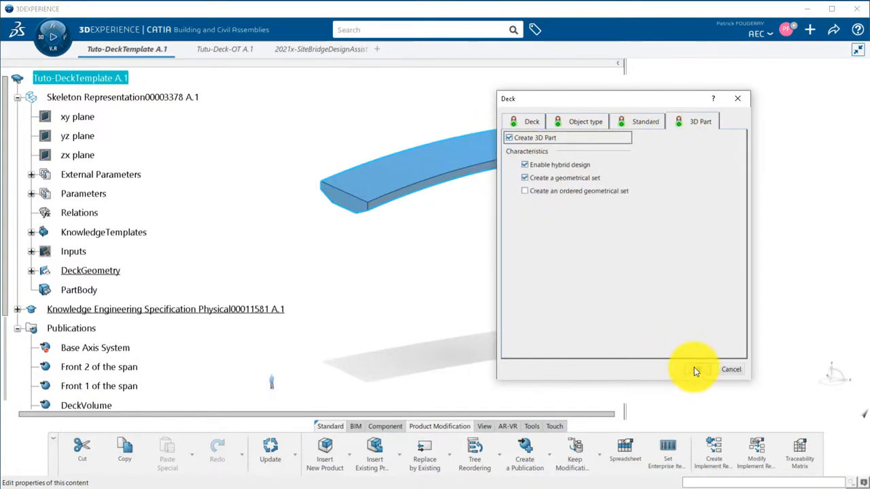
left_click(694, 370)
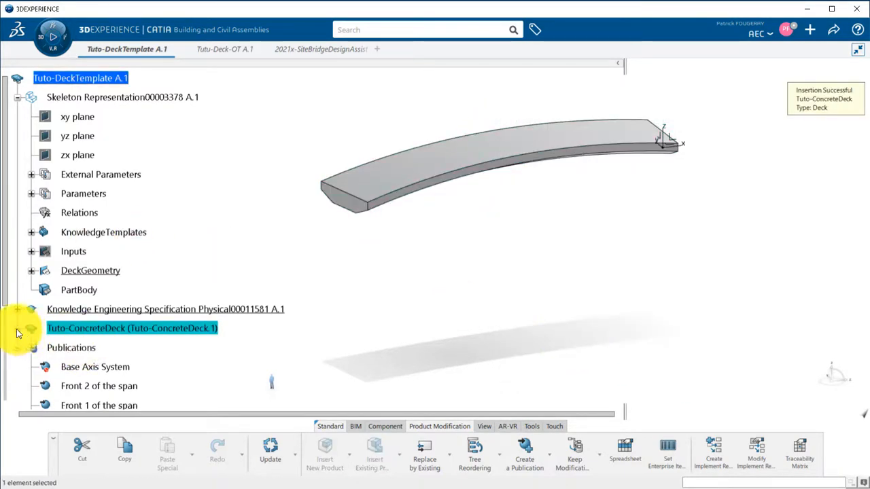
double_click(132, 328)
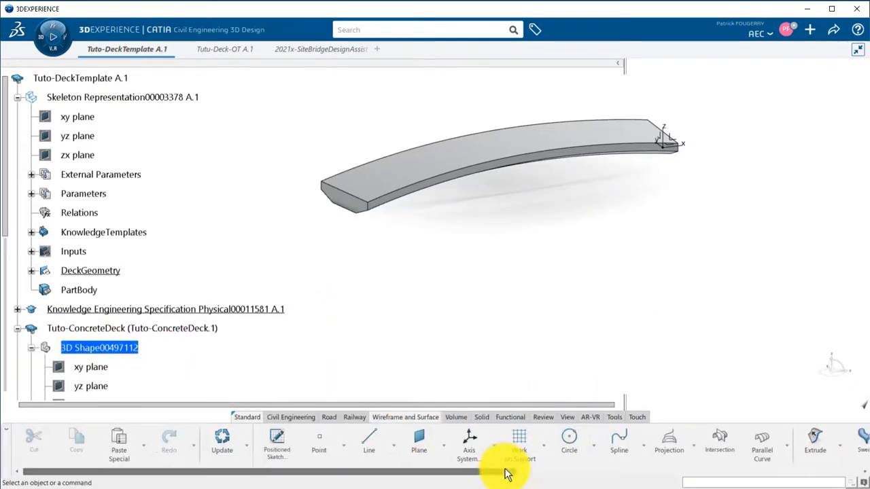
- Extract the published DeckVolume into the deck shape and close it into the CloseSurface.1 solid
left_click(722, 442)
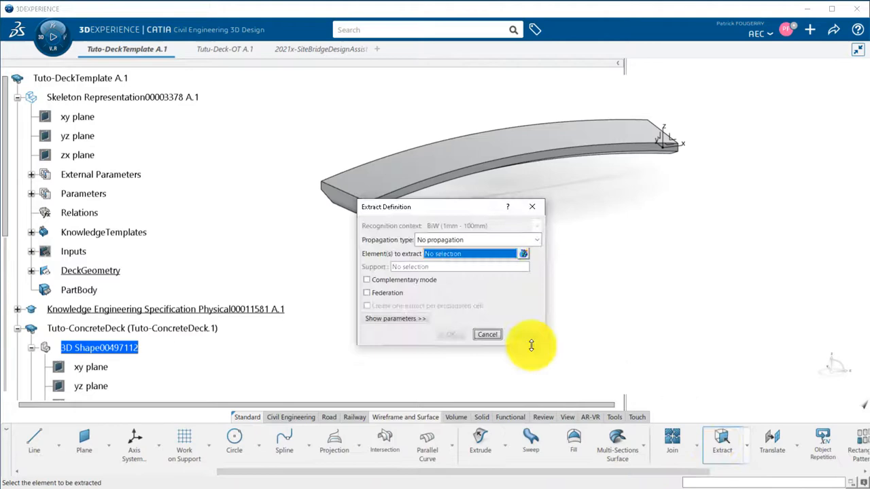
scroll("down", 3)
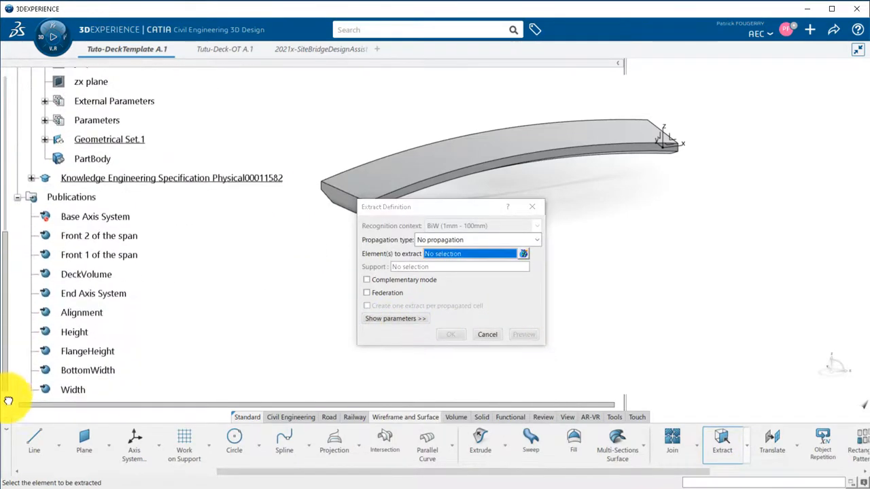
left_click(87, 293)
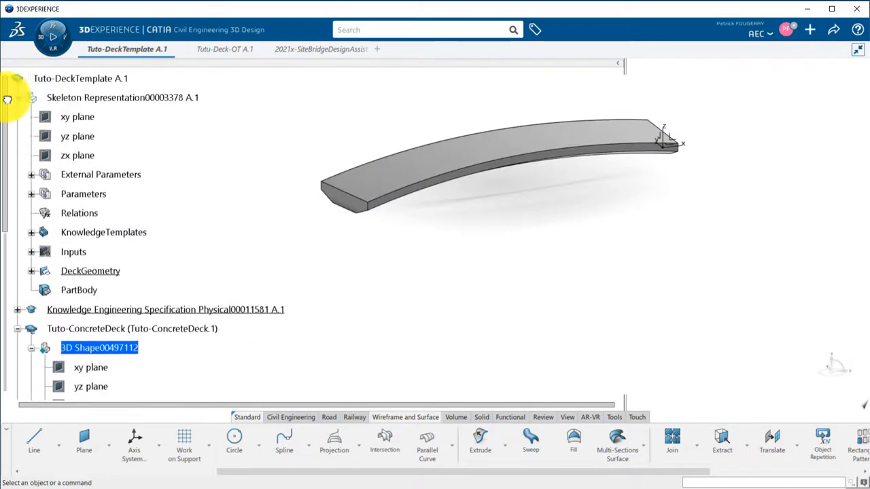
mouse_move(112, 333)
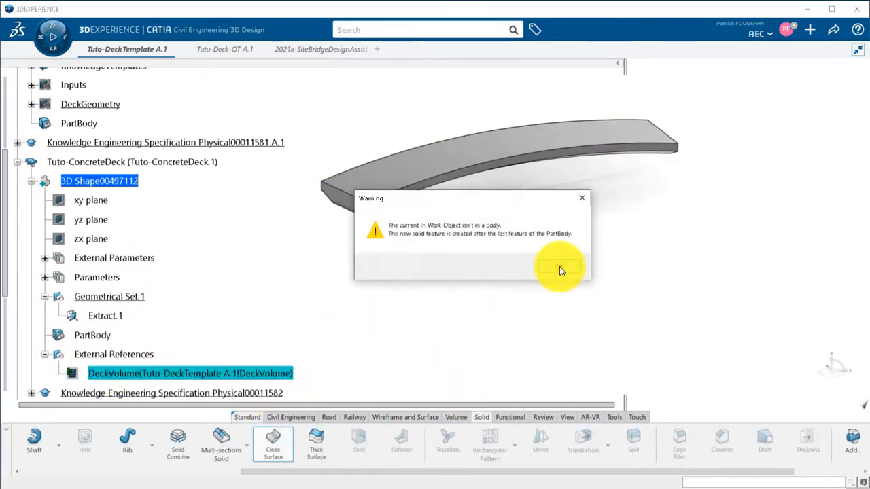
left_click(559, 267)
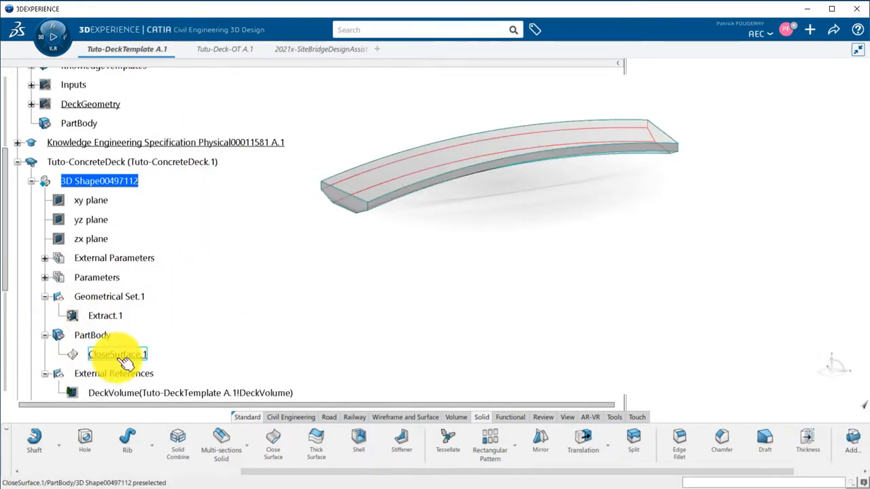
left_click(57, 278)
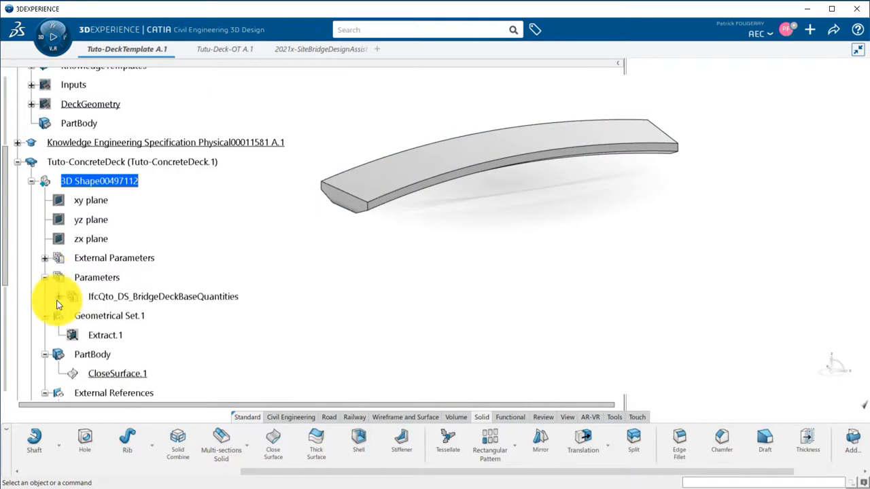
- Drive NetVolume by a formula measuring the PartBody volume (744.823 m3) with automatic update
left_click(71, 296)
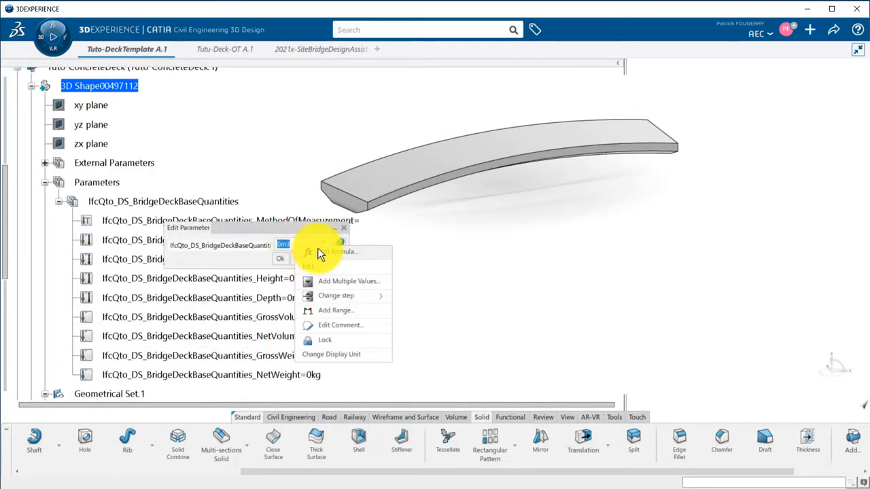
left_click(340, 252)
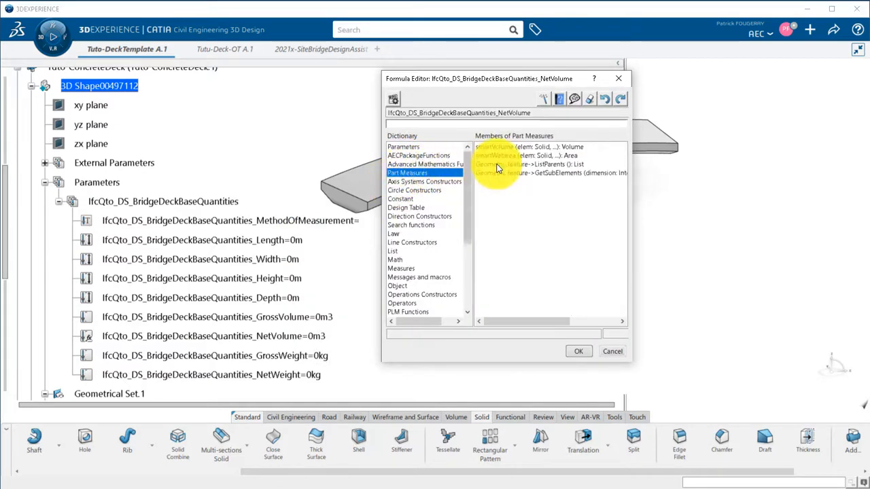
double_click(529, 147)
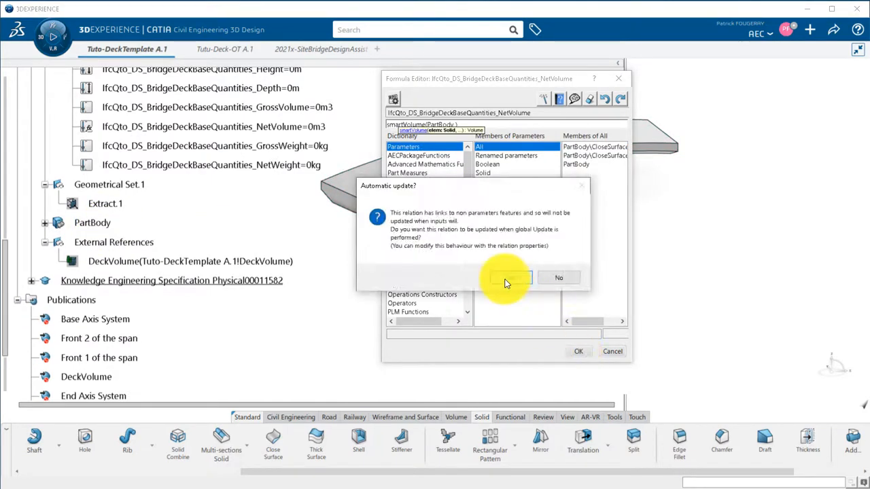
left_click(505, 277)
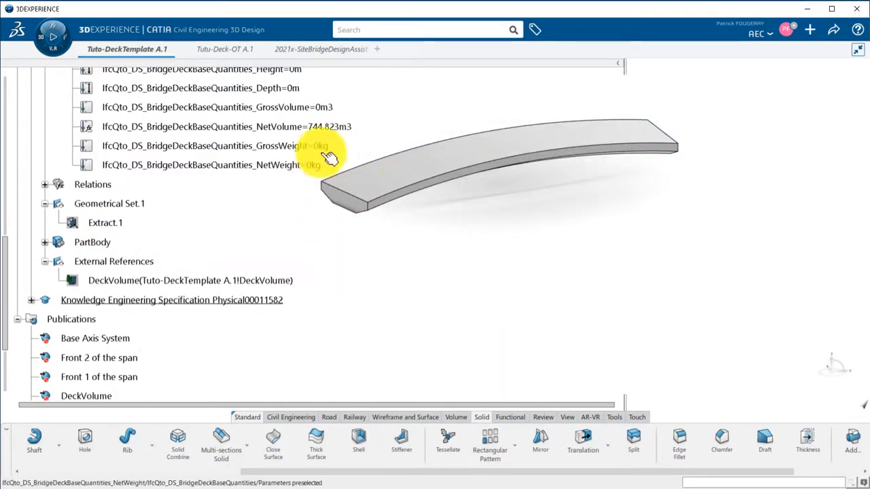
scroll("up", 3)
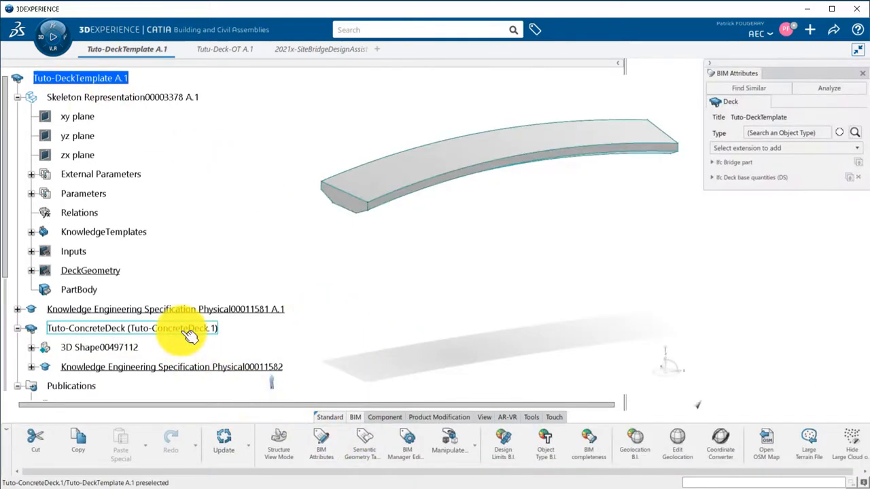
- Insert a Reinforcing bar component Tuto-Rebars under Tuto-DeckTemplate via New Content search 'Reinf'
left_click(131, 328)
type("Reinf")
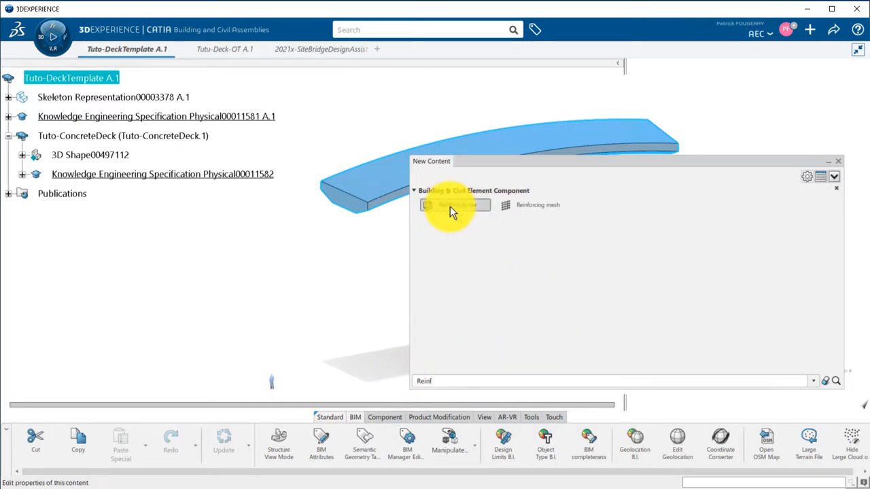
left_click(454, 205)
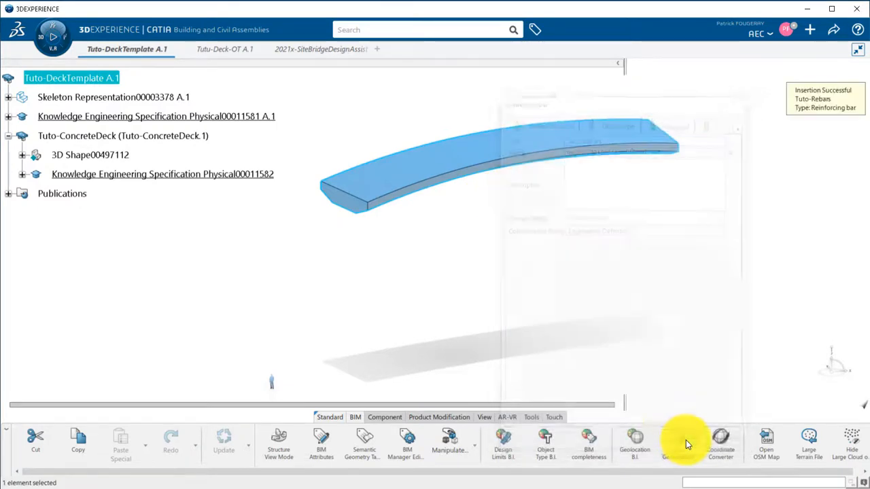
right_click(63, 193)
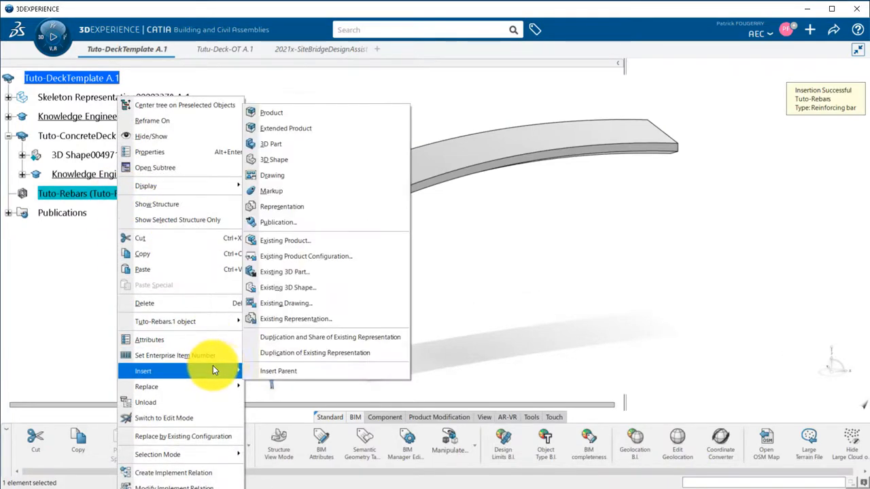
- Paste the template publications into the rebar skeleton representation As Result With Link
left_click(272, 112)
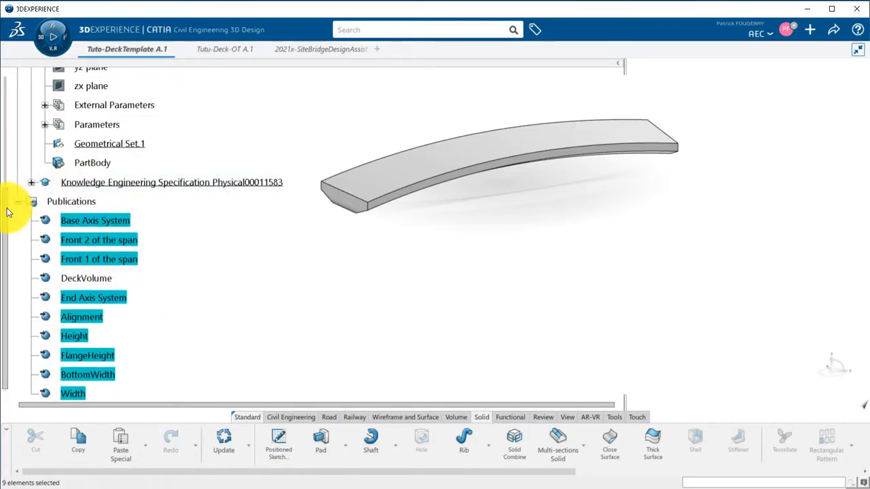
right_click(129, 212)
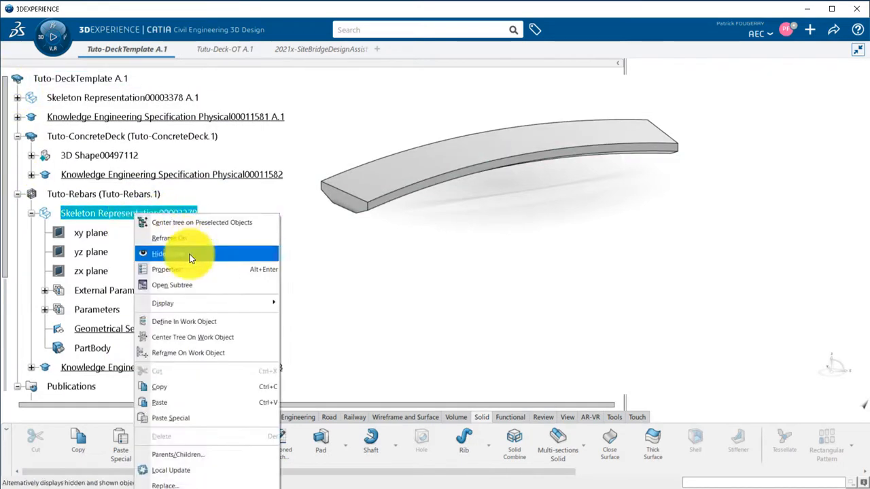
left_click(171, 419)
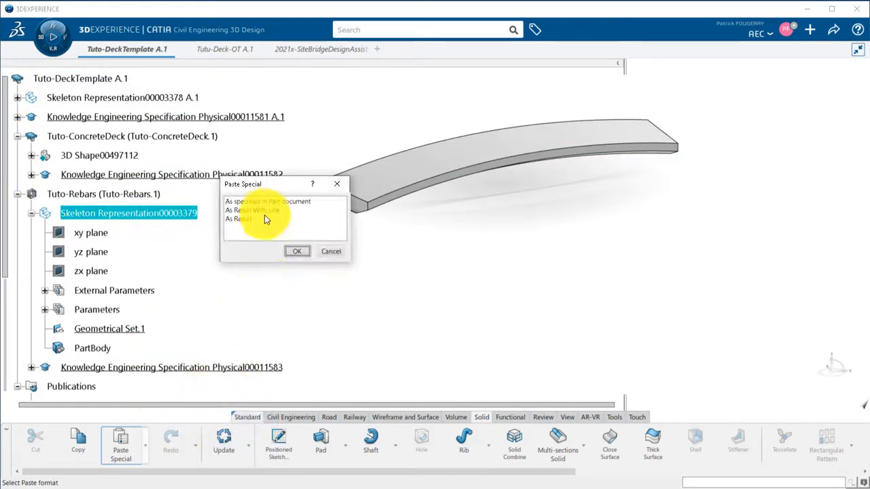
left_click(296, 251)
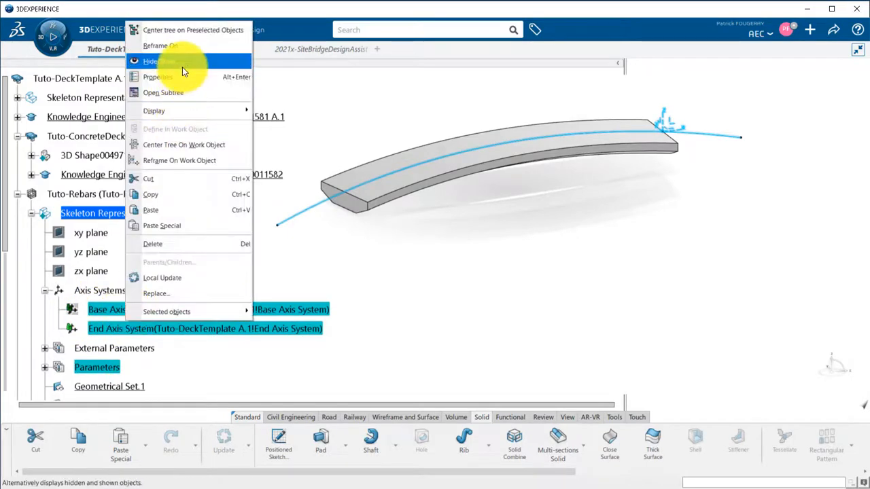
- Hide the pasted alignment curve and rename Geometrical Set.1 to GeometryConstruction
left_click(159, 61)
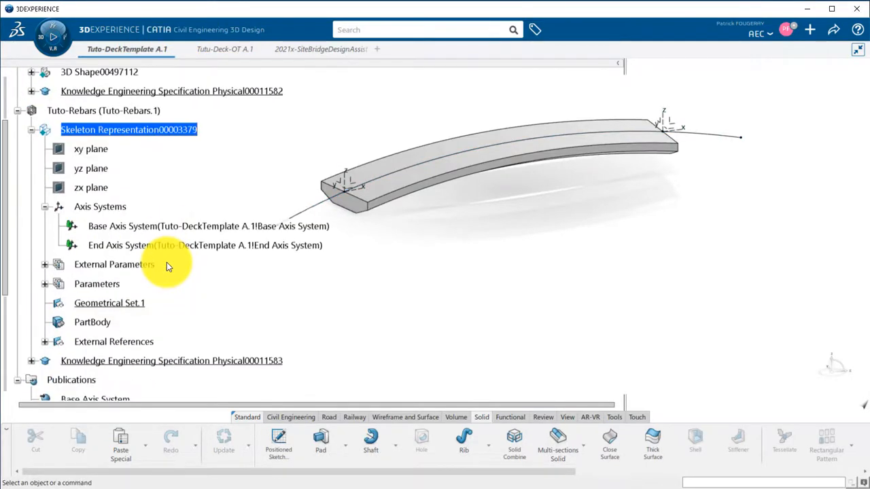
right_click(109, 302)
type("GeometryConstruction")
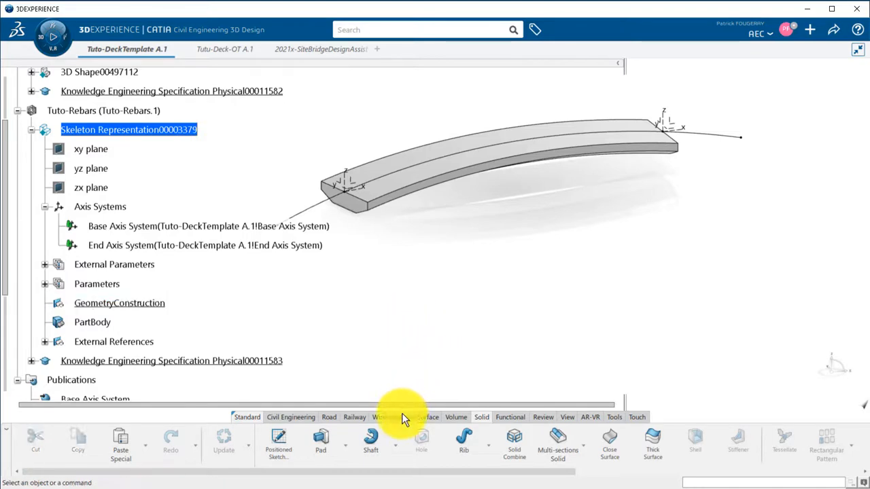
- Split the alignment curve with the Base and End Axis System YZ planes as cutting elements
left_click(405, 416)
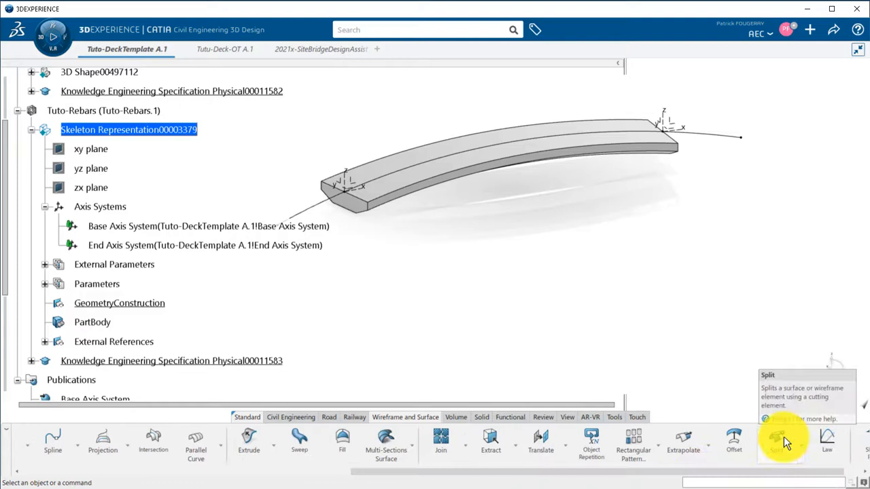
left_click(776, 446)
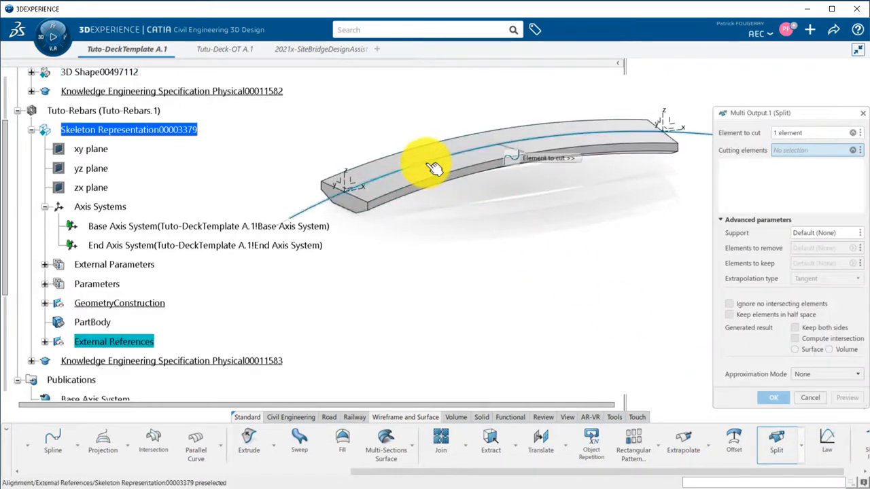
left_click(659, 125)
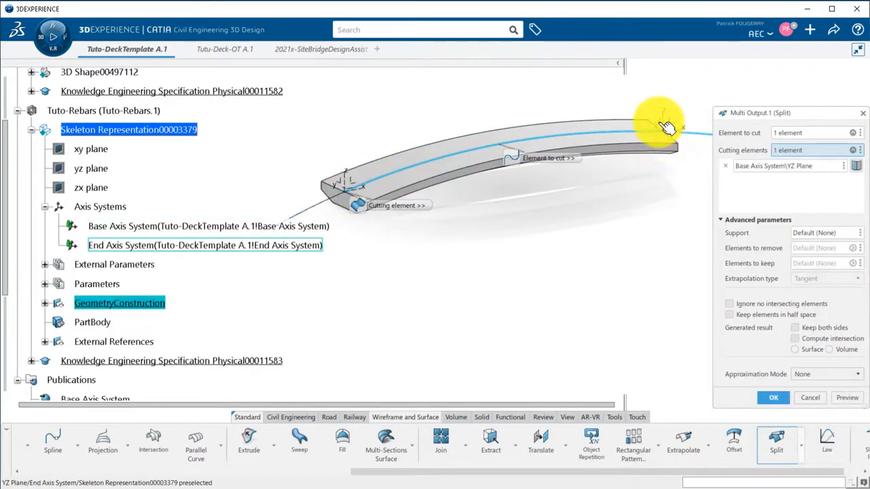
left_click(810, 397)
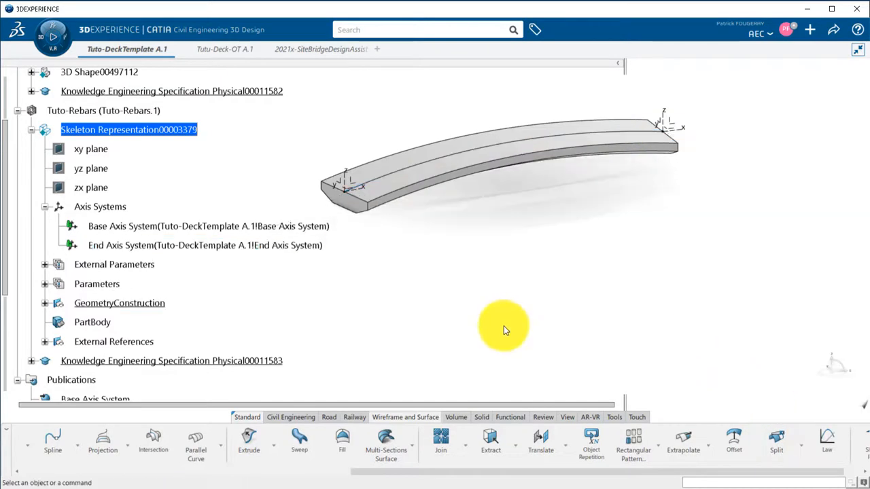
mouse_move(104, 442)
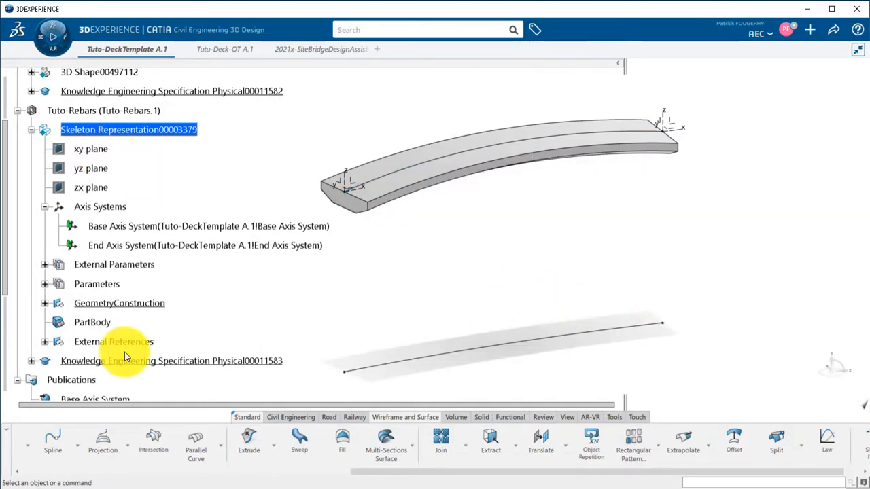
- Rename the new curves SplitAlignment and ProjectAlignment
right_click(128, 131)
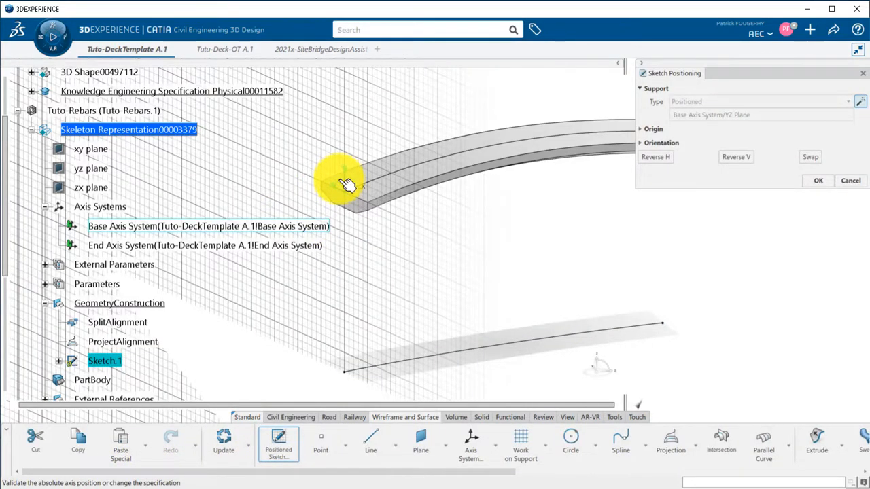
- Place Sketch.1 on the Base axis YZ plane, view it normal, and draw the cross-section rectangle referencing BottomWidth
left_click(819, 179)
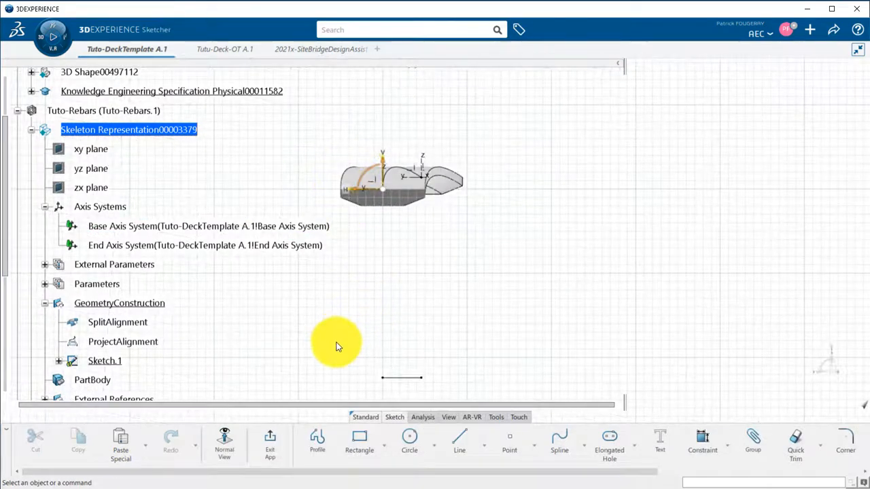
left_click(359, 438)
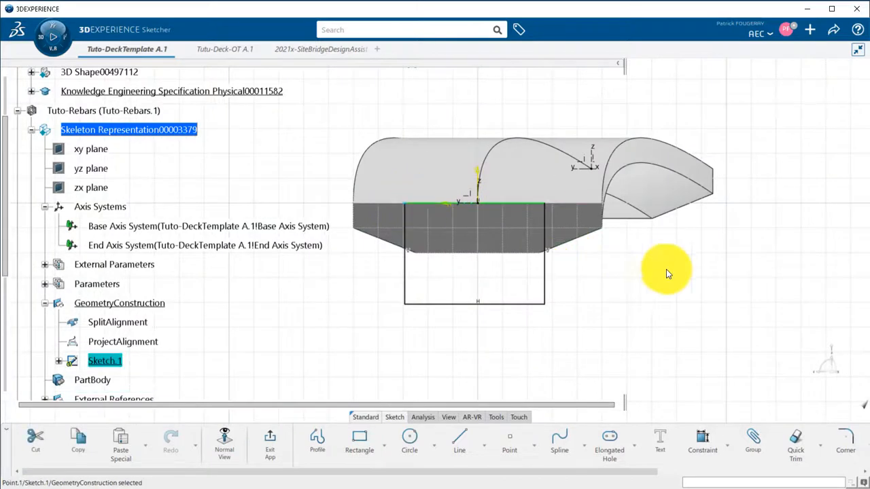
left_click(476, 174)
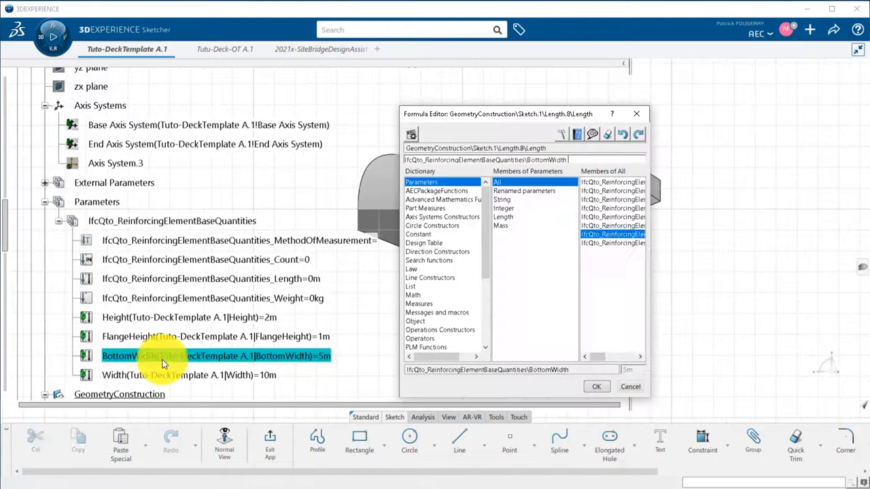
- Drive the rectangle's width and height dimensions by BottomWidth, Height and Width via formulas
left_click(595, 387)
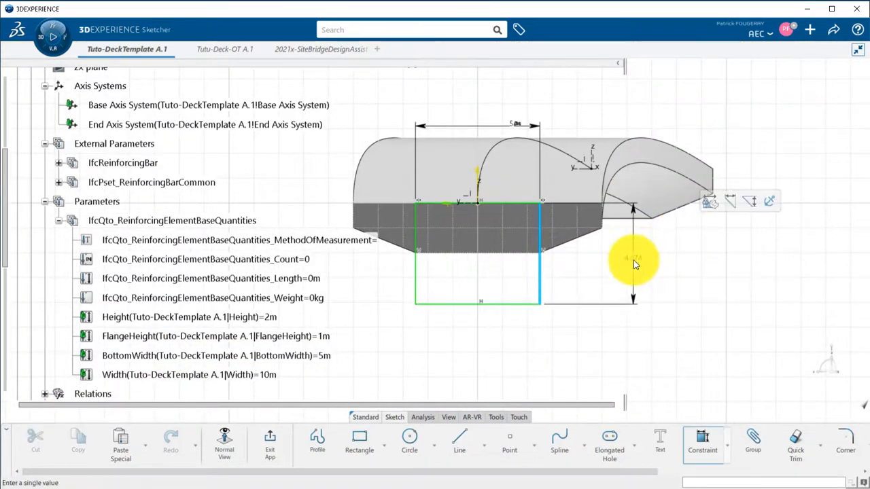
double_click(189, 317)
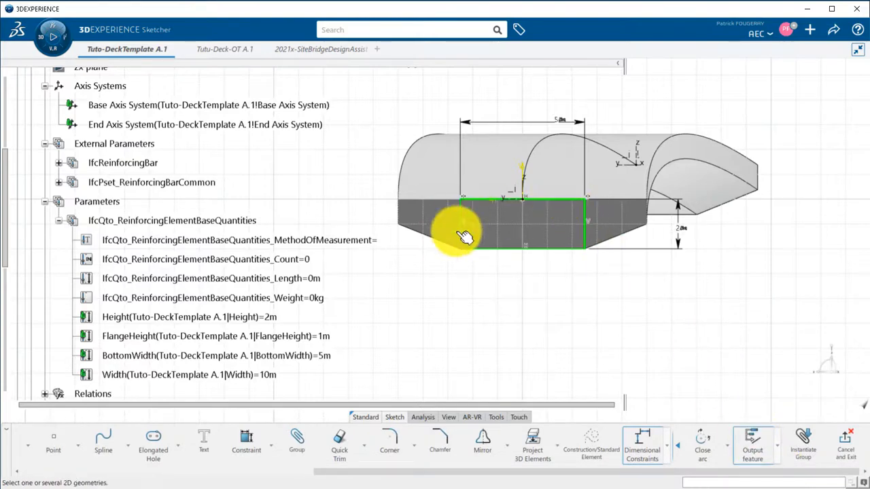
scroll("down", 3)
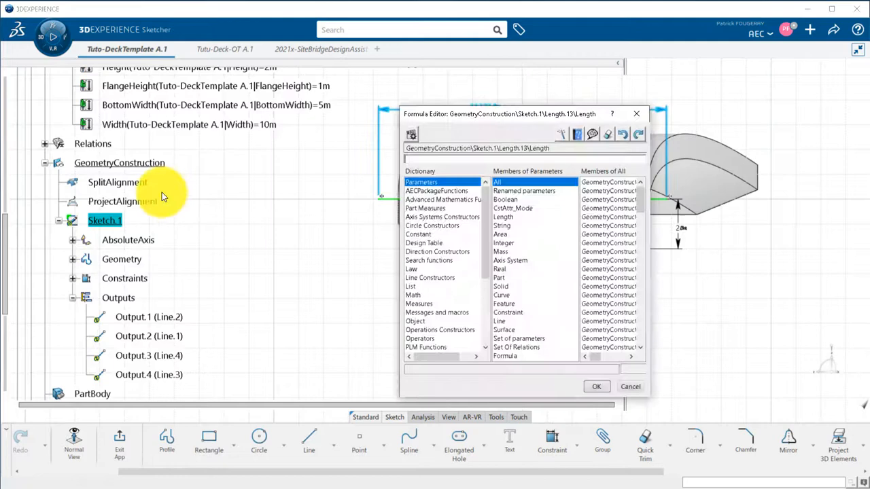
double_click(612, 242)
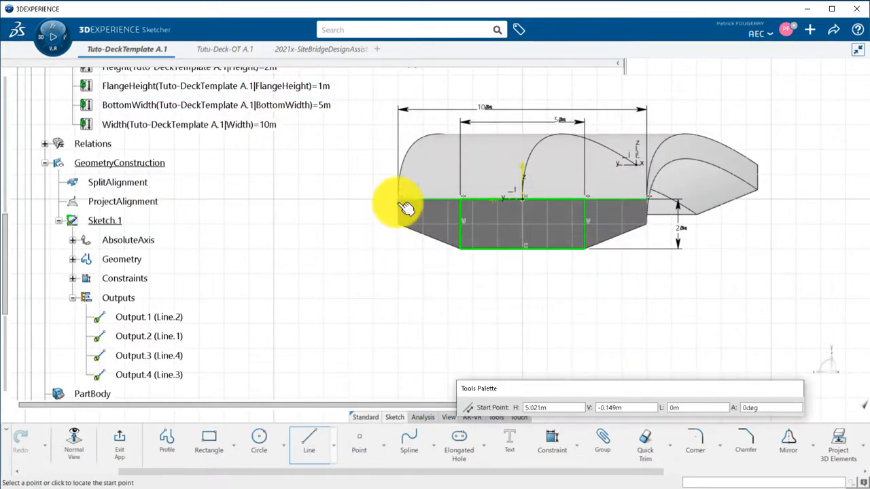
mouse_move(660, 211)
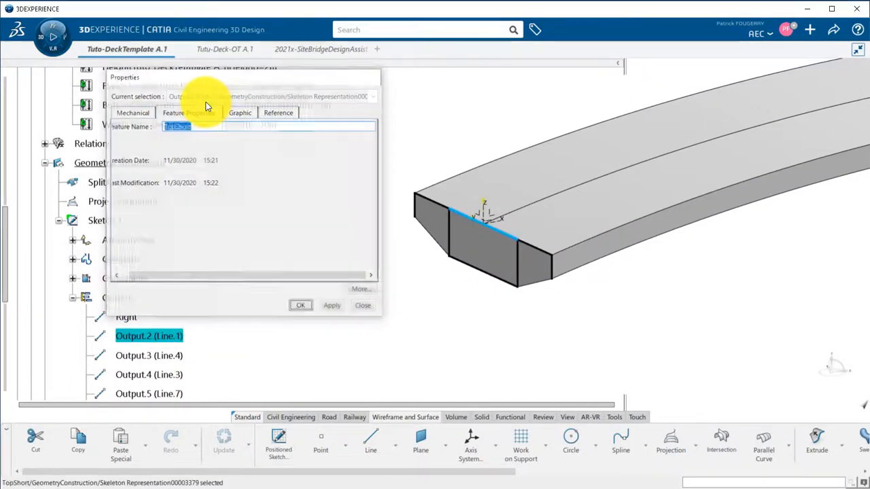
- Rename the remaining output lines through Properties, finishing with LeftFlange
left_click(363, 305)
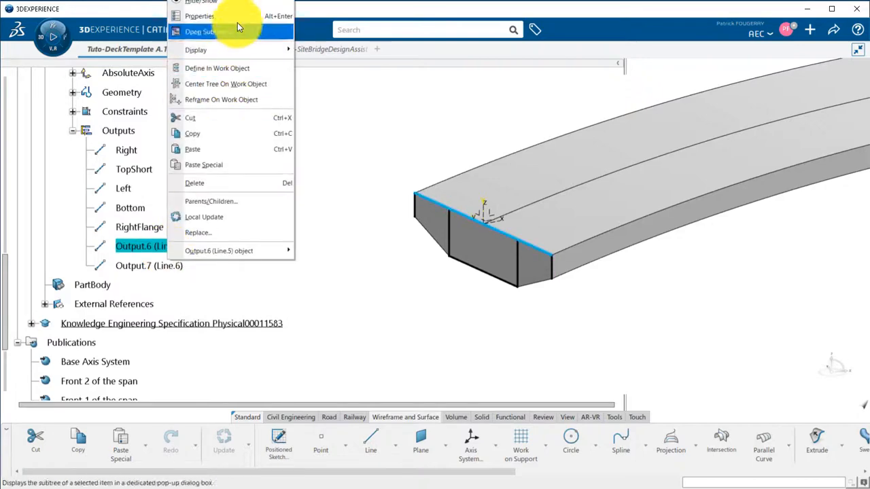
left_click(198, 16)
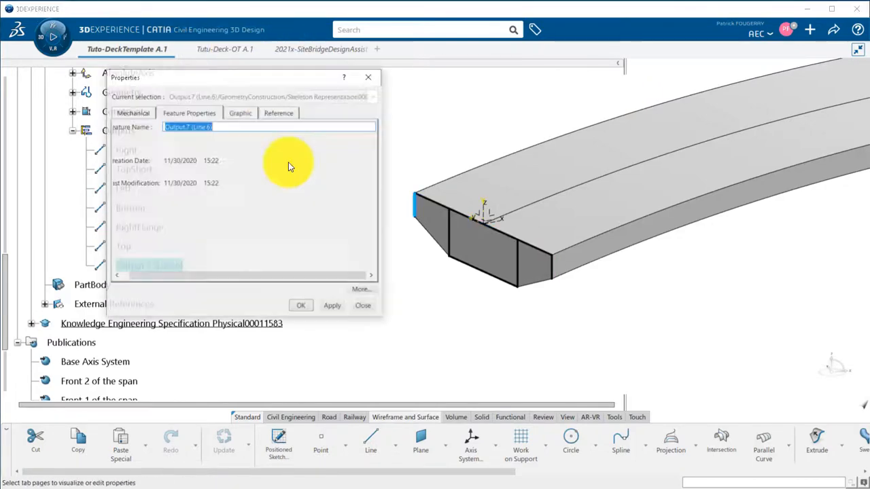
left_click(363, 305)
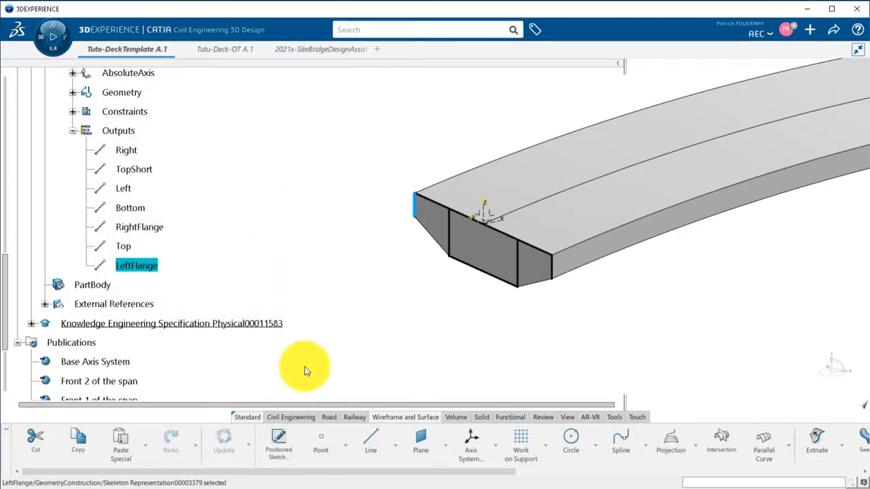
scroll("right", 3)
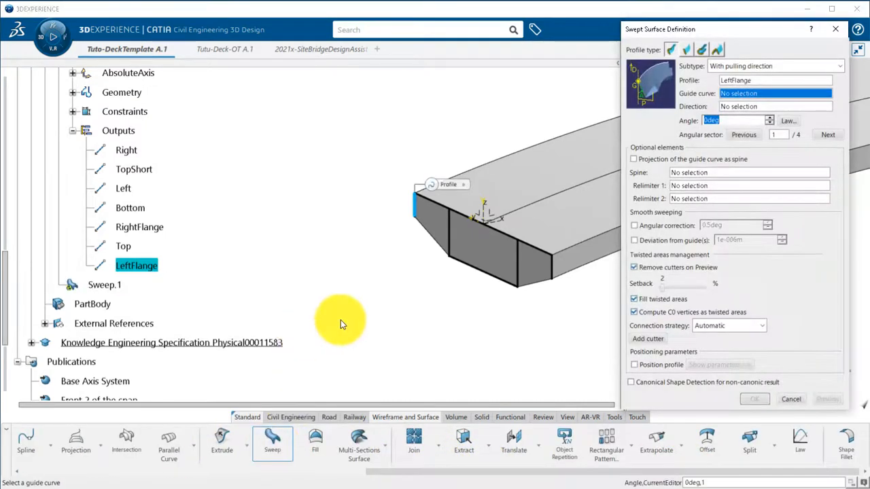
mouse_move(558, 197)
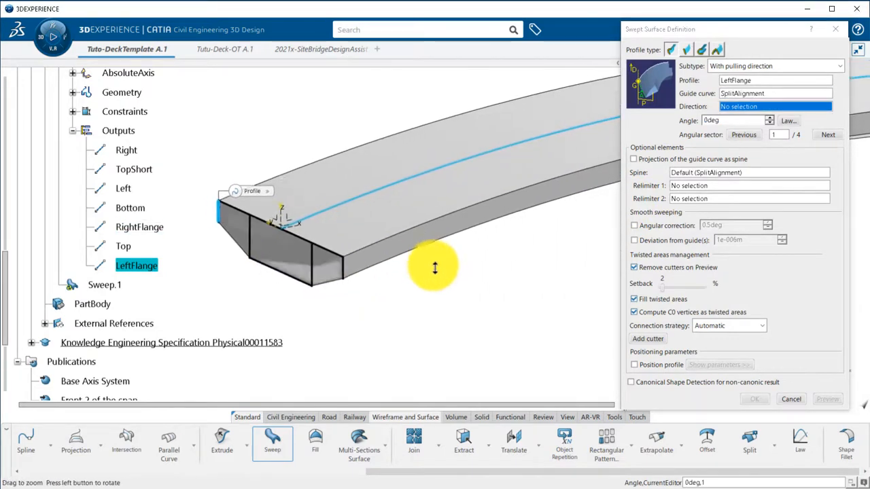
- Sweep LeftFlange with Z Component pulling direction and ProjectAlignment spine, confirming the surface
right_click(775, 106)
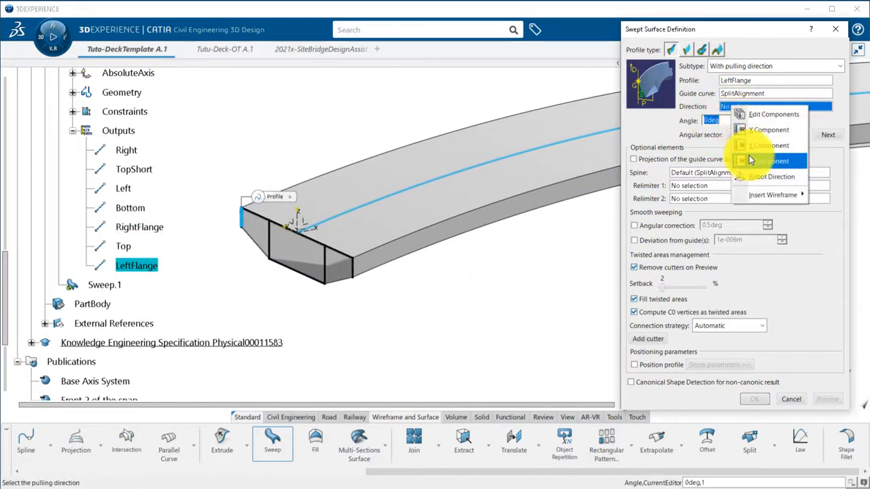
left_click(768, 144)
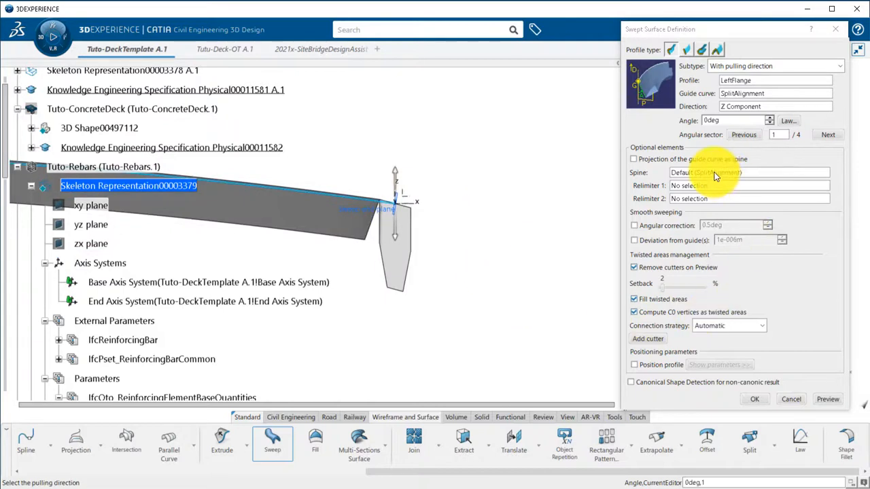
left_click(747, 171)
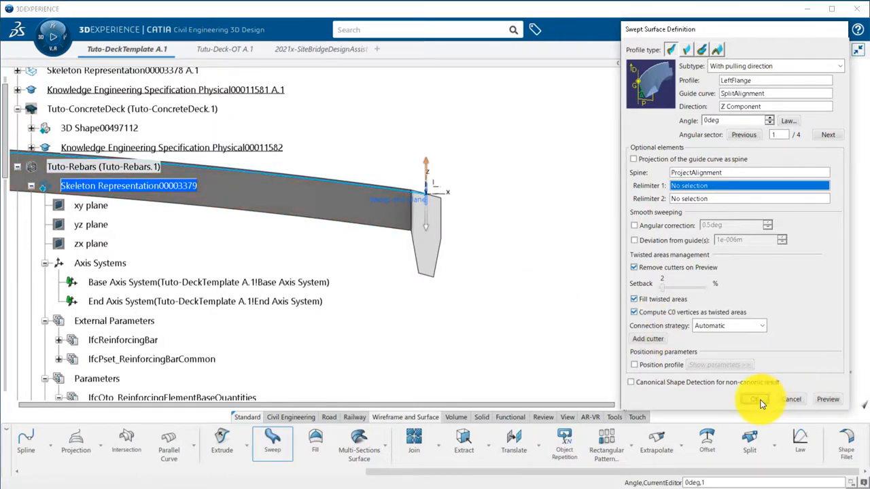
left_click(754, 400)
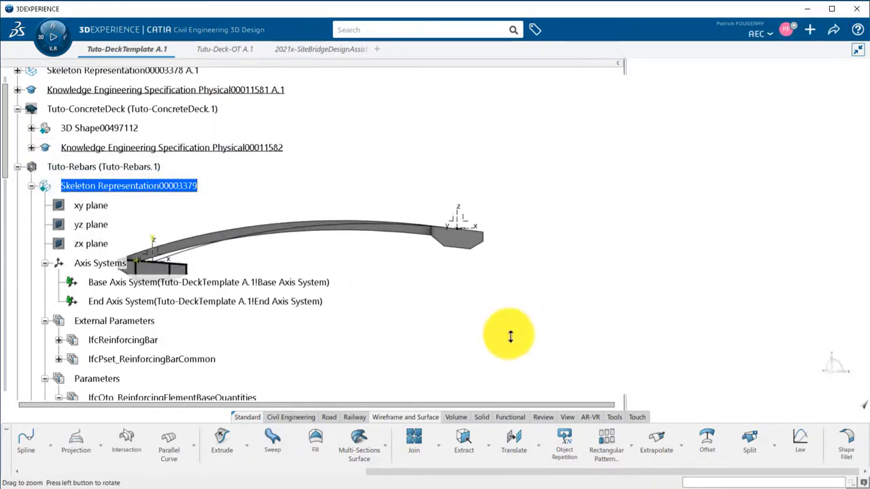
scroll("down", 3)
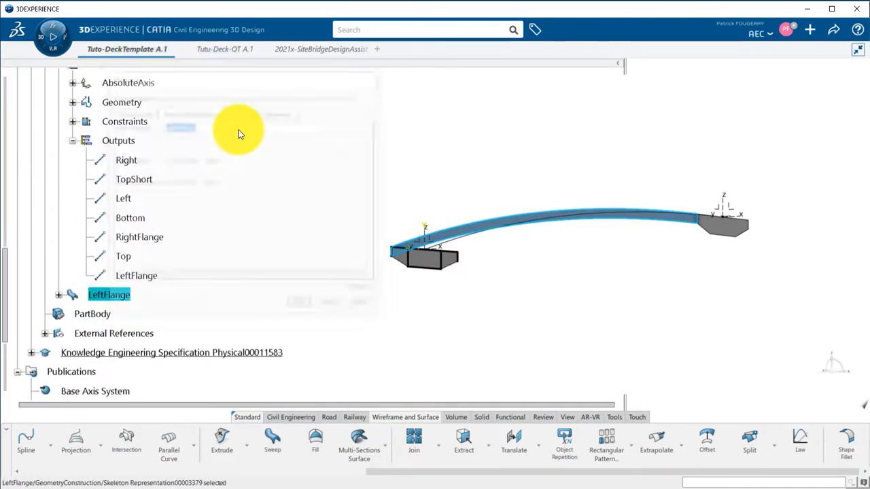
- Sweep the RightFlange, Top and TopShort profiles along the alignment, naming each after its profile
left_click(272, 442)
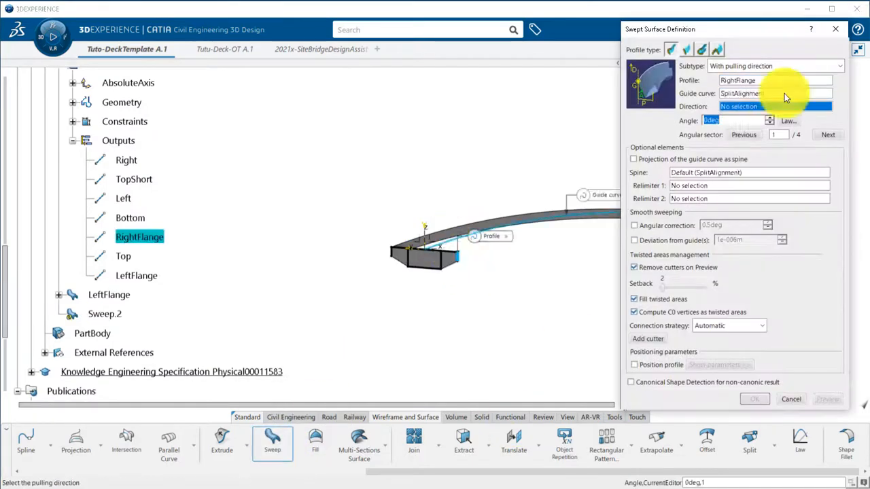
left_click(754, 399)
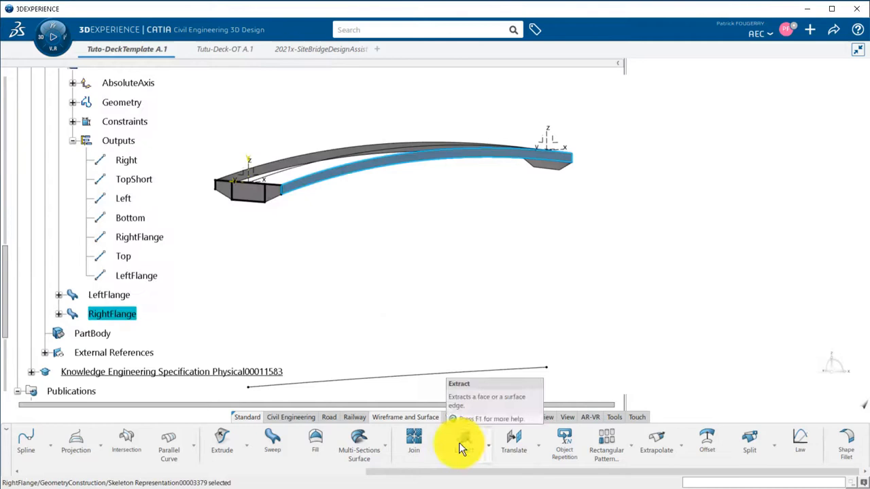
left_click(272, 442)
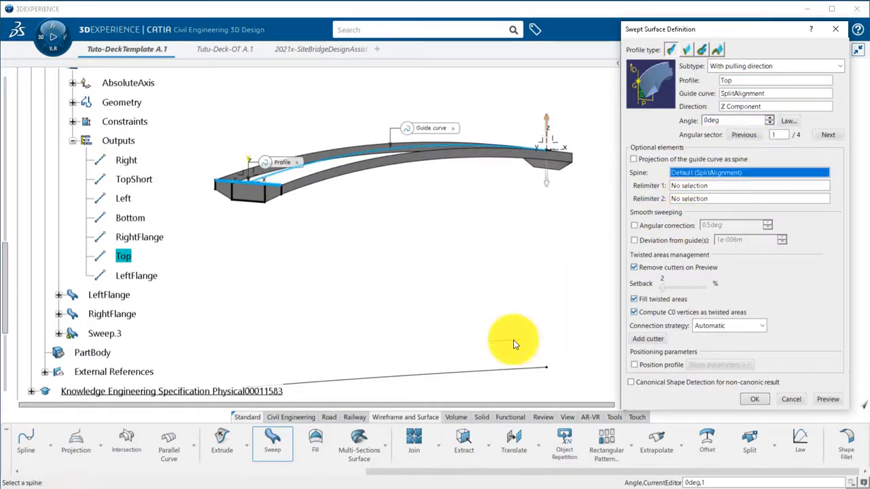
right_click(122, 256)
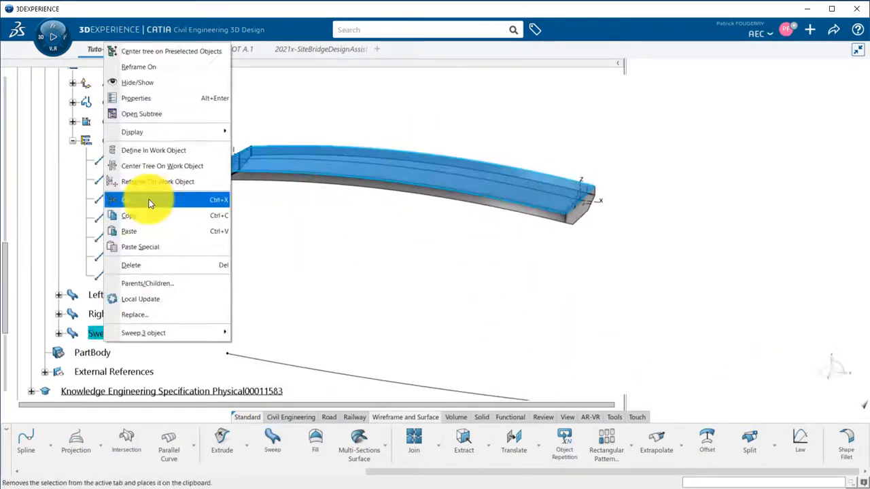
left_click(145, 333)
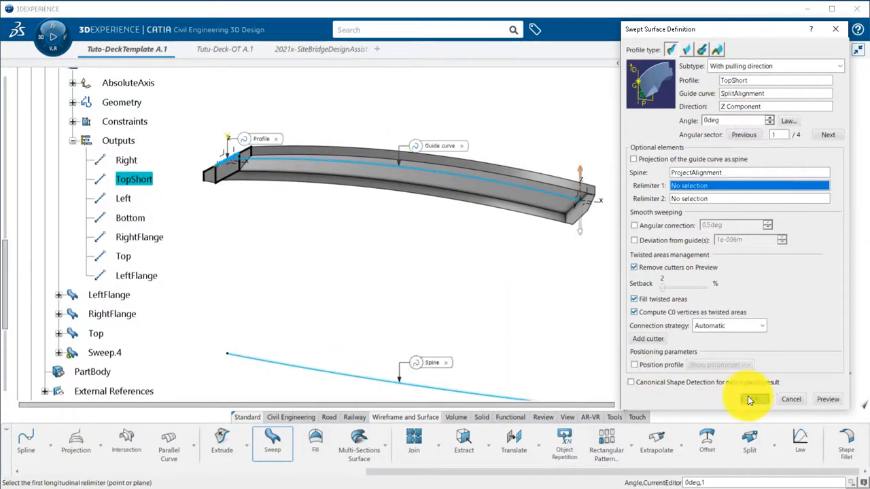
left_click(748, 399)
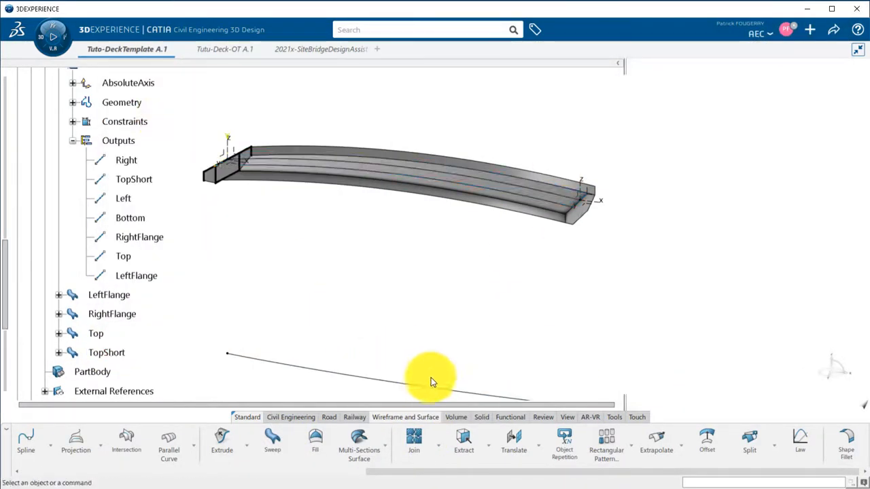
- Sweep the Left profile the same way and hide the profile curves
left_click(272, 446)
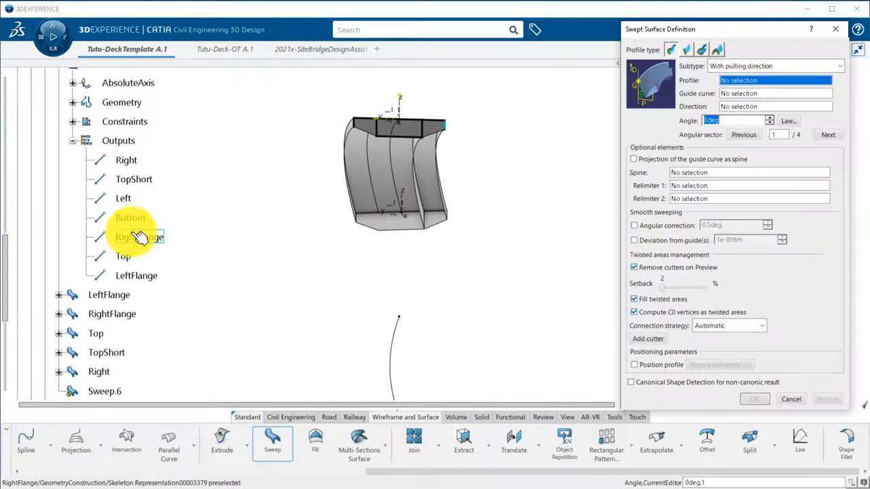
left_click(123, 198)
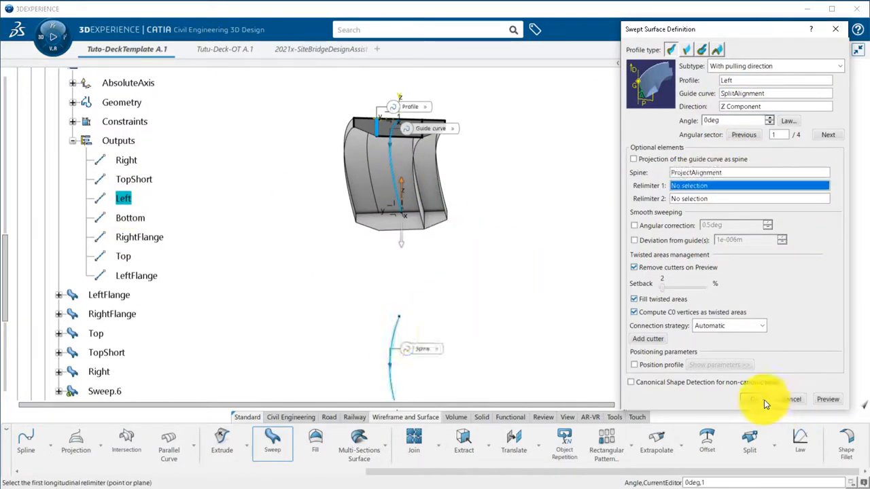
left_click(122, 218)
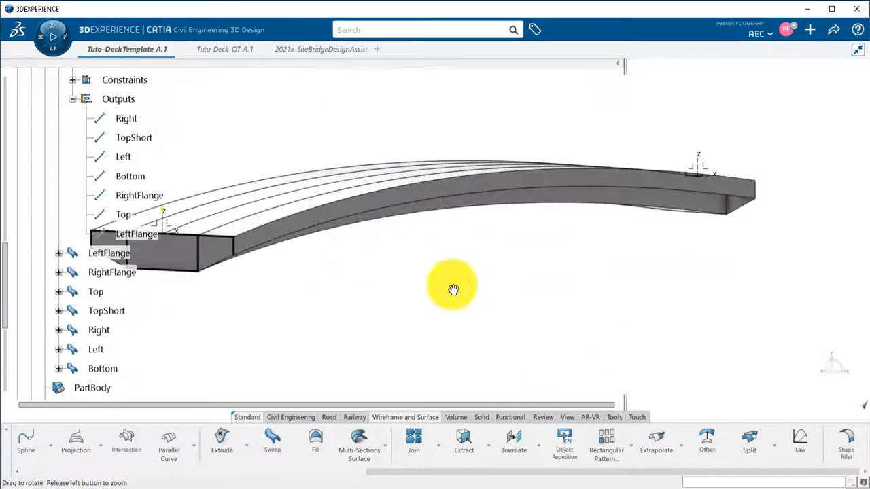
right_click(129, 234)
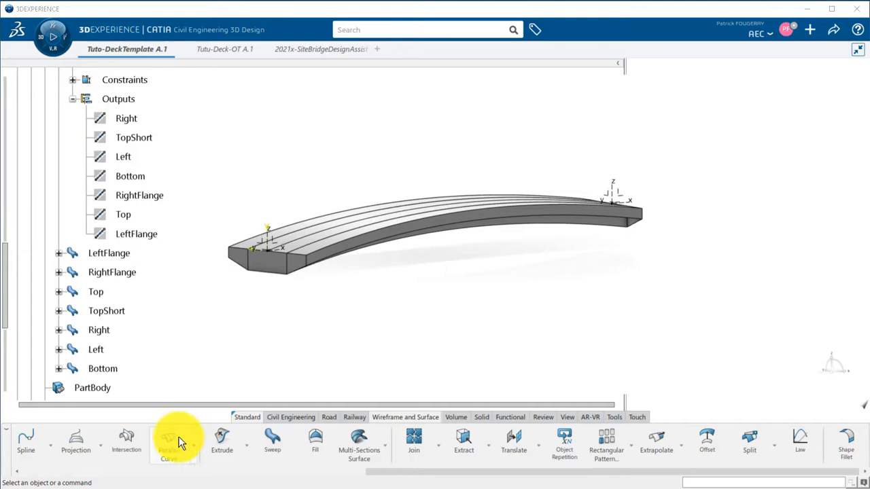
- Create Parallel.1 from SplitAlignment on Top with distance Width/2, and begin a point on it
left_click(169, 442)
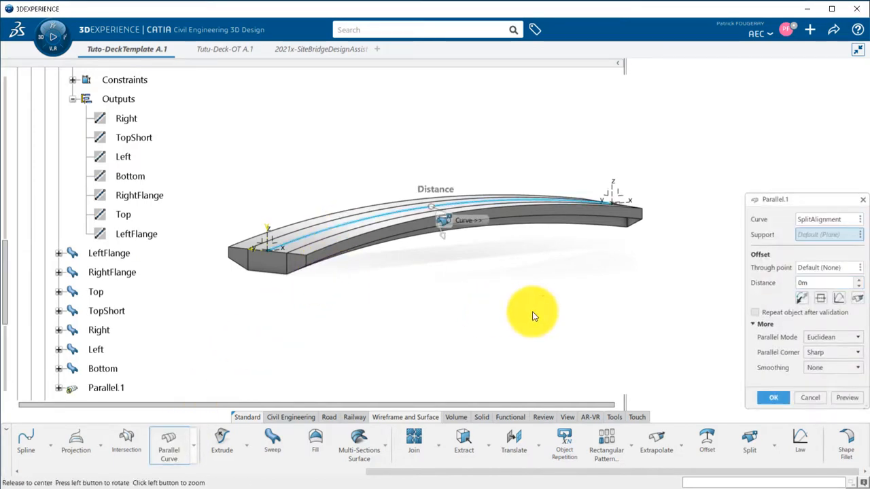
left_click(612, 197)
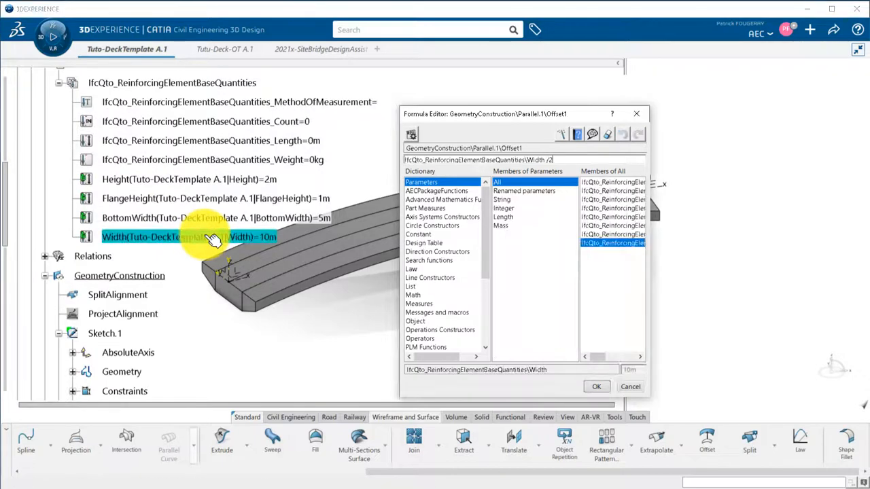
left_click(596, 386)
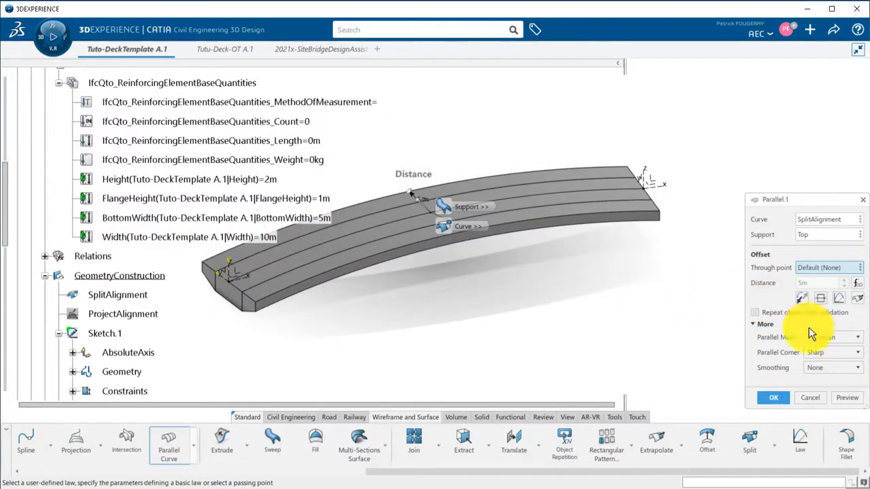
left_click(832, 337)
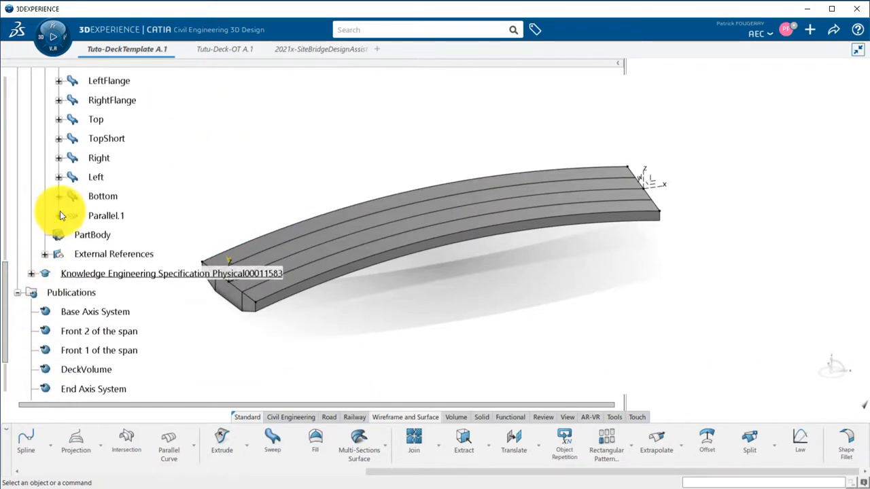
left_click(60, 215)
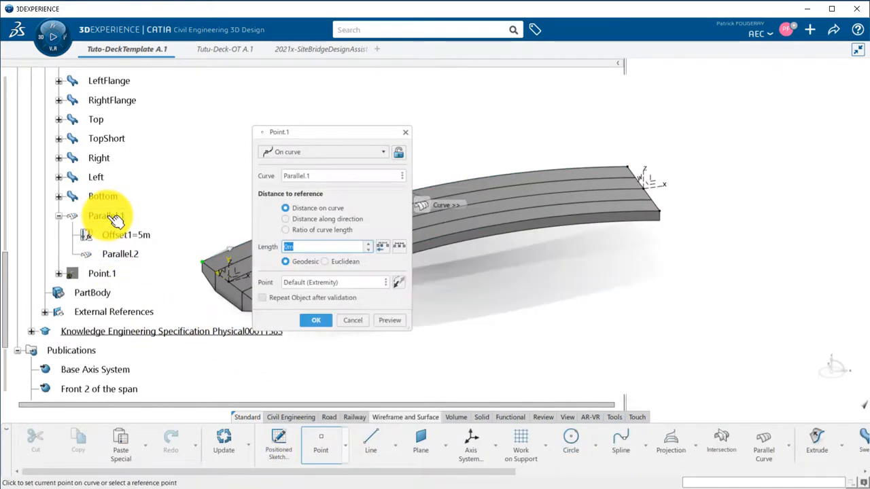
- Place points by curve-length ratio on Parallel.1 and set Point.2 as the axis system origin
left_click(286, 230)
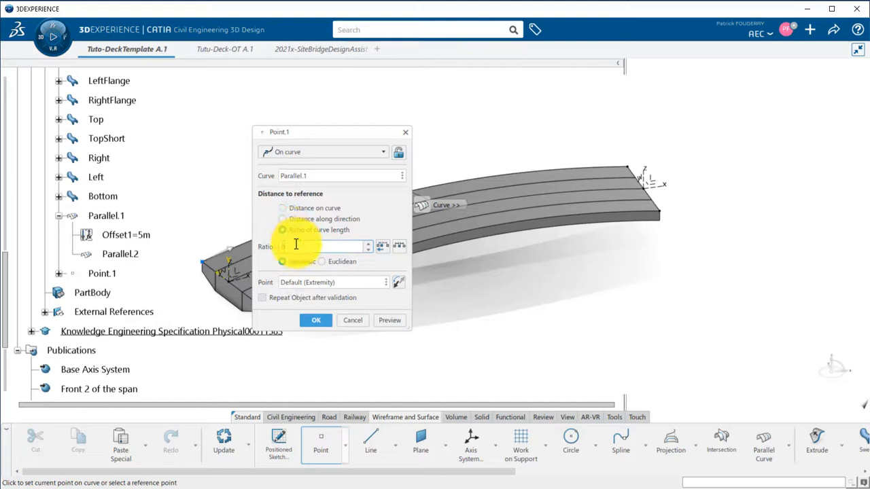
left_click(315, 320)
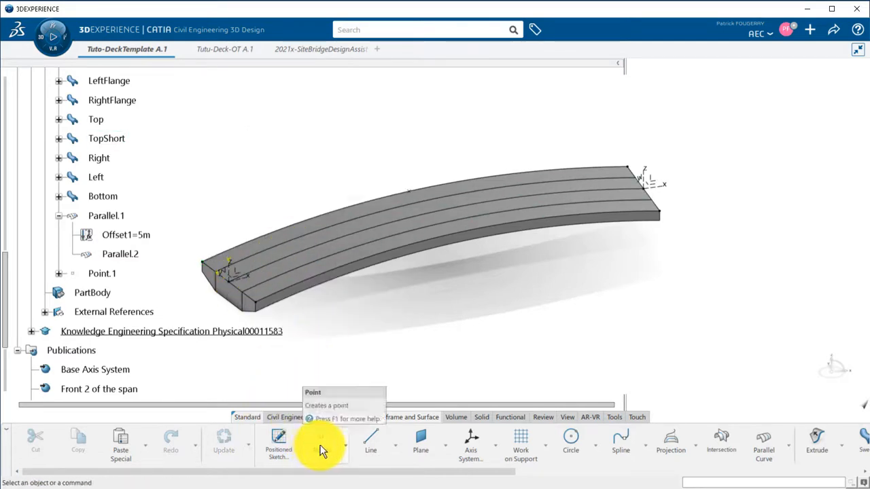
left_click(321, 442)
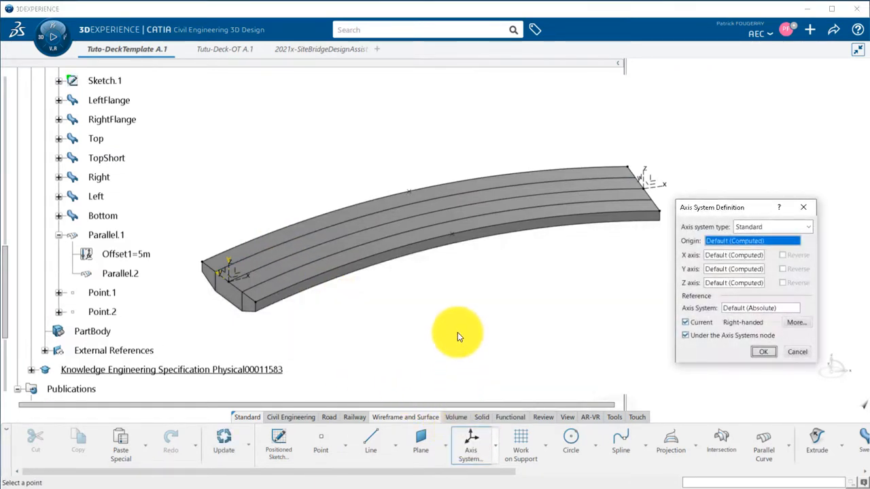
left_click(102, 311)
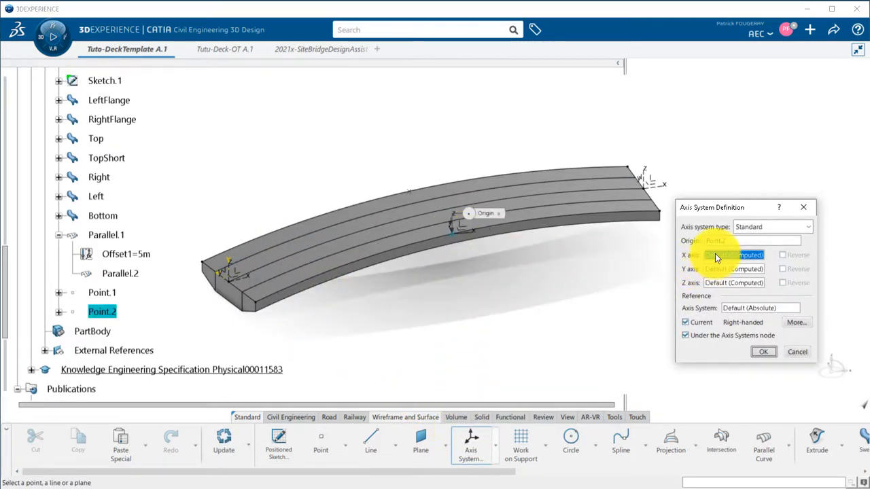
- Define X as a tangent to Parallel.2, Y as a reversed normal to Top, and confirm Axis System.3
right_click(734, 255)
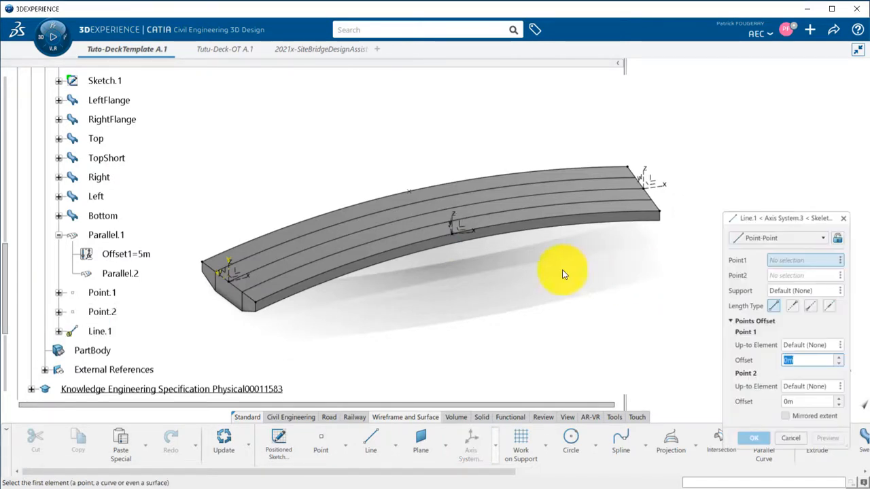
left_click(821, 238)
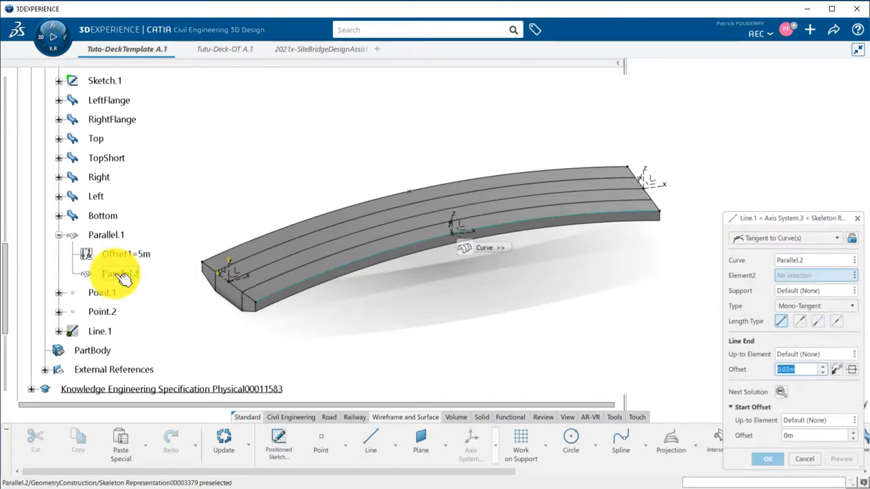
left_click(493, 257)
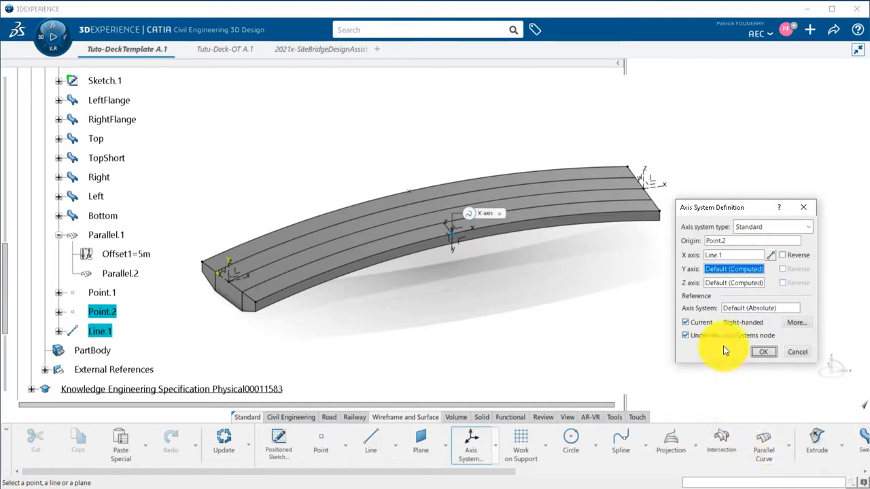
right_click(735, 269)
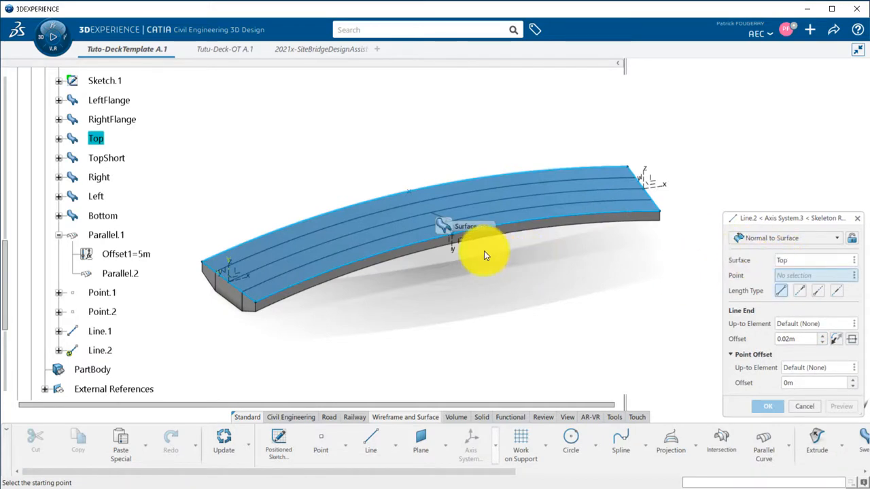
mouse_move(461, 239)
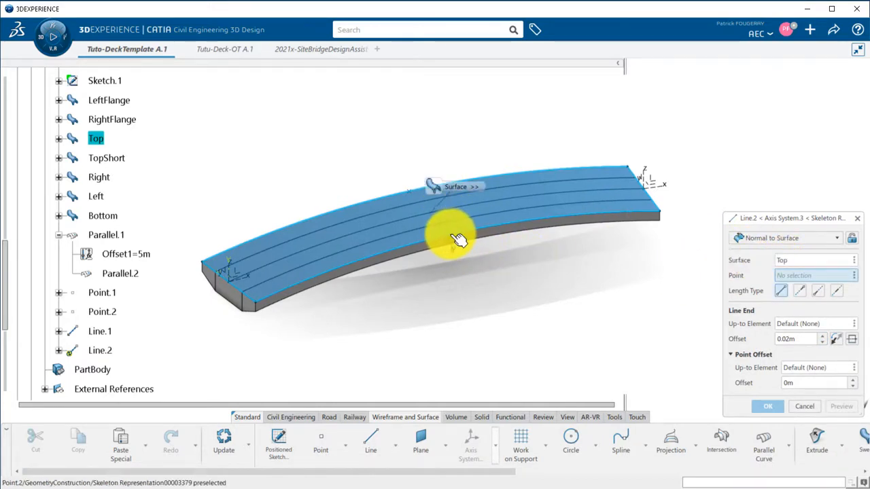
left_click(452, 234)
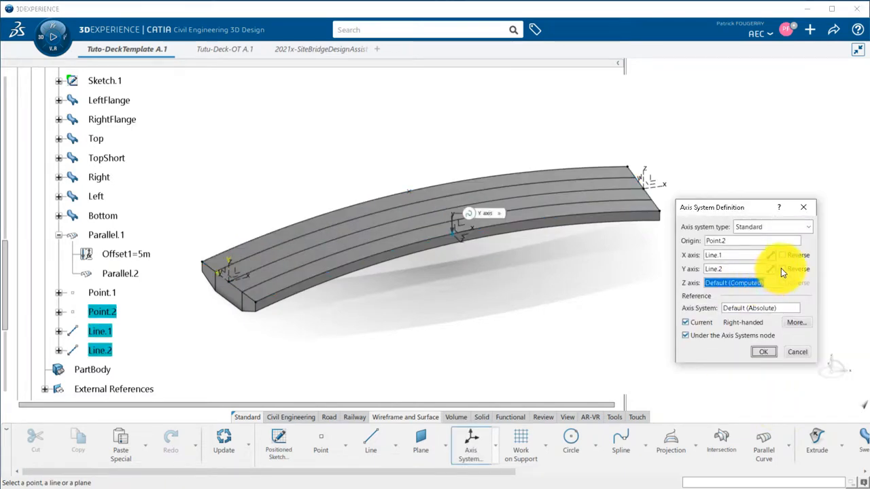
left_click(783, 269)
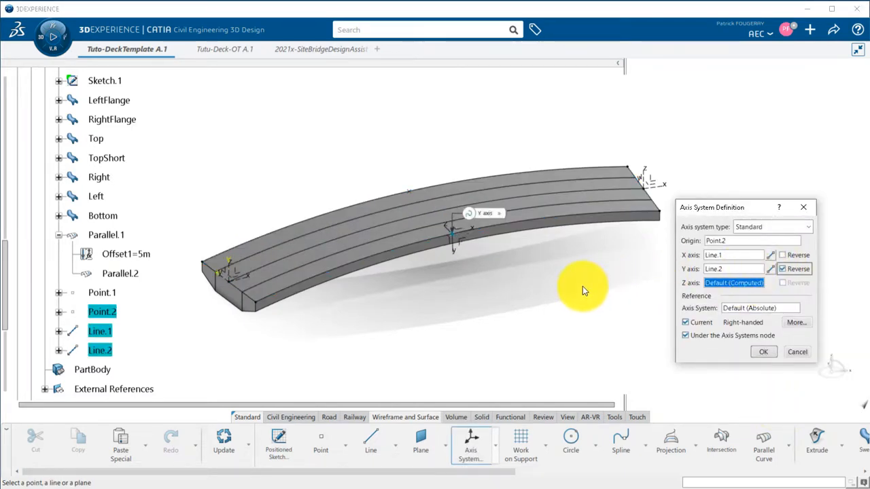
mouse_move(764, 351)
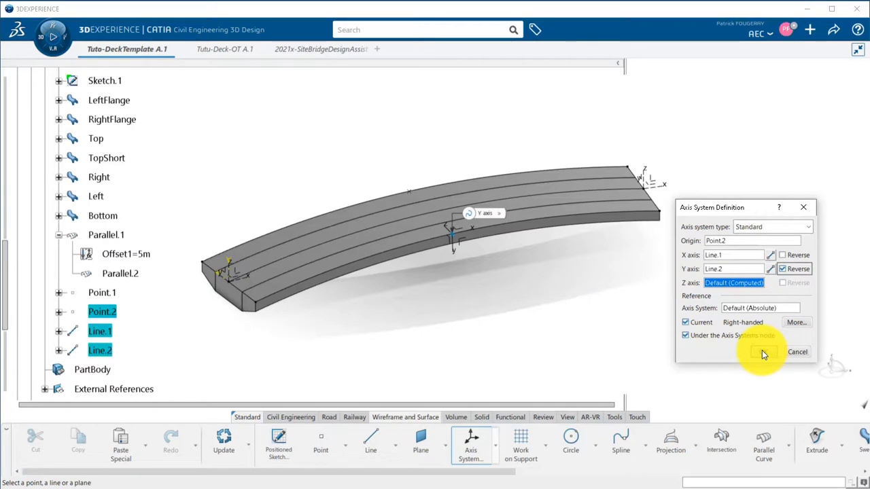
left_click(764, 354)
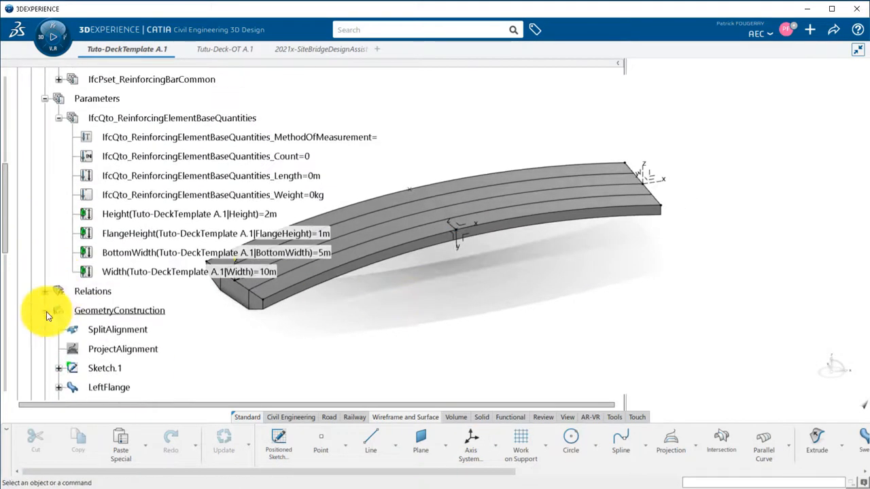
scroll("up", 3)
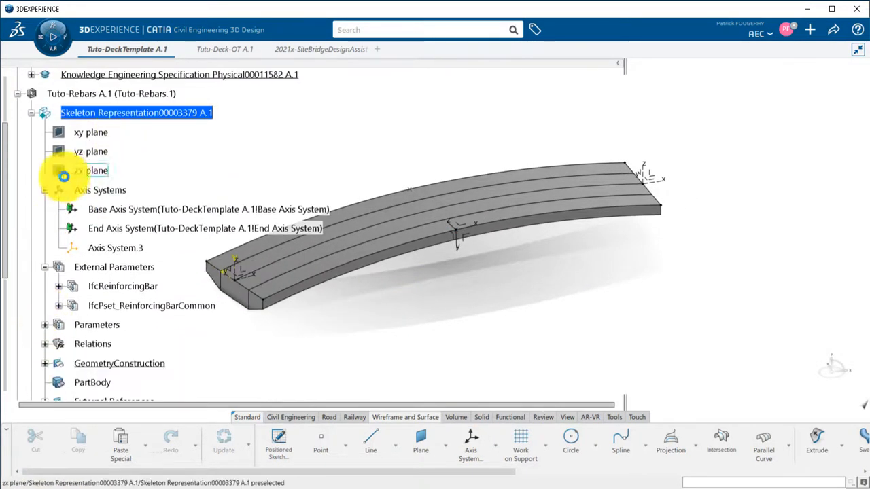
left_click(136, 113)
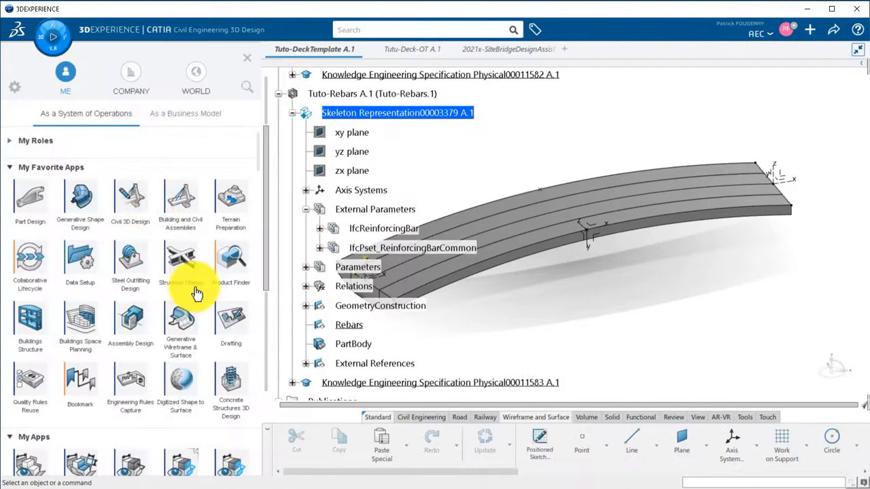
- Launch Concrete Structures 3D Design from the compass
left_click(231, 388)
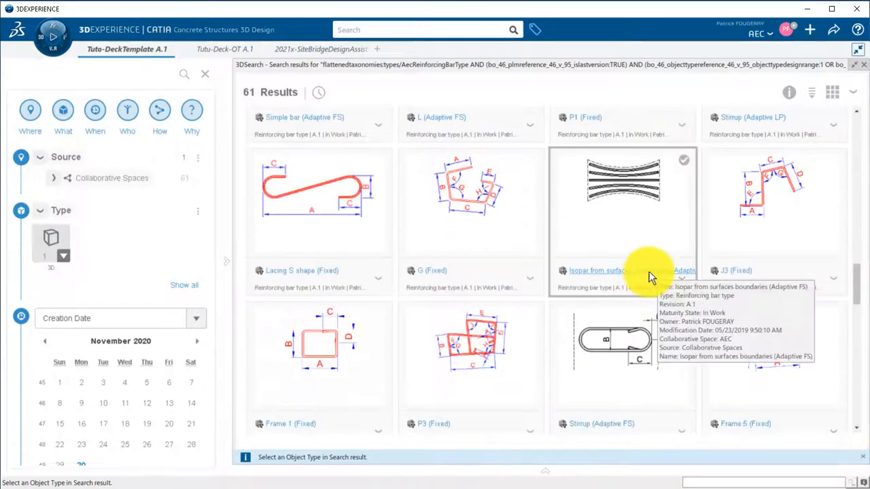
mouse_move(619, 184)
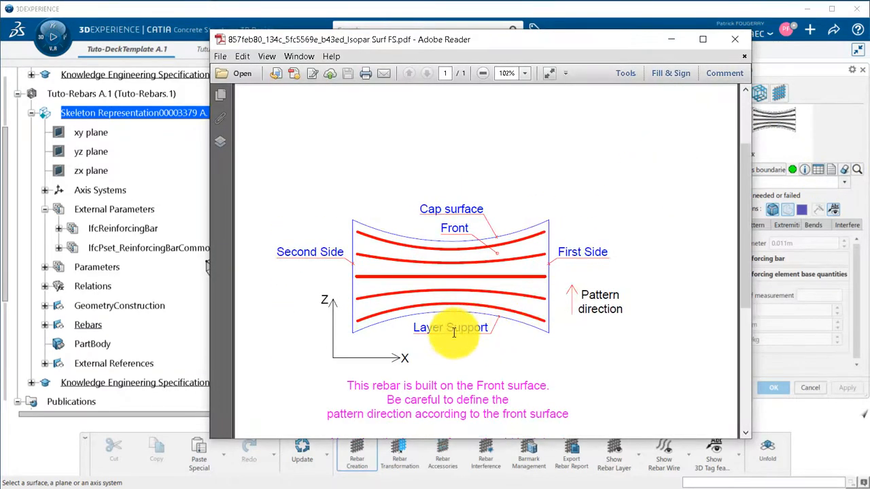
mouse_move(374, 299)
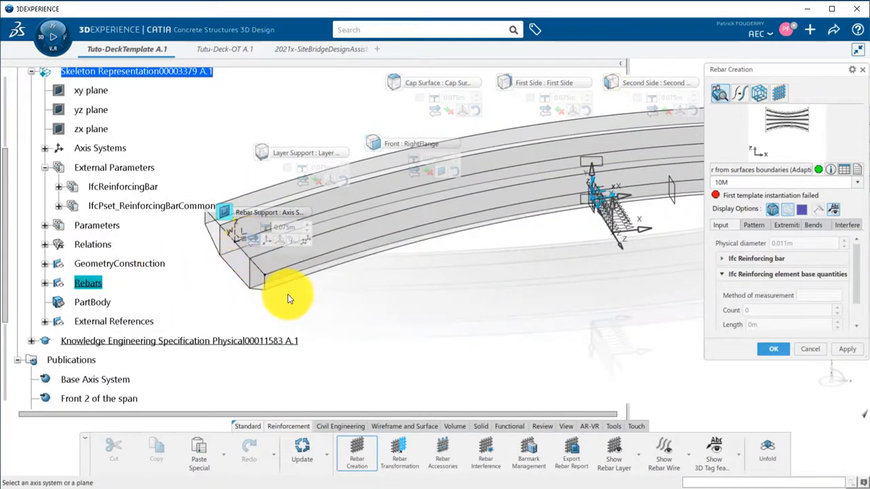
- Set Axis System.3 as rebar support, Top as front surface and Front 2 of the span as first side
left_click(45, 147)
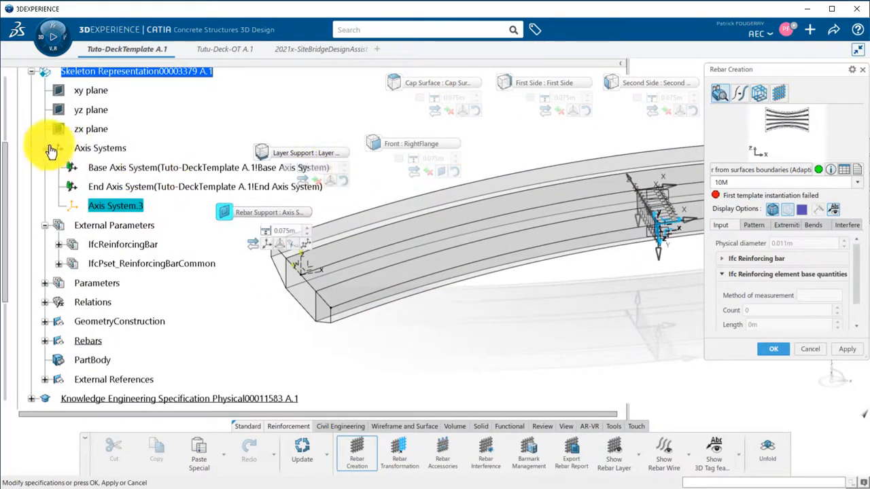
left_click(44, 146)
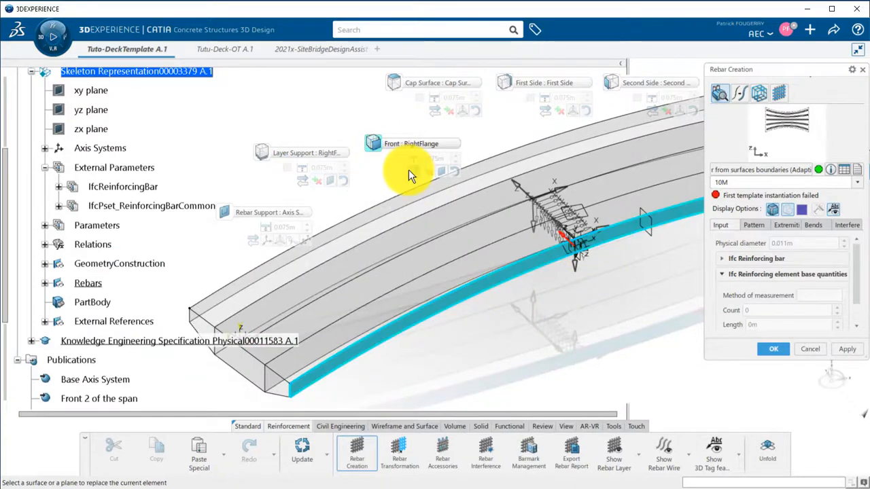
left_click(428, 193)
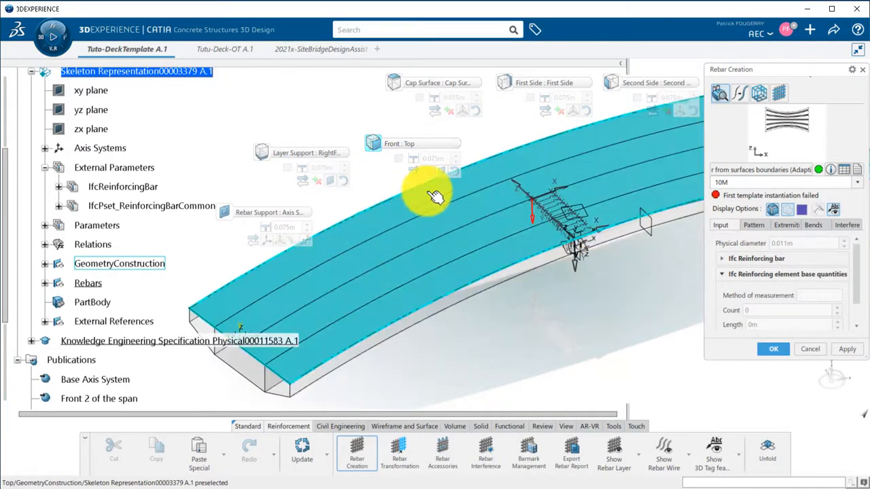
left_click_drag(435, 197, 574, 288)
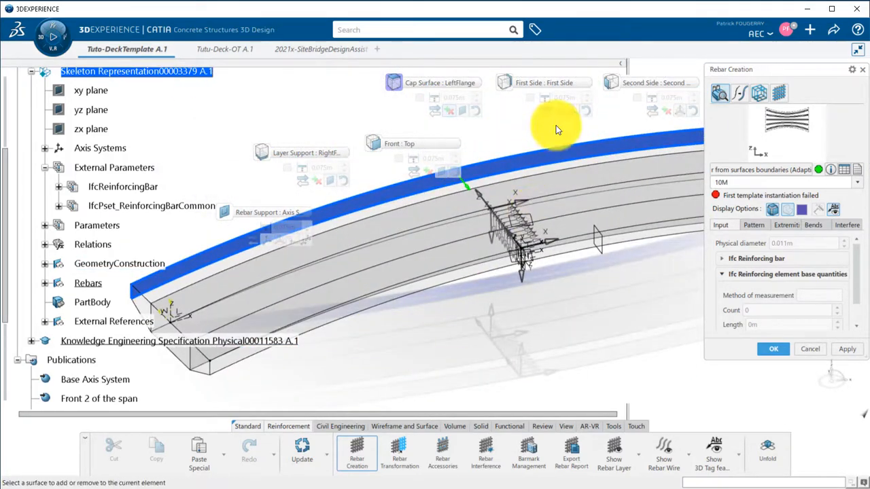
left_click_drag(558, 129, 585, 323)
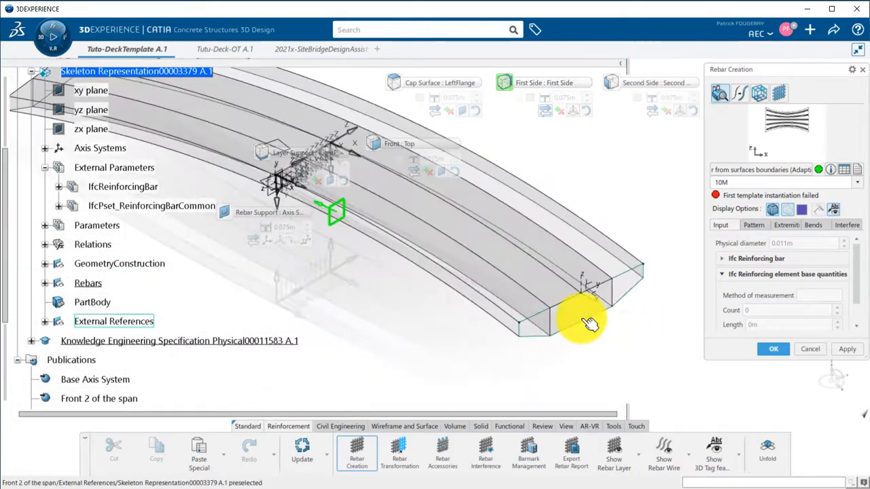
left_click(582, 323)
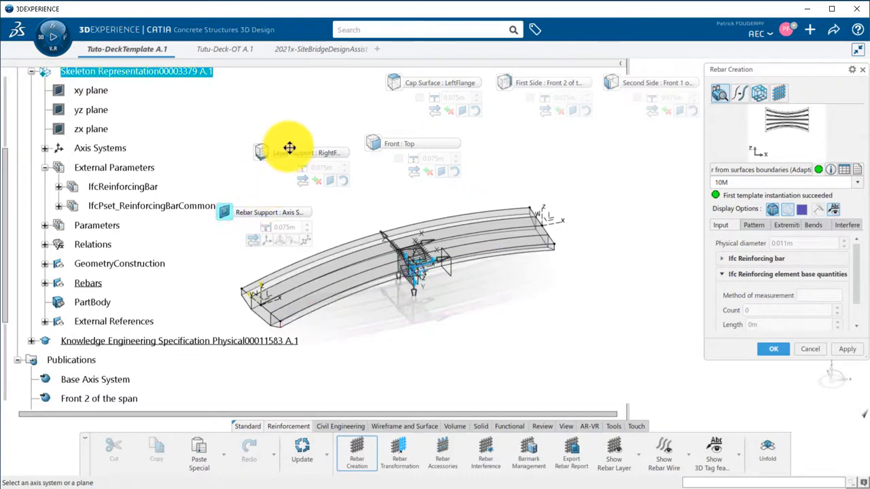
left_click_drag(288, 147, 552, 242)
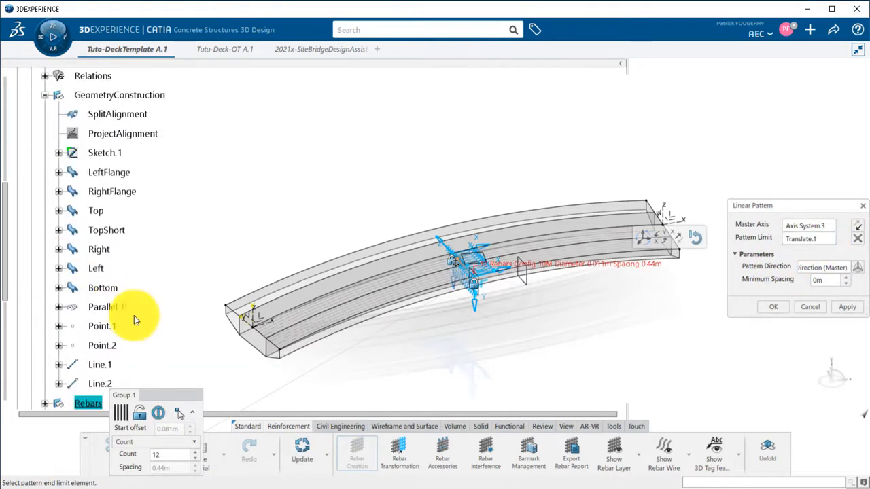
- Limit the linear pattern at Point.1, distribute the group by spacing and create the rebar
left_click(102, 326)
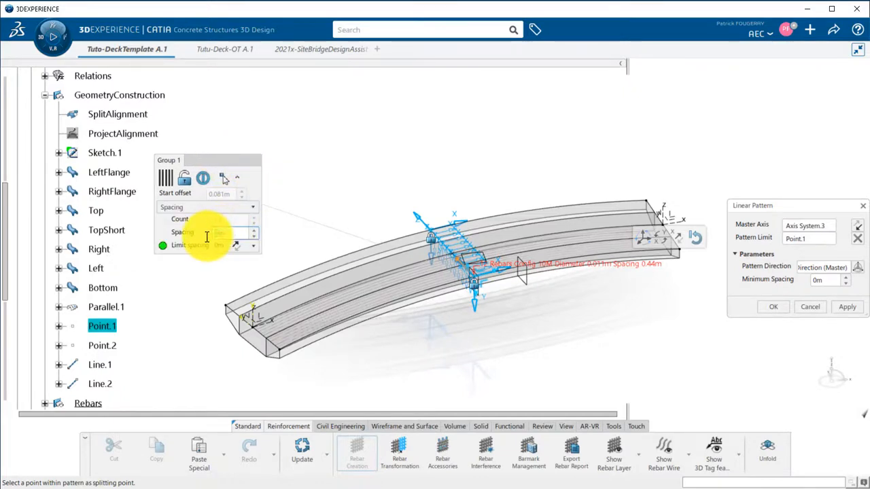
left_click(847, 308)
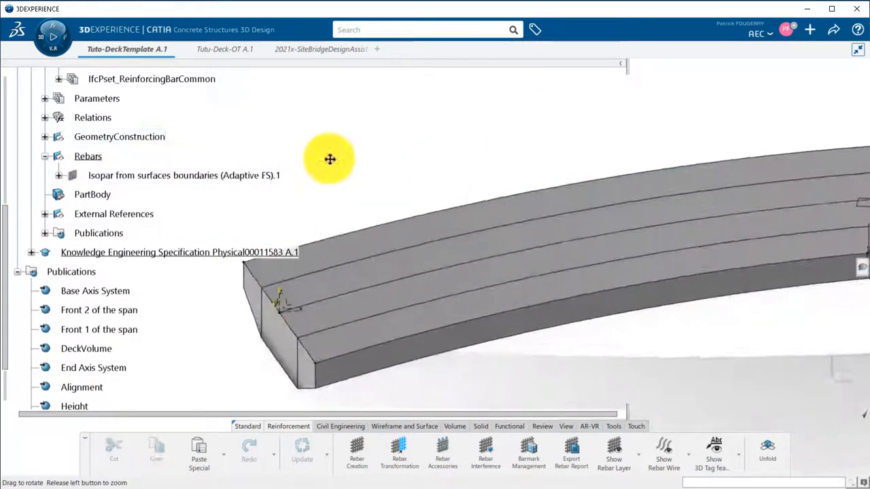
right_click(119, 136)
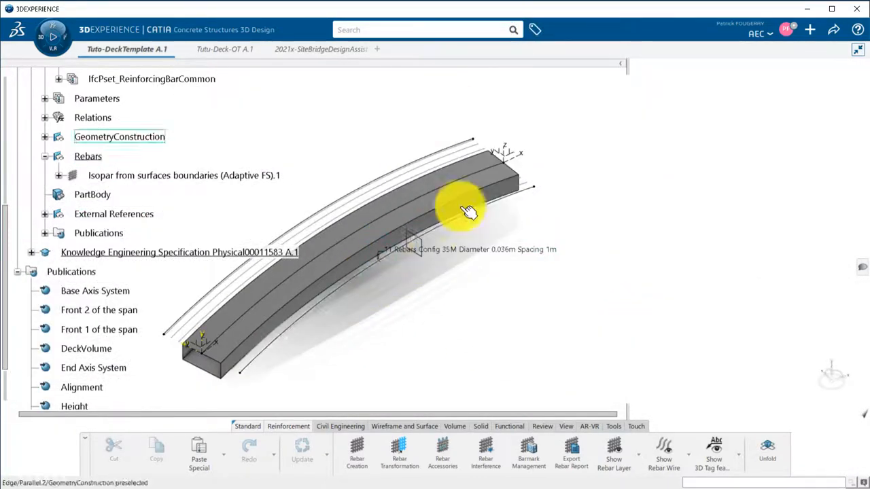
right_click(119, 136)
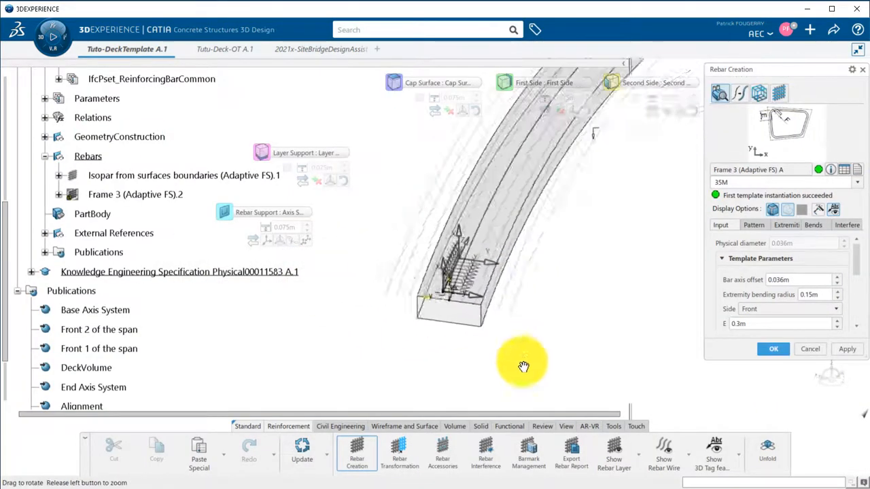
- Orbit to the deck end and pick its end face as support for the Frame 3 rebar
left_click_drag(524, 367, 306, 188)
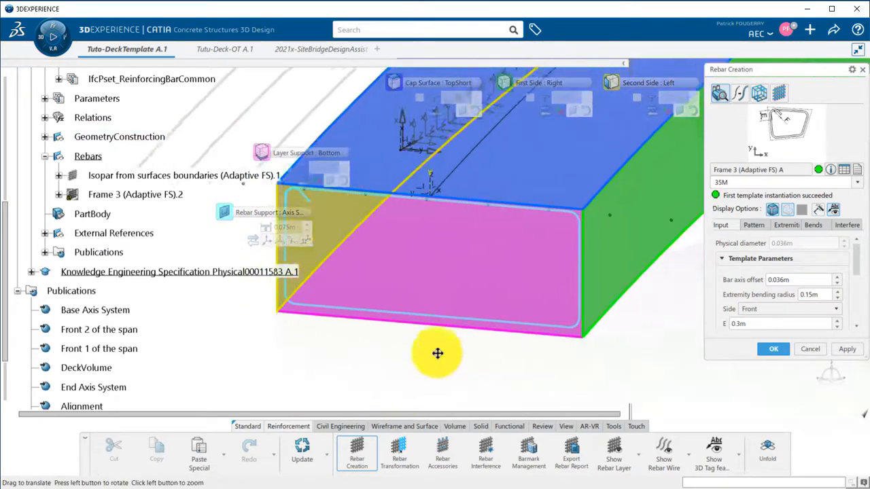
left_click_drag(438, 354, 333, 269)
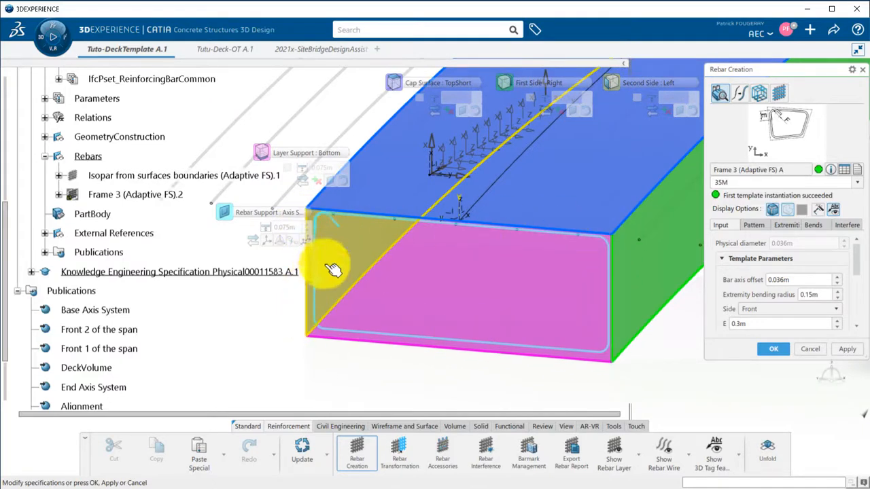
left_click(753, 226)
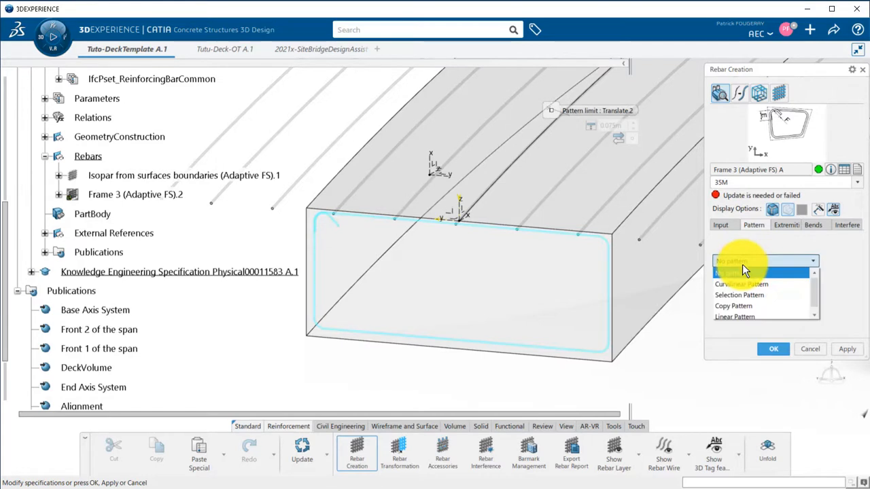
- Set a curvilinear pattern measured on the projected curve with imposed axis direction, 1 m spacing, 35M bars, and update
left_click(740, 284)
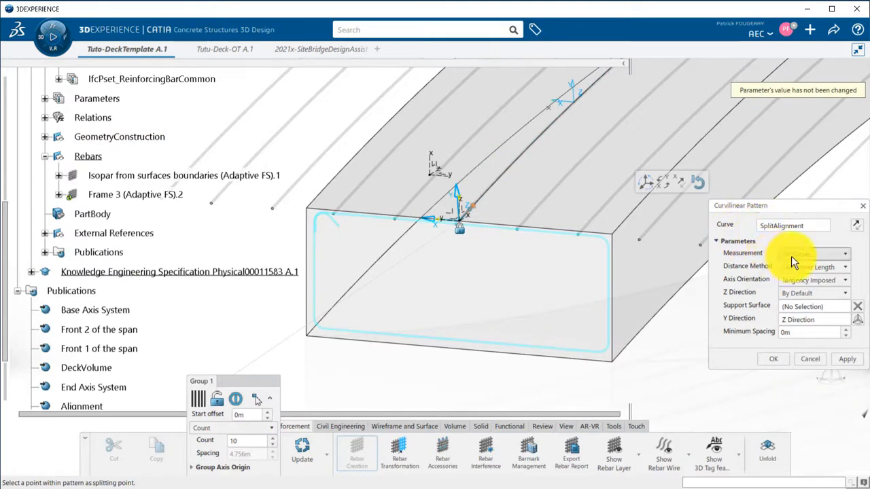
left_click(827, 253)
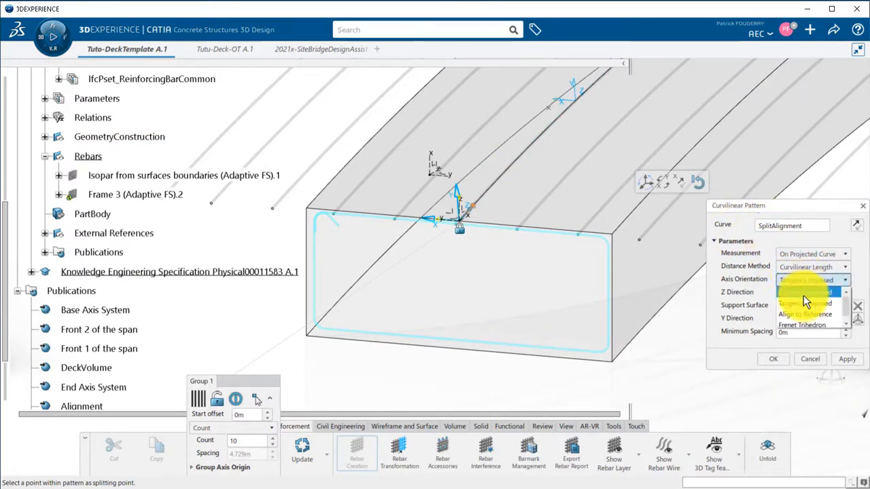
left_click(805, 280)
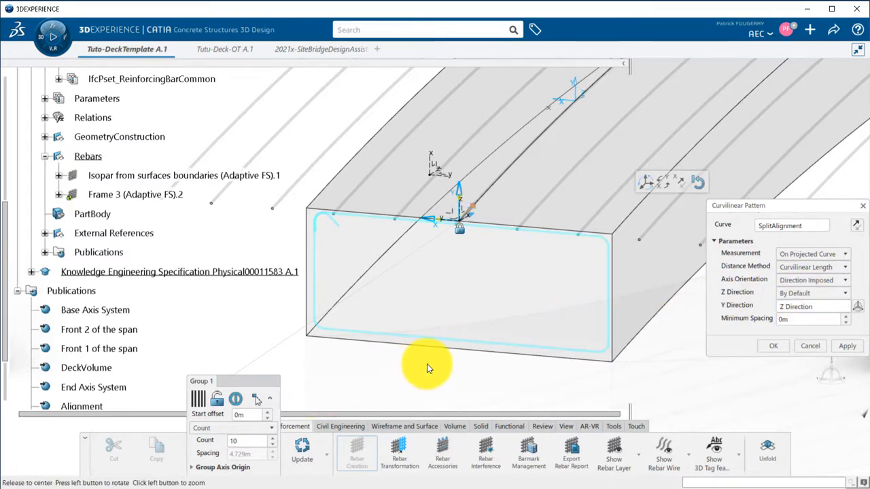
left_click(269, 427)
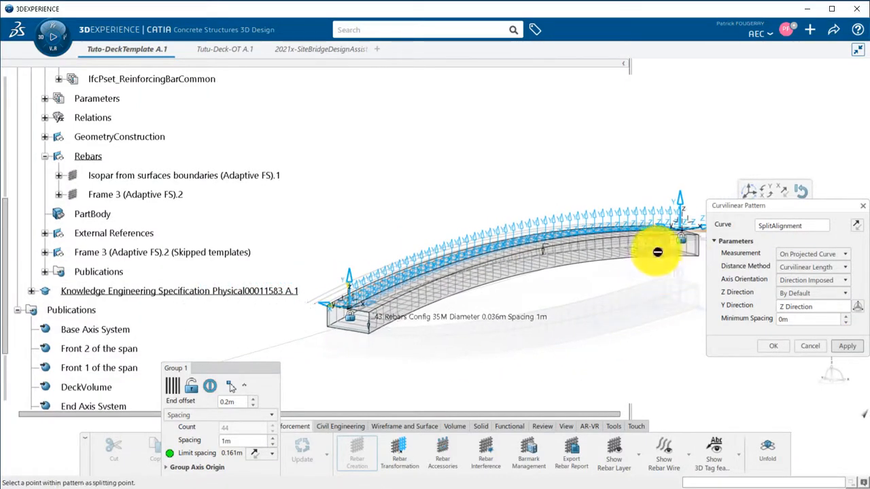
left_click(772, 347)
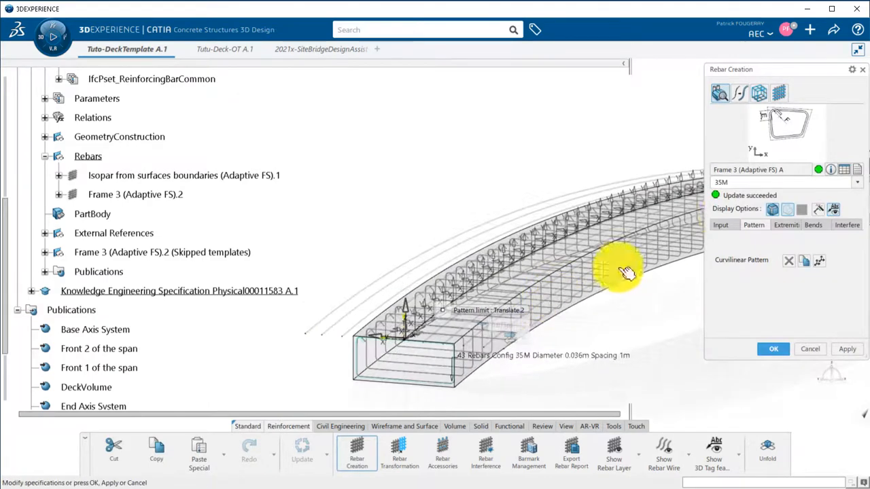
- Switch Frame 3 rebar to 45M and set its bar axis offset as first rebar's physical diameter plus cover thickness
left_click_drag(625, 272, 475, 166)
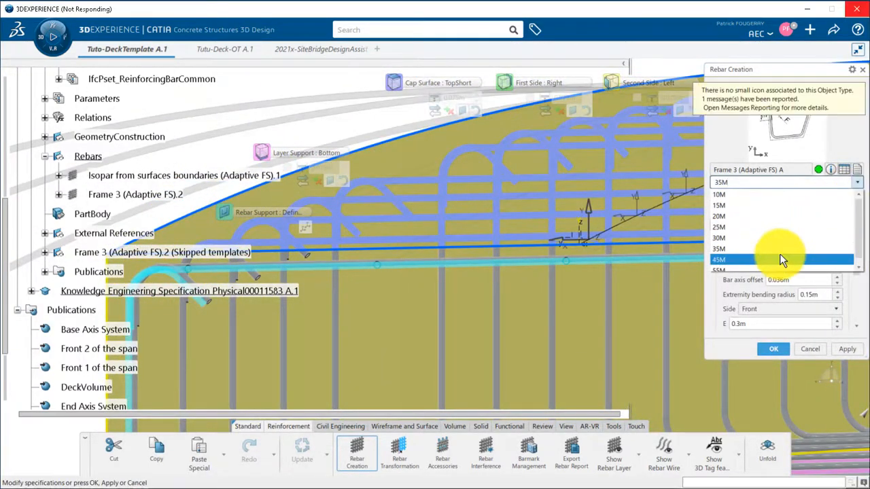
left_click(719, 259)
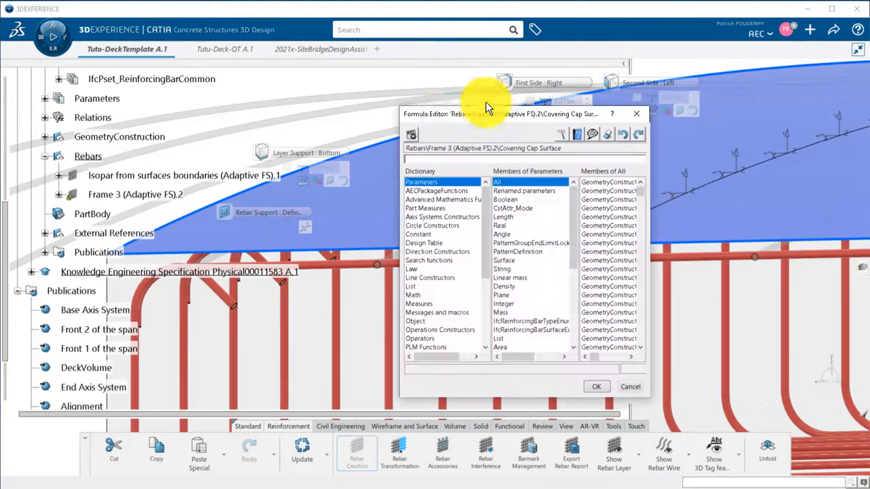
left_click(59, 175)
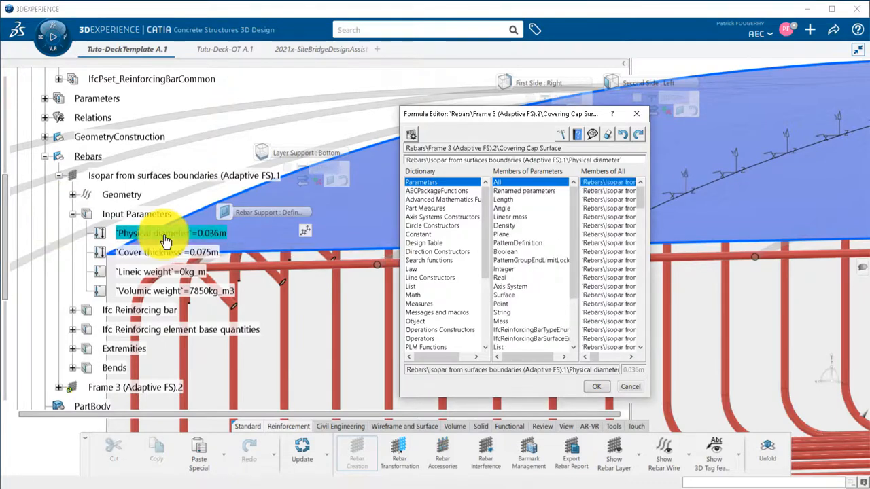
left_click(149, 251)
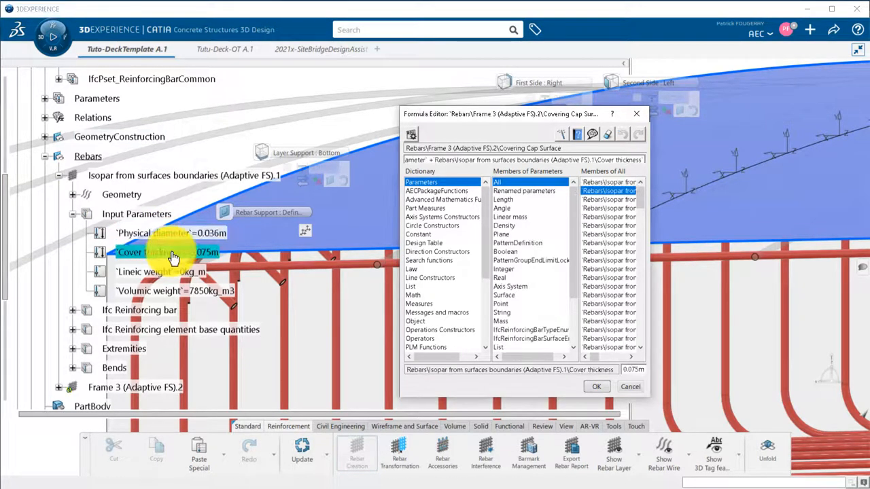
left_click(595, 386)
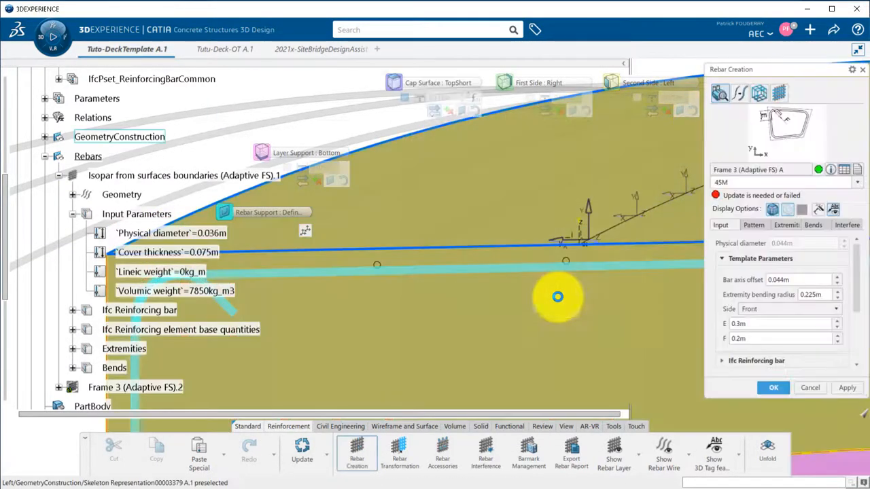
left_click(773, 387)
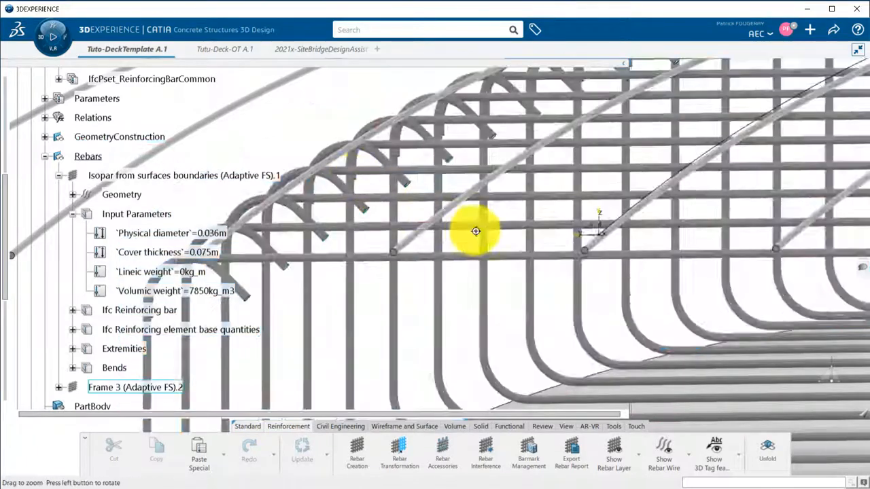
- Review the Isopar rebar definition and quantities, then orbit the deck to inspect both rebar cages
right_click(120, 136)
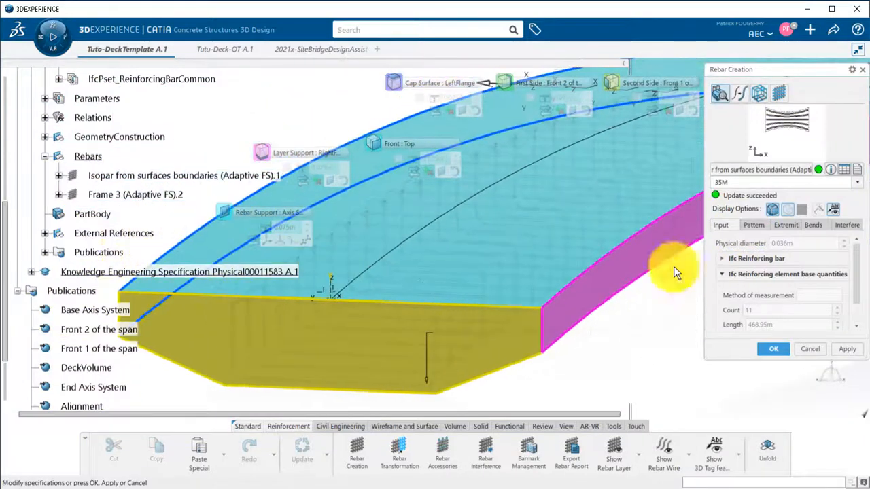
left_click(803, 210)
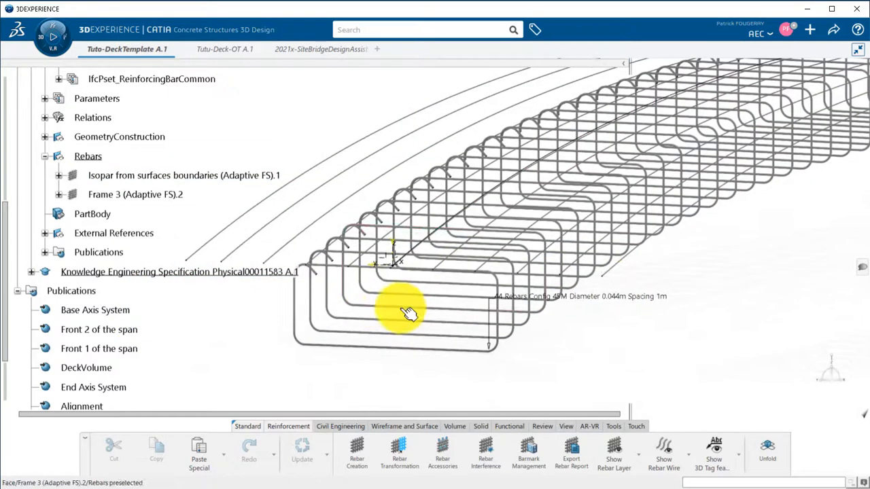
left_click_drag(401, 313, 517, 112)
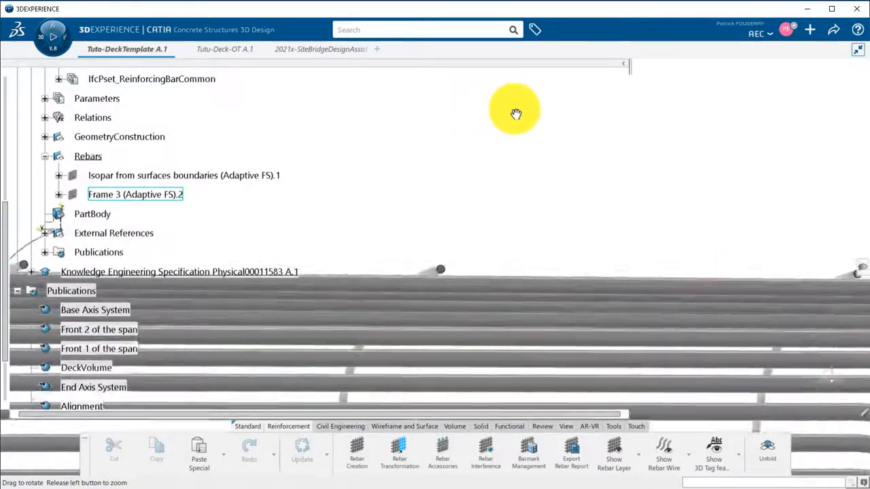
left_click_drag(515, 114, 561, 246)
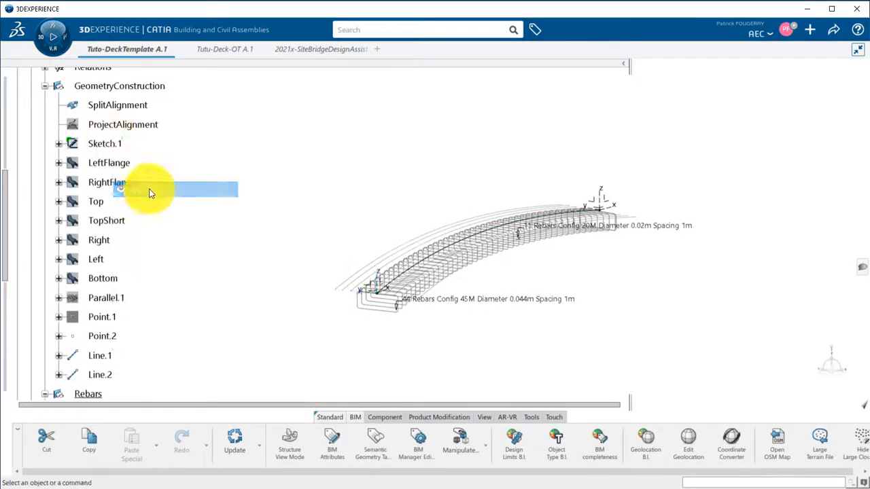
- Select the Tuto-DeckTemplate A.1 root and save it with Ctrl+S
scroll("up", 3)
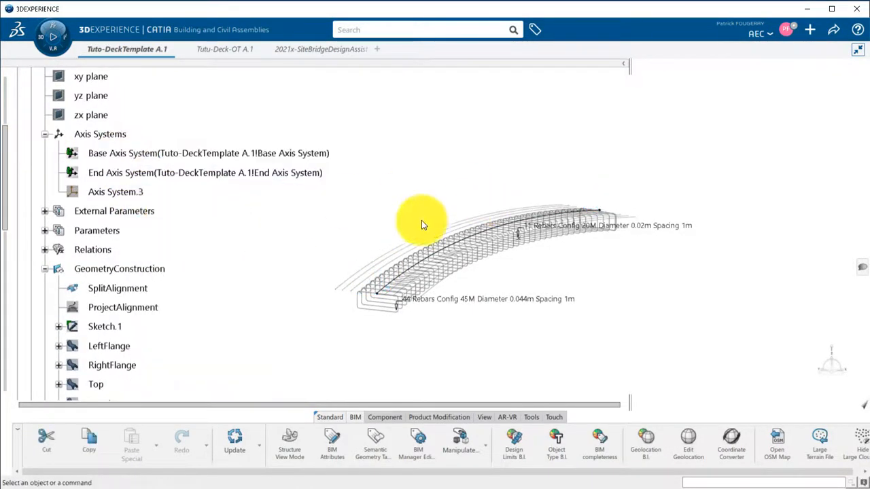
left_click_drag(421, 225, 596, 269)
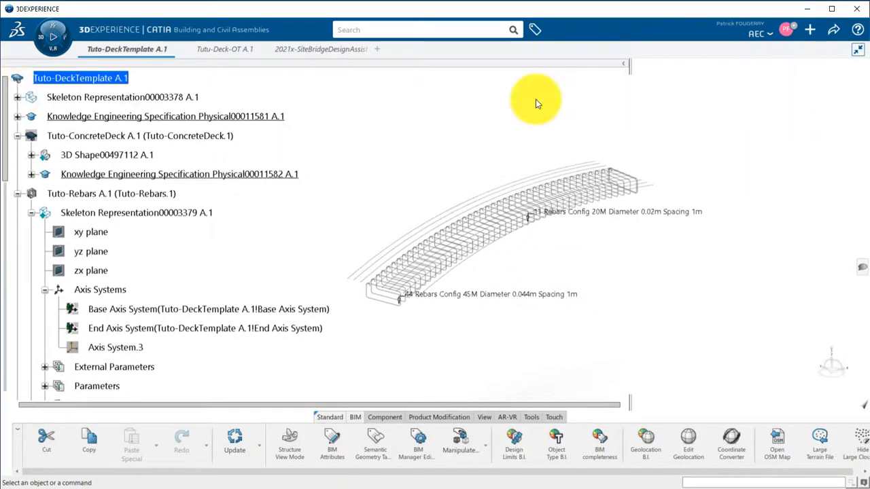
key("ctrl+s")
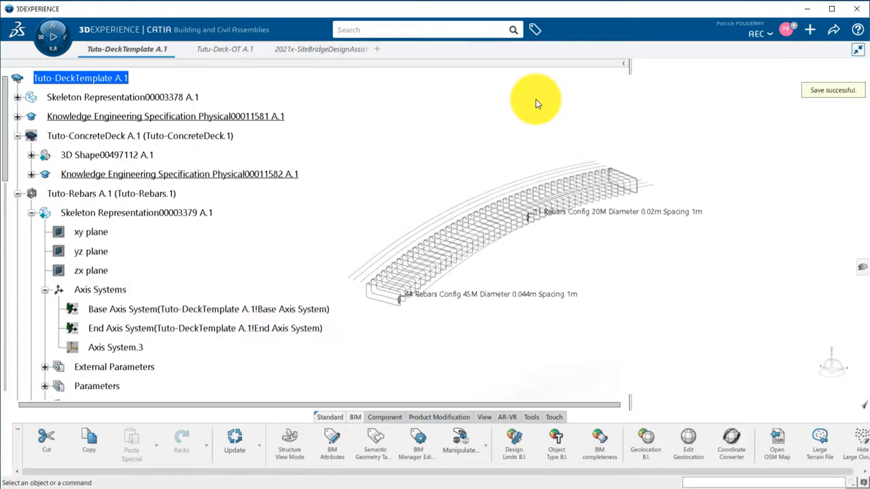
right_click(122, 98)
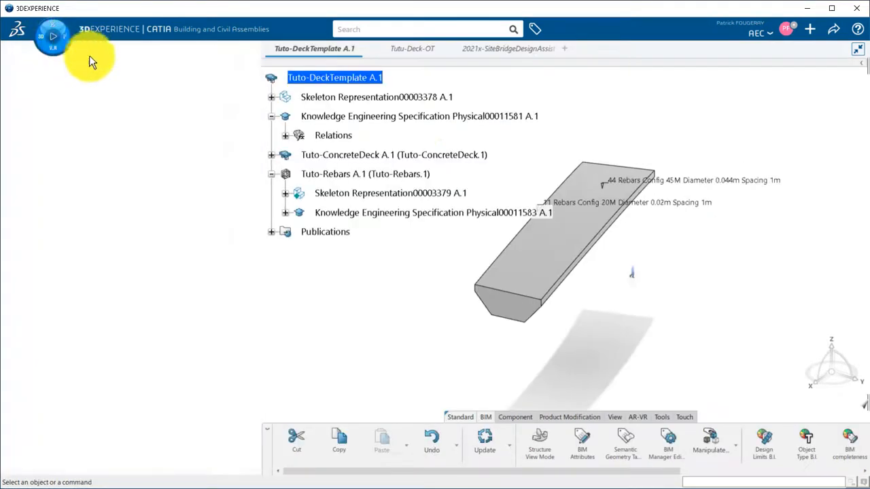
- Launch Engineering Templates via the compass and create a template titled Tuto-Deck-EngTemp
left_click(53, 38)
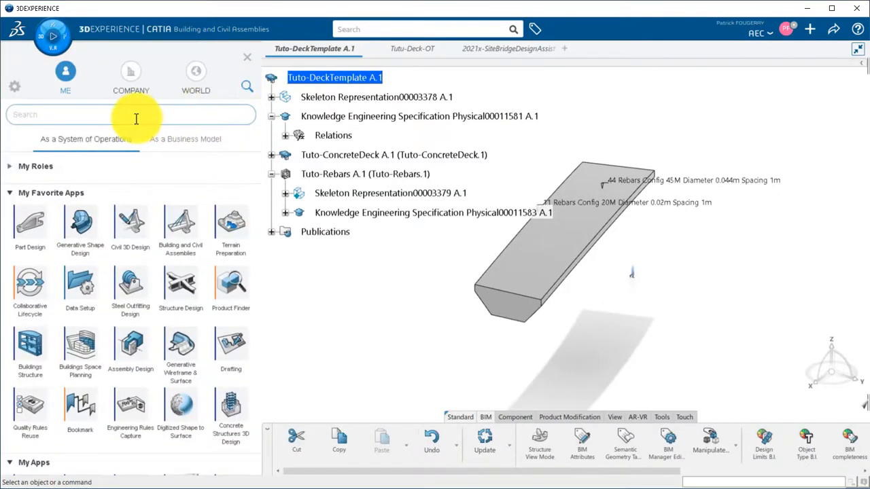
type("Templ")
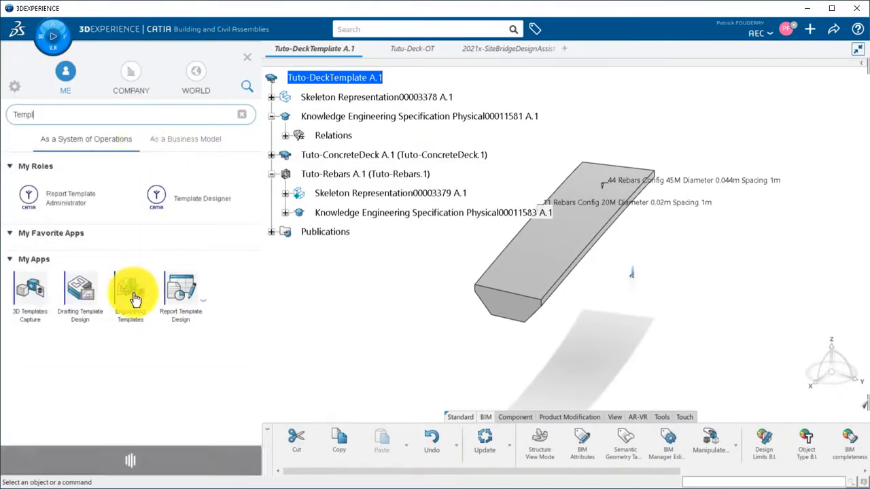
left_click(131, 293)
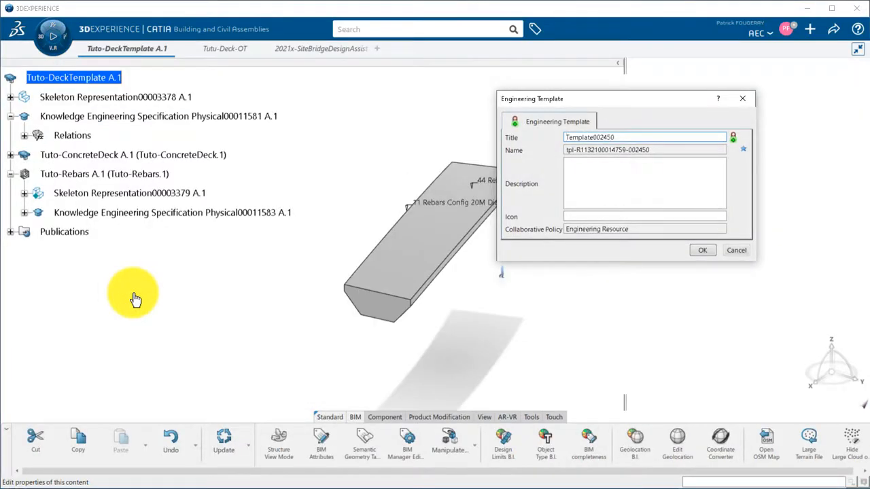
type("Tuto-Deck-EngTemp")
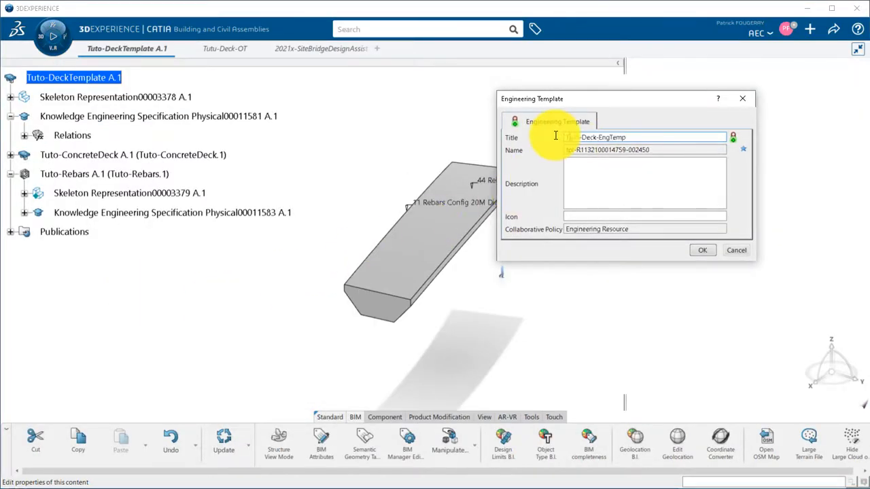
left_click(701, 250)
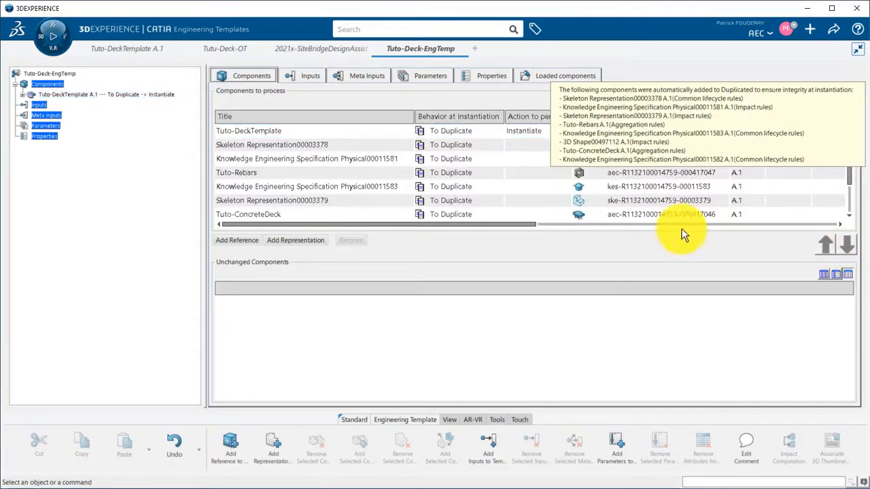
- Add the Alignment and Base and End Axis Systems as the template's three inputs
left_click(310, 76)
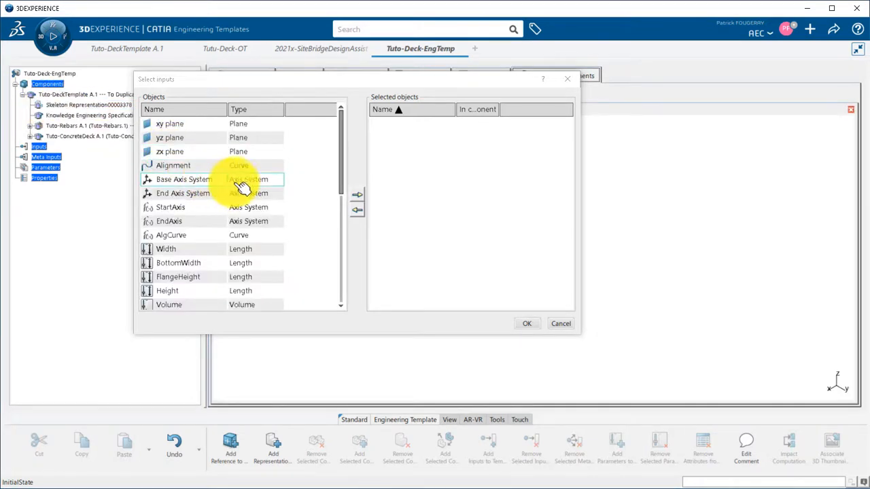
left_click(182, 193)
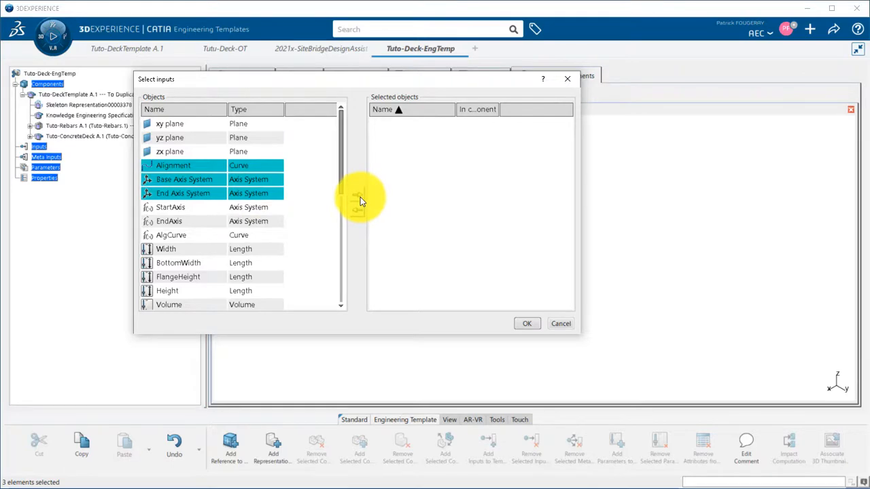
left_click(527, 324)
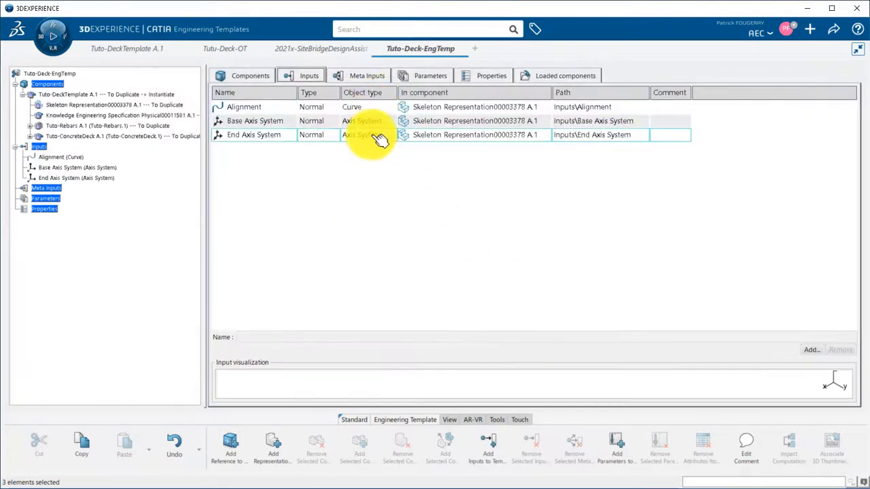
- Add Width, BottomWidth, FlangeHeight and Height as template parameters and move to the deck object type document
left_click(617, 449)
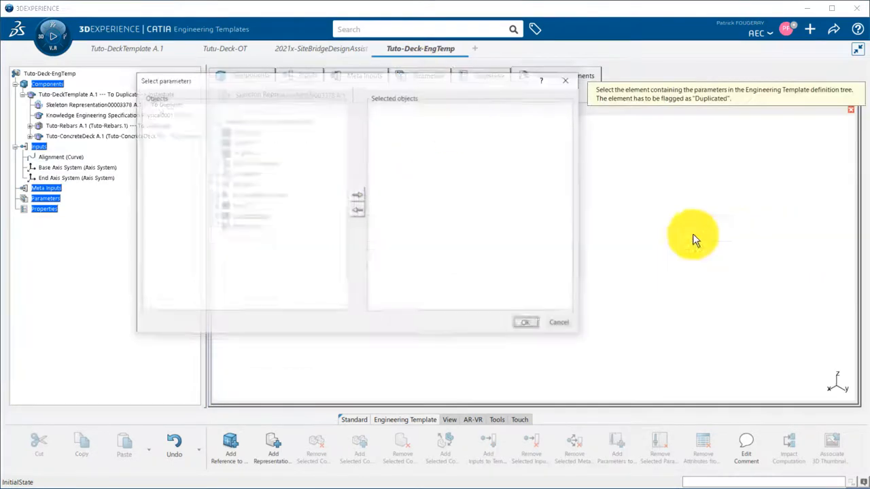
left_click(190, 220)
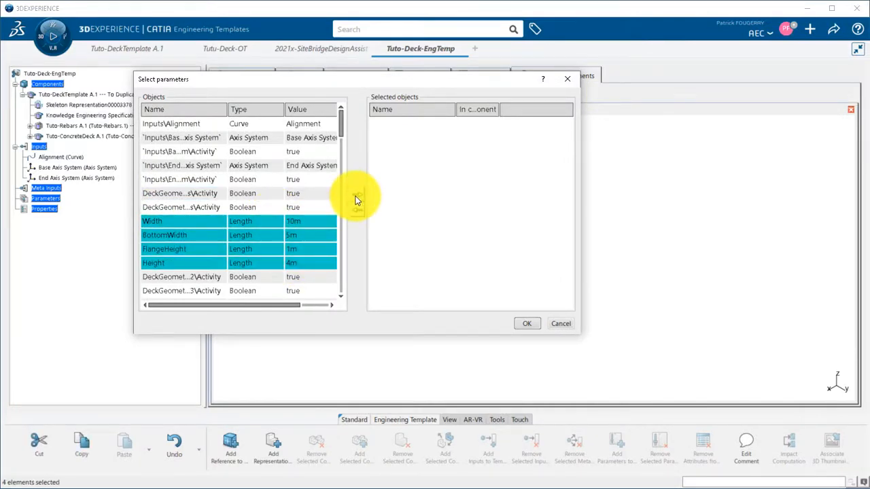
left_click(528, 324)
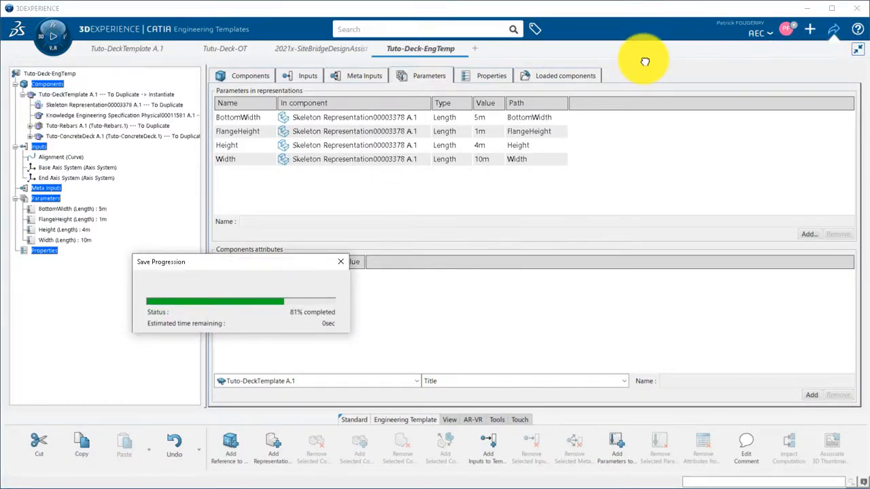
left_click(226, 49)
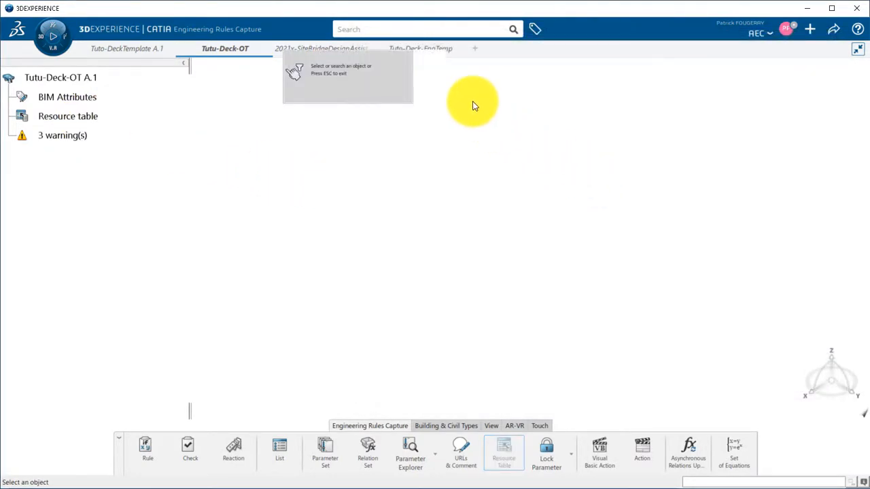
- Save the Tutu-Deck-OT object type and reopen the 2021x-SiteBridgeDesignAssistant tab
left_click(420, 49)
type("2021")
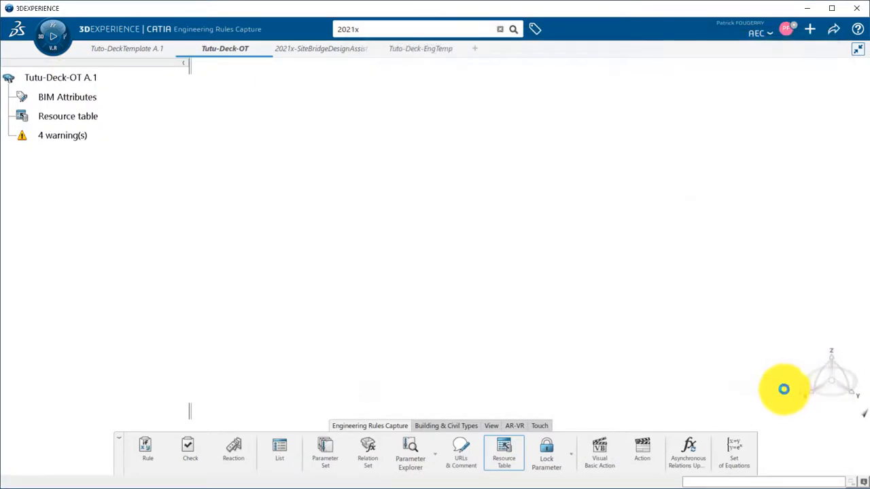
left_click(811, 29)
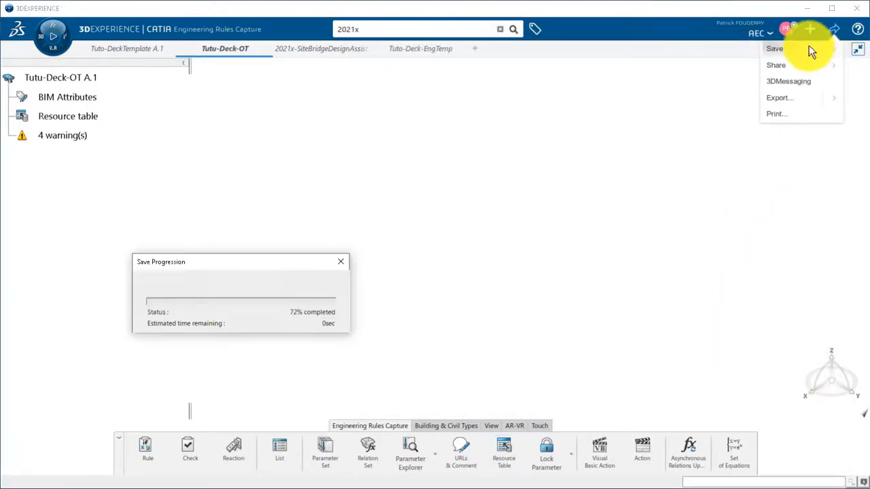
left_click(775, 49)
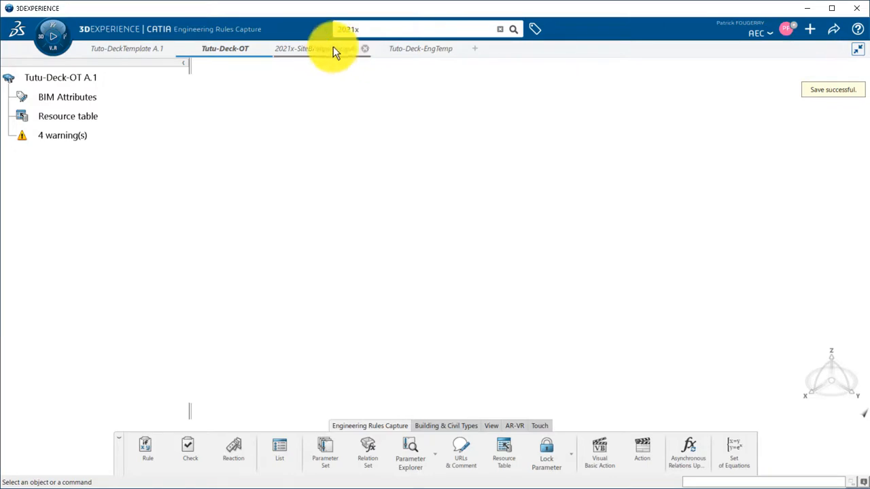
left_click(320, 49)
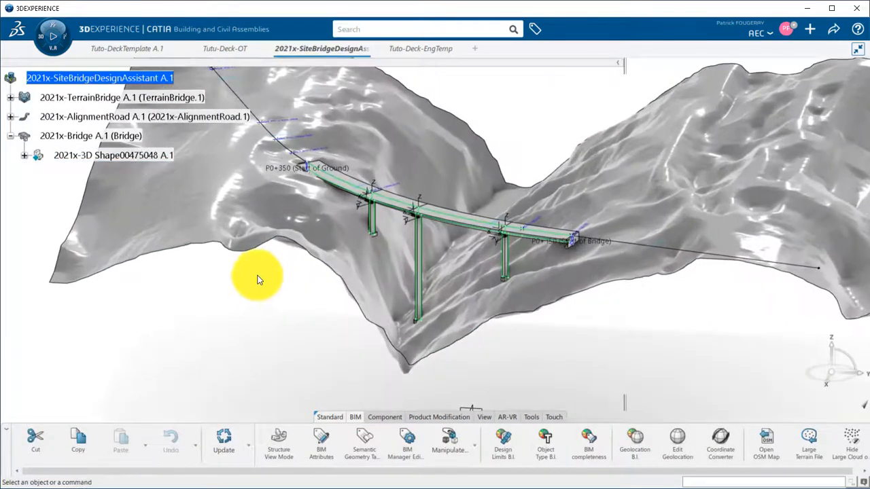
- Run Change Level of Development on Bridge A.1, ticking Deck.1–Deck.4, and process them into detailed decks
left_click(24, 155)
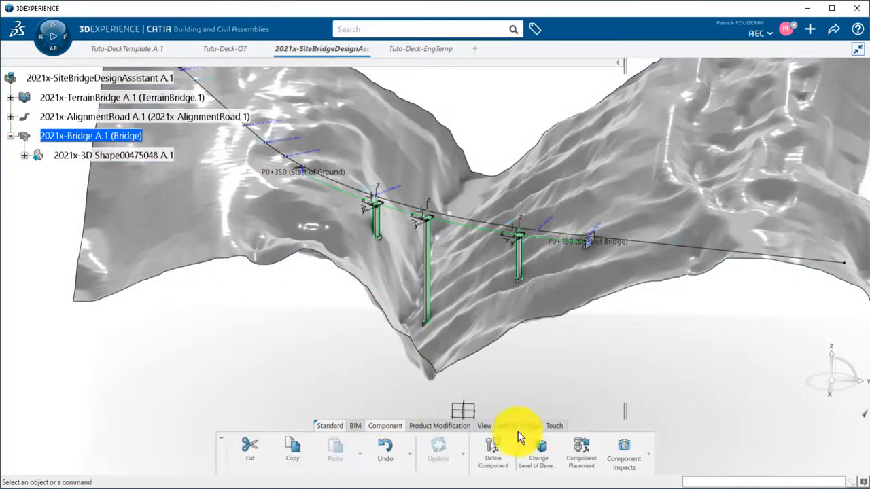
left_click(538, 454)
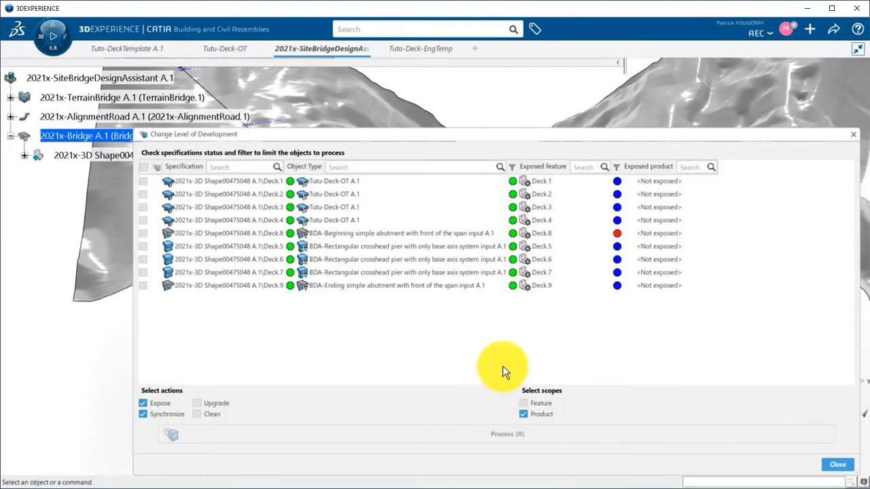
mouse_move(147, 225)
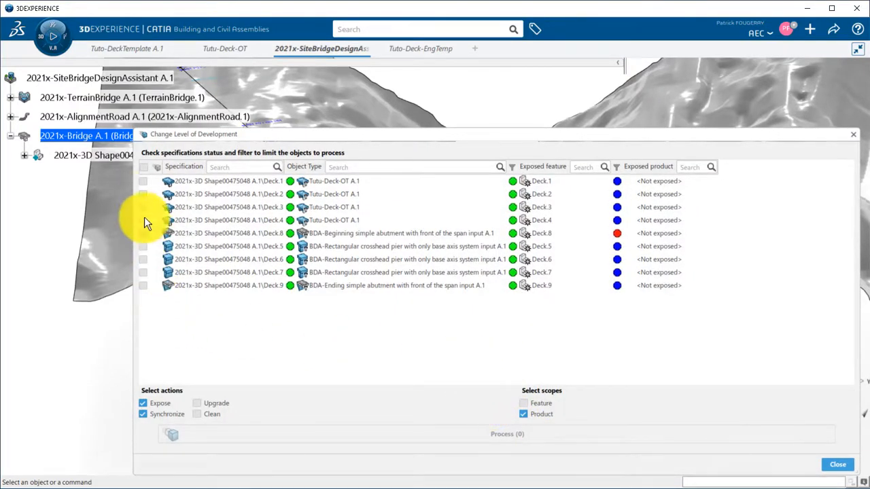
left_click(143, 207)
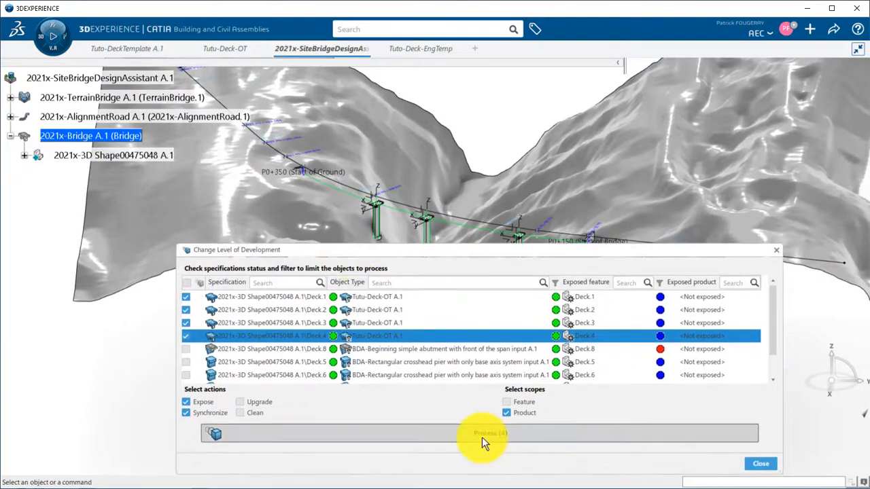
left_click(483, 433)
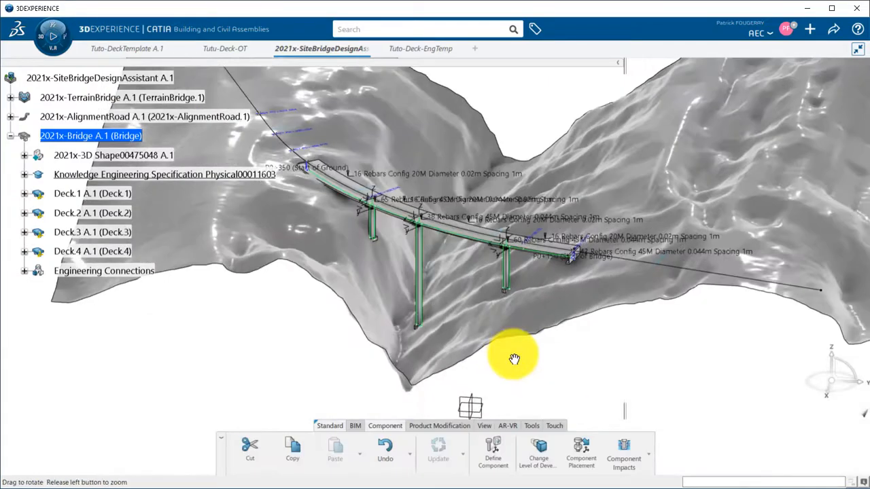
- Expand Deck.1 A.1 to show its skeleton, knowledge specification, concrete deck and rebar components
left_click(24, 193)
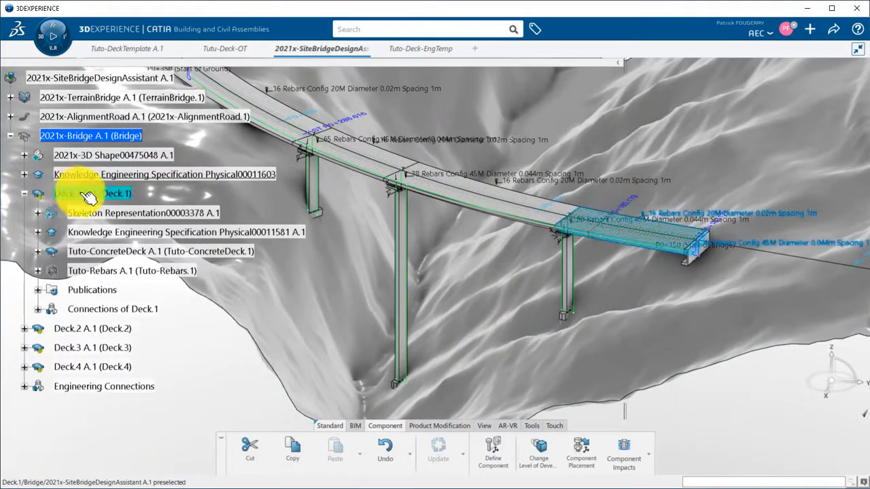
left_click(131, 271)
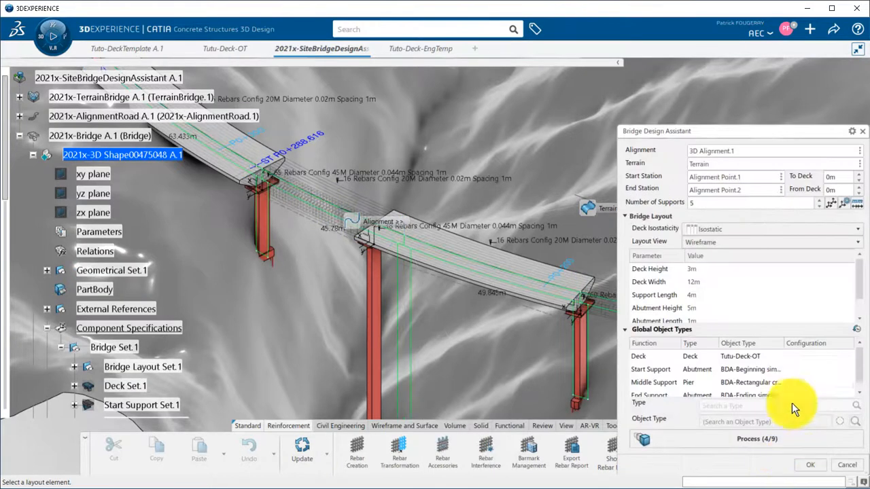
- Close the Bridge Design Assistant after checking Deck uses Tutu-Deck-OT, then rotate the bridge view
left_click(759, 438)
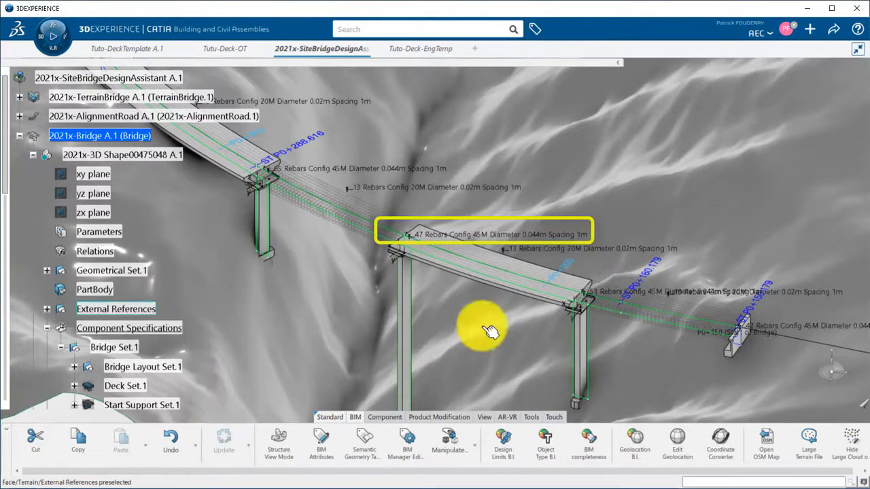
left_click_drag(487, 333, 460, 291)
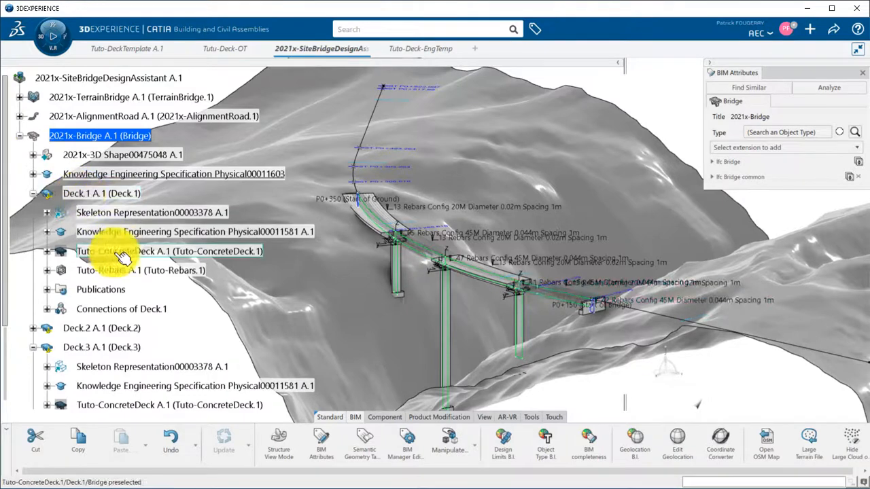
- Expose the decks' rebar features and review Deck 2's rebars: count 13, length 646.05 m
left_click(168, 250)
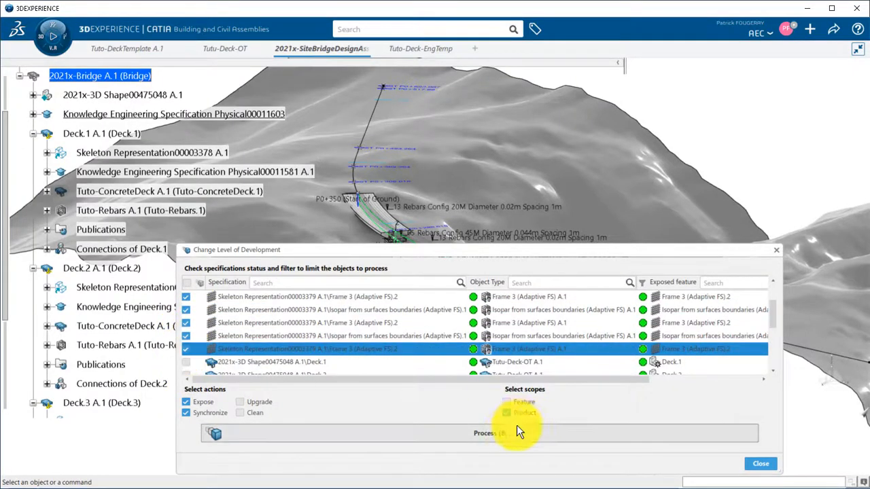
left_click(490, 432)
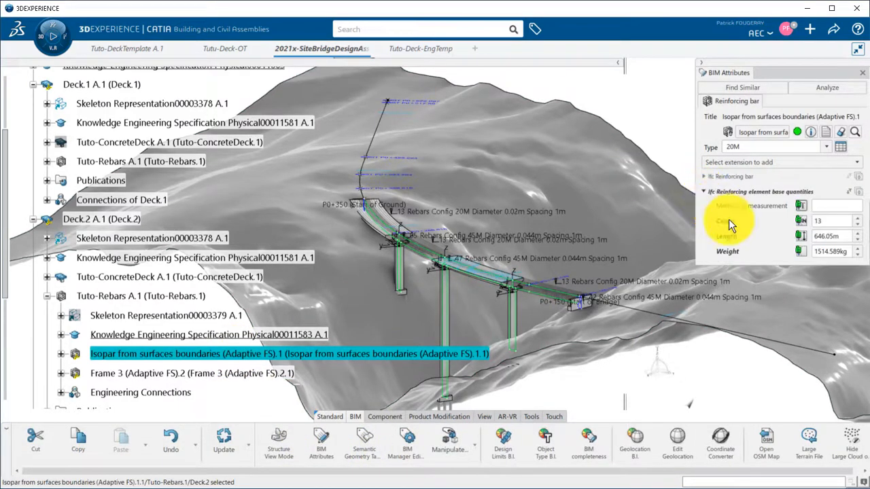
left_click(191, 373)
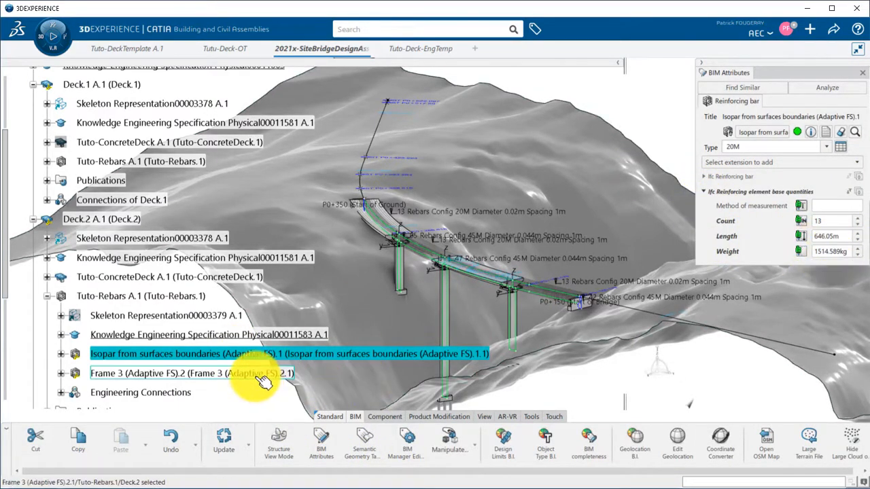
left_click(190, 373)
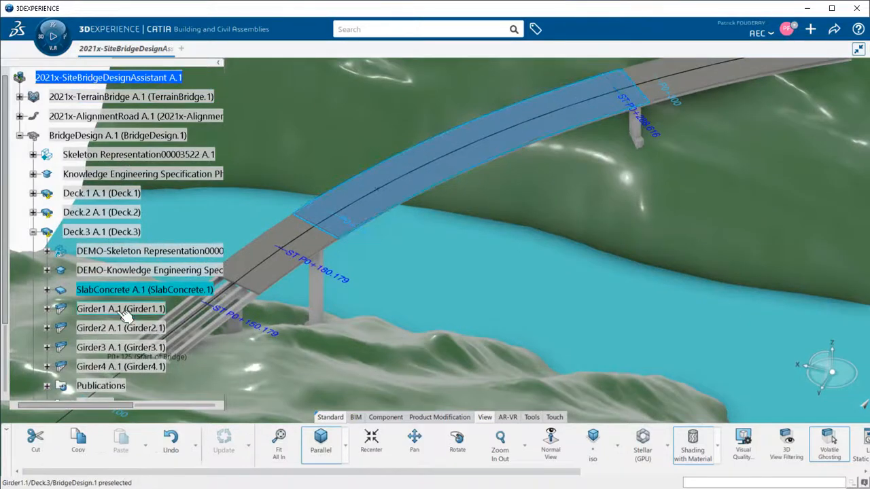
- Reshape Horizontal Alignment.1 of the road in the Alignment Sketcher and exit
left_click(120, 308)
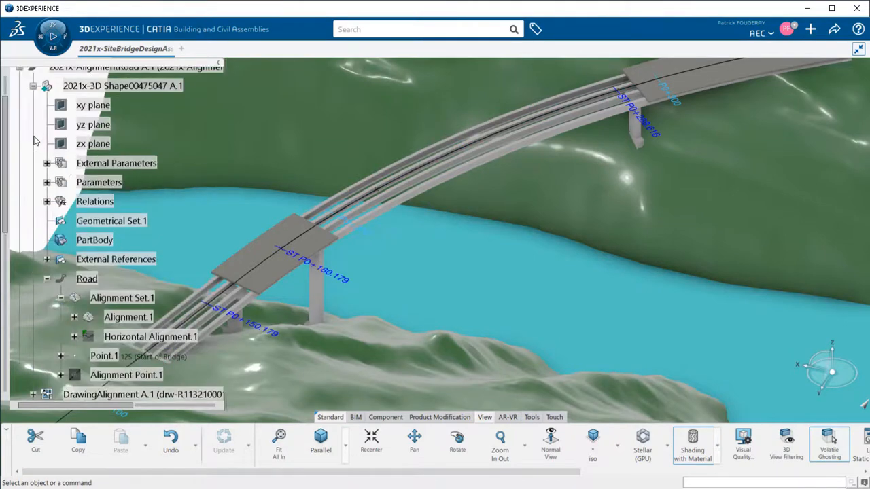
double_click(150, 337)
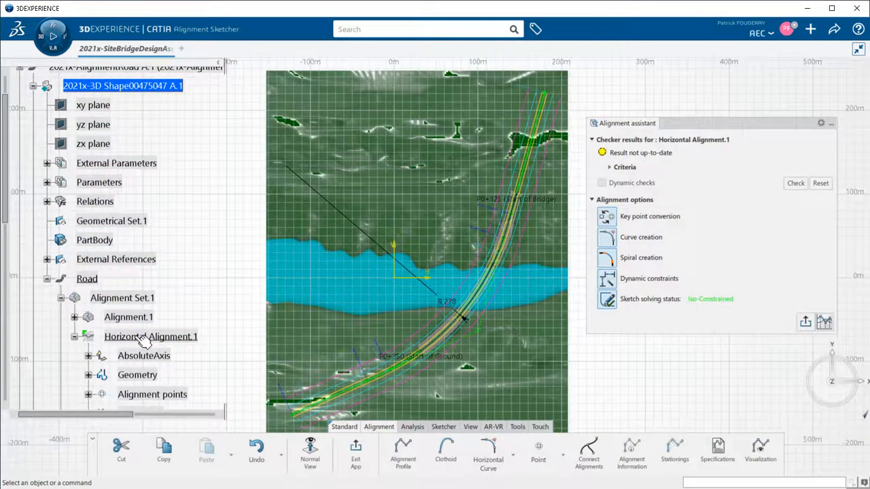
double_click(446, 302)
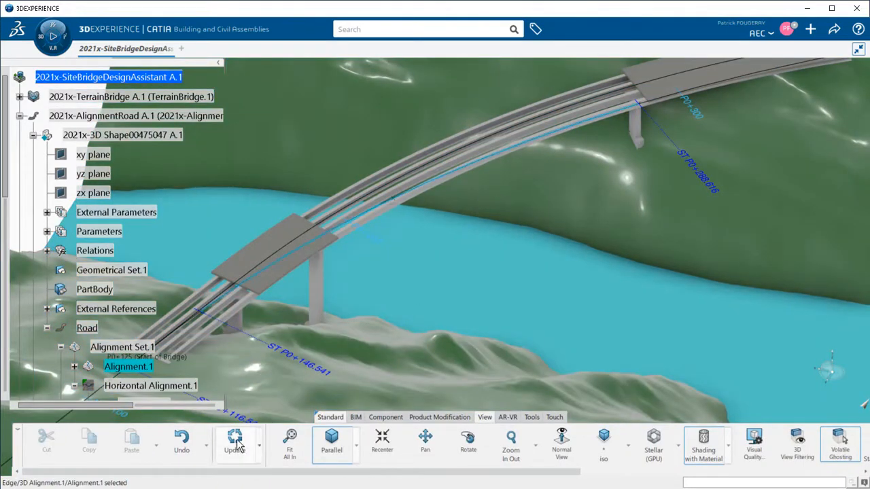
- Update the bridge to follow the revised alignment and inspect the riverbank deck
left_click(234, 446)
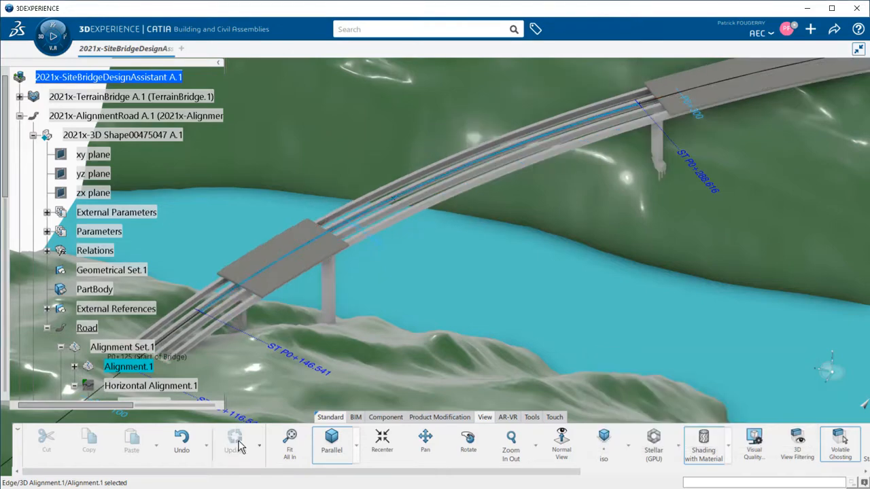
mouse_move(447, 247)
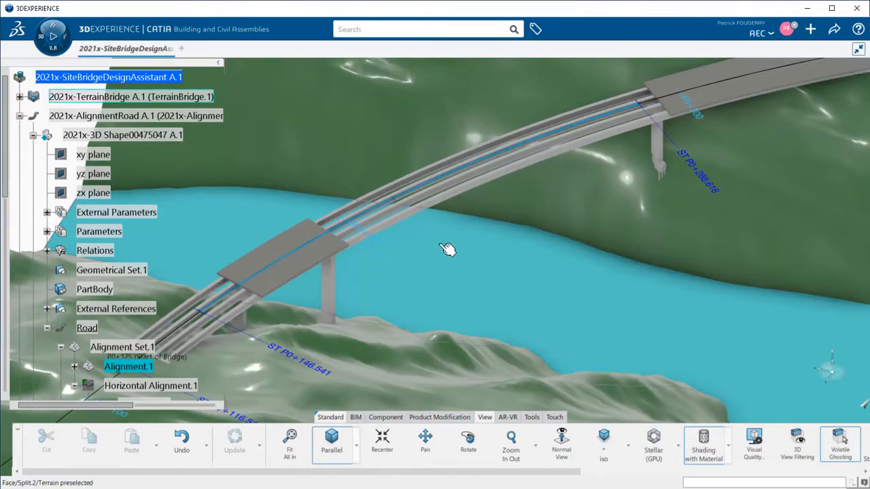
left_click_drag(447, 248, 604, 260)
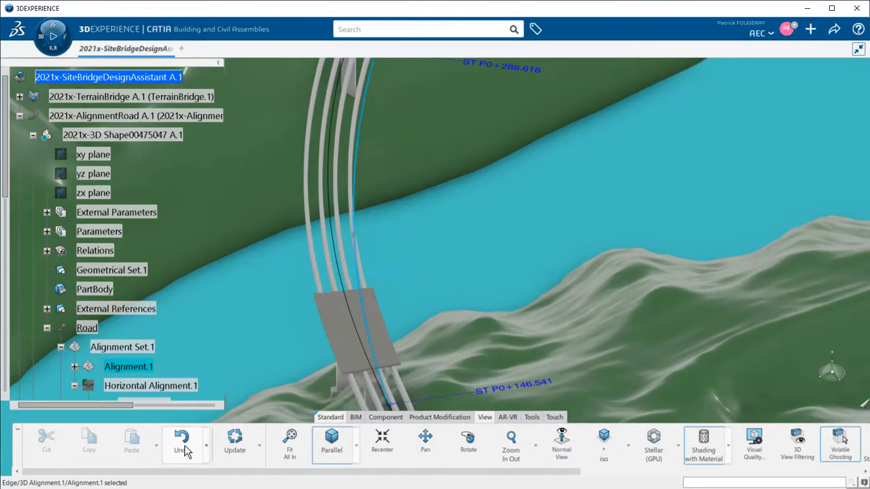
left_click(205, 449)
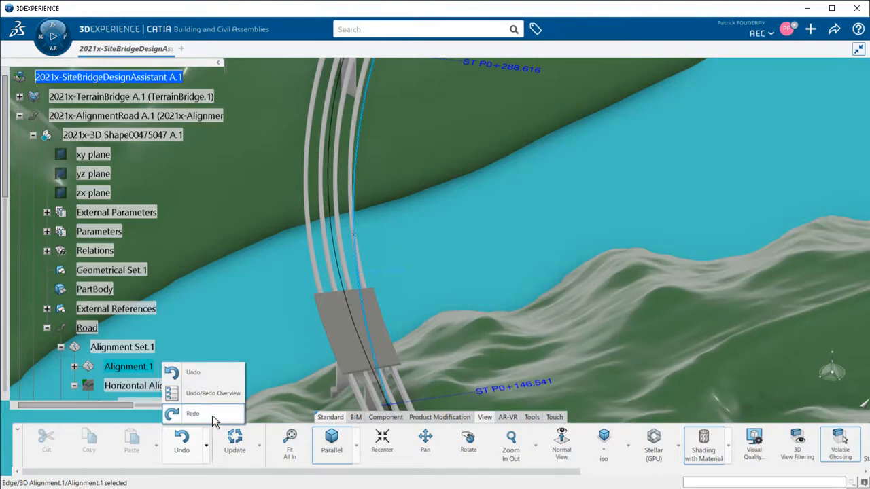